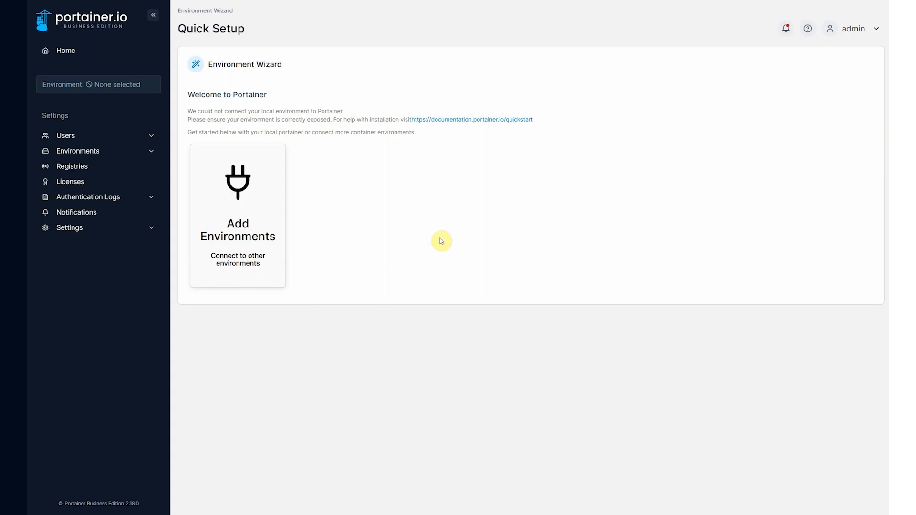
mouse_move(387, 196)
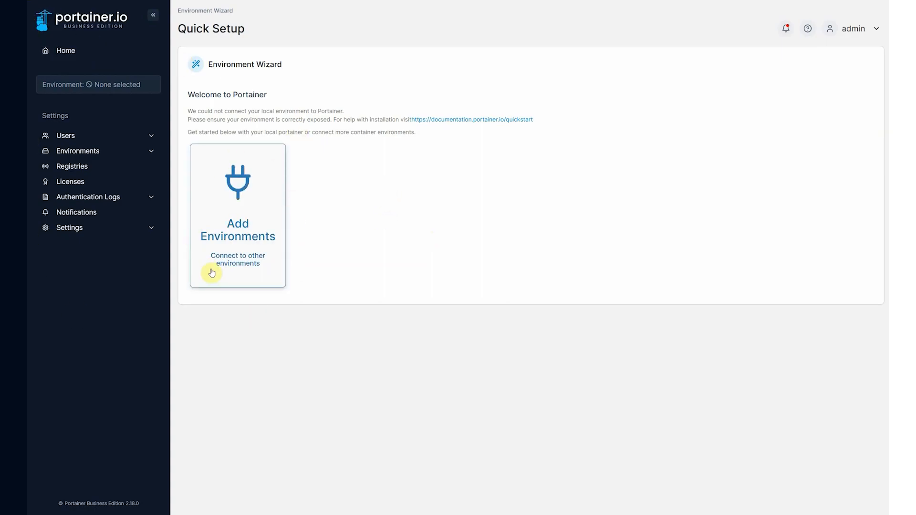
mouse_move(224, 158)
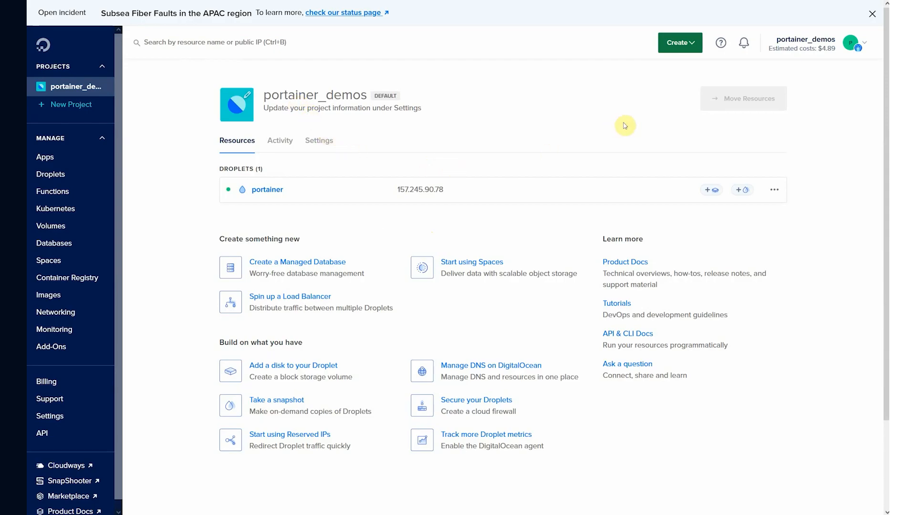
Start a new droplet order in the New York region with Ubuntu and the 4 GB plan.
left_click(687, 43)
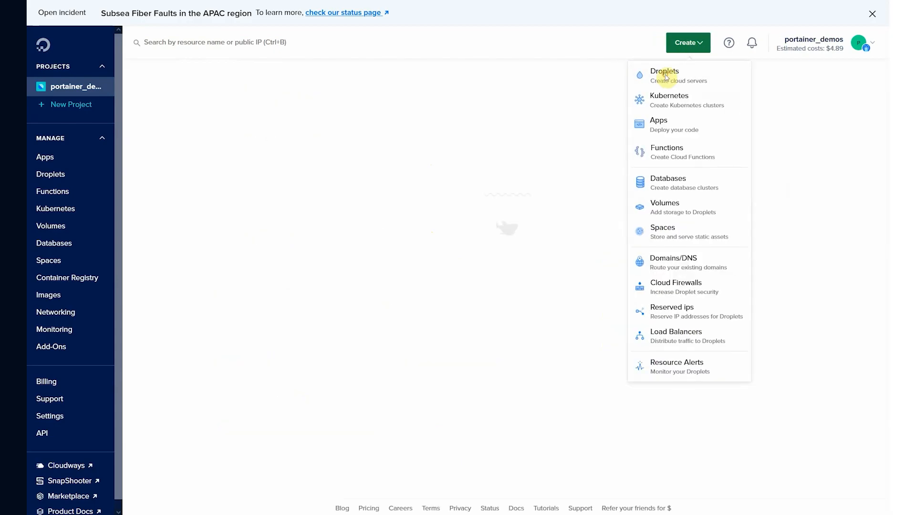
left_click(664, 71)
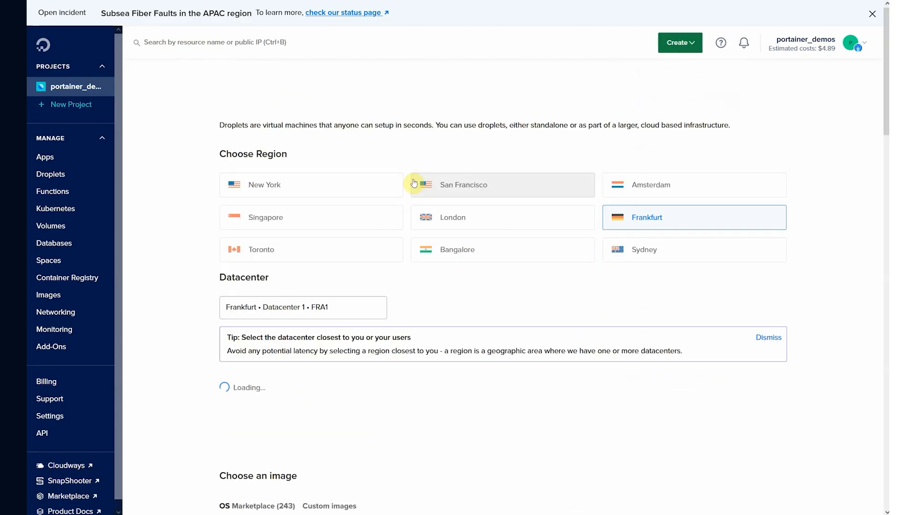
left_click(282, 185)
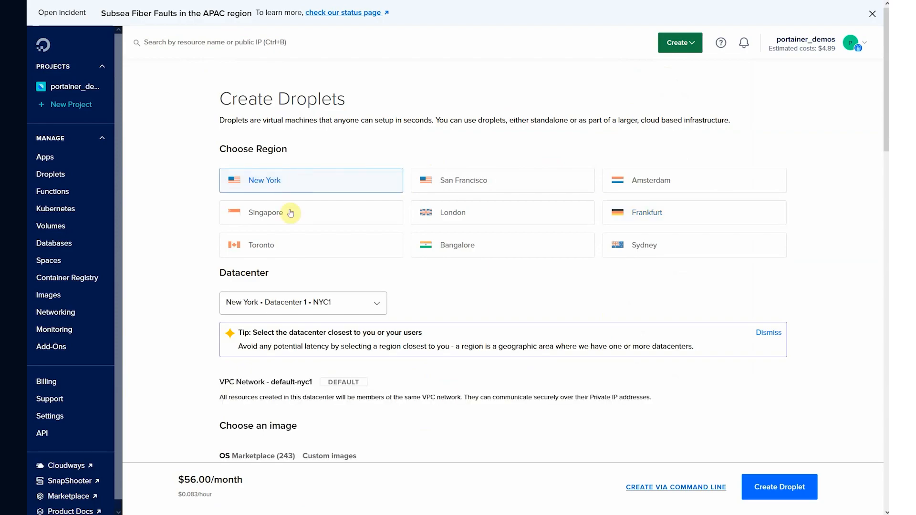
scroll("down", 3)
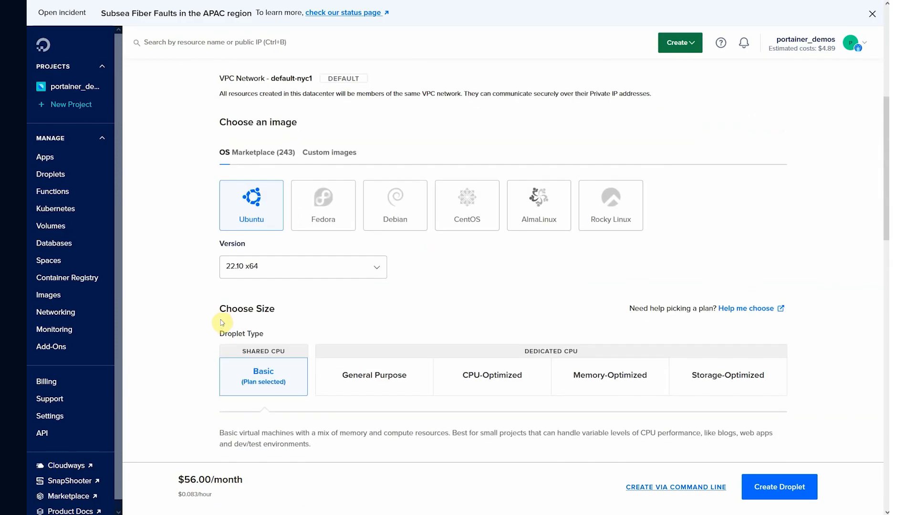
scroll("down", 3)
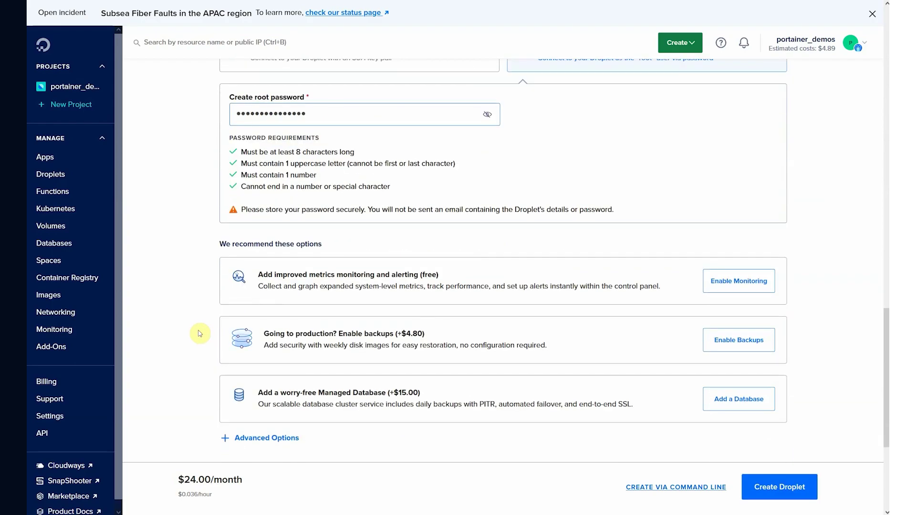
scroll("down", 3)
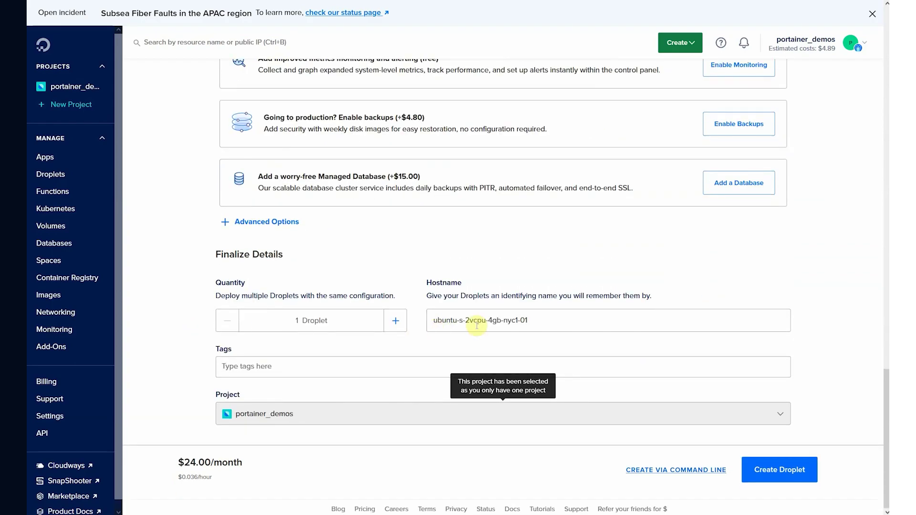
Set quantity 3 with hostname mk8s-01 and submit the droplet order.
type("mk8s-01")
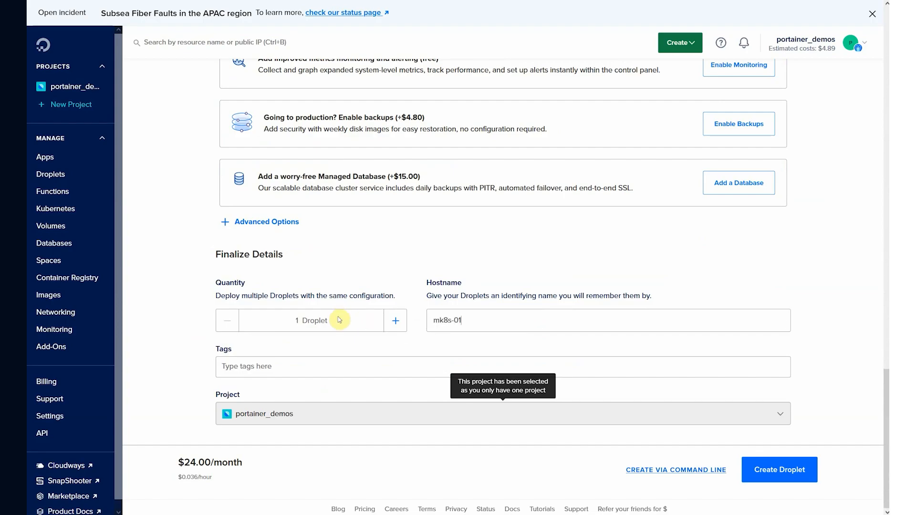
left_click(395, 320)
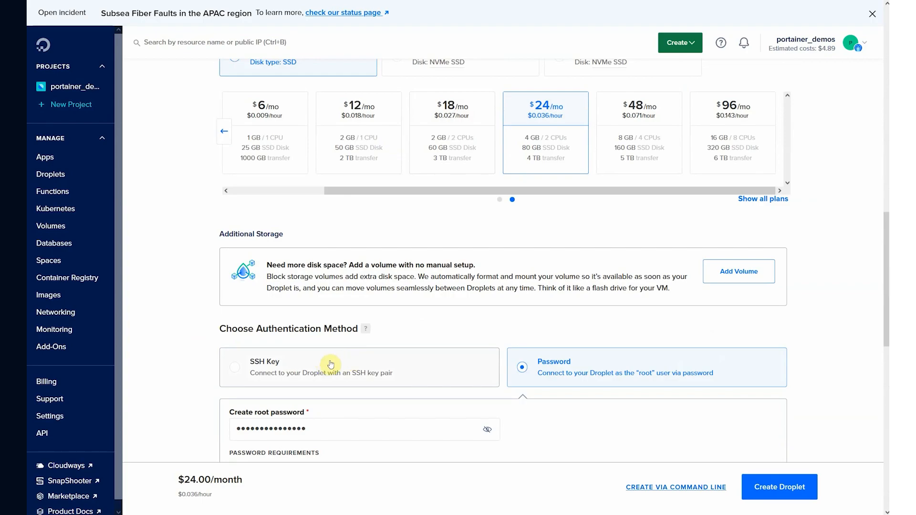
mouse_move(560, 372)
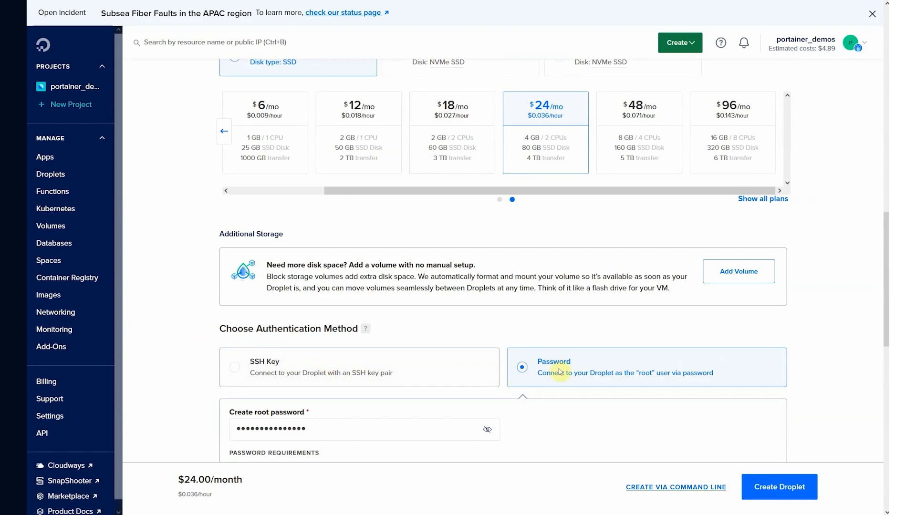
scroll("down", 3)
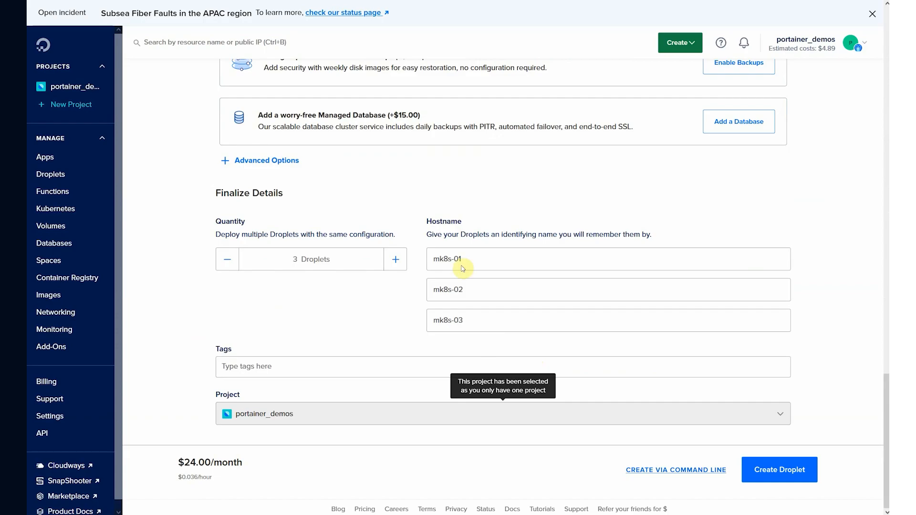
left_click(779, 469)
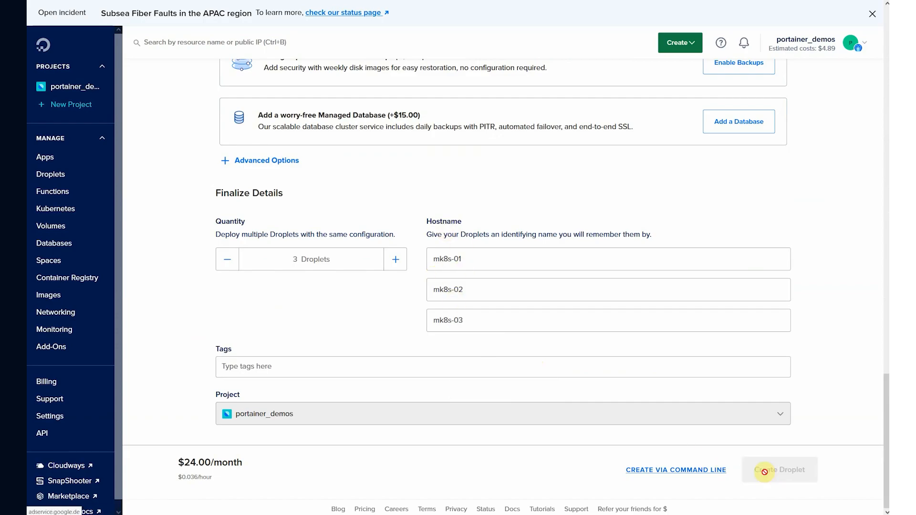
left_click(778, 470)
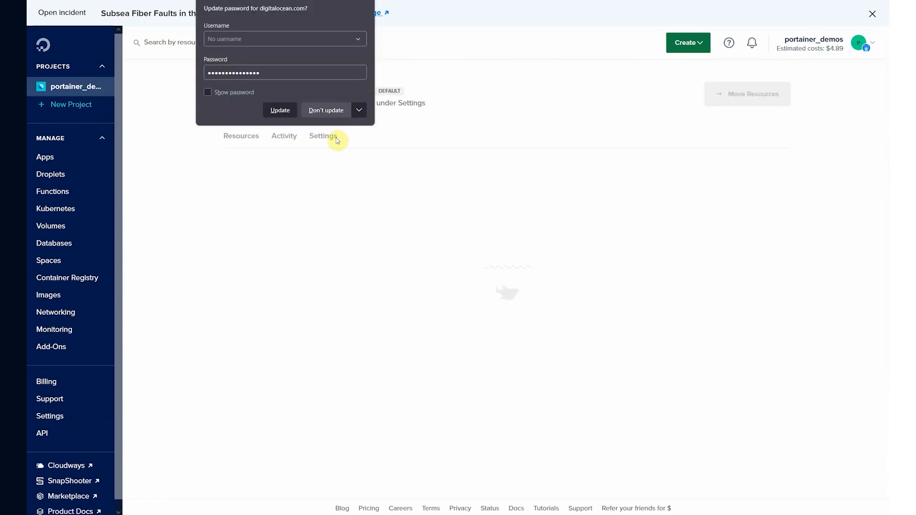
left_click(326, 111)
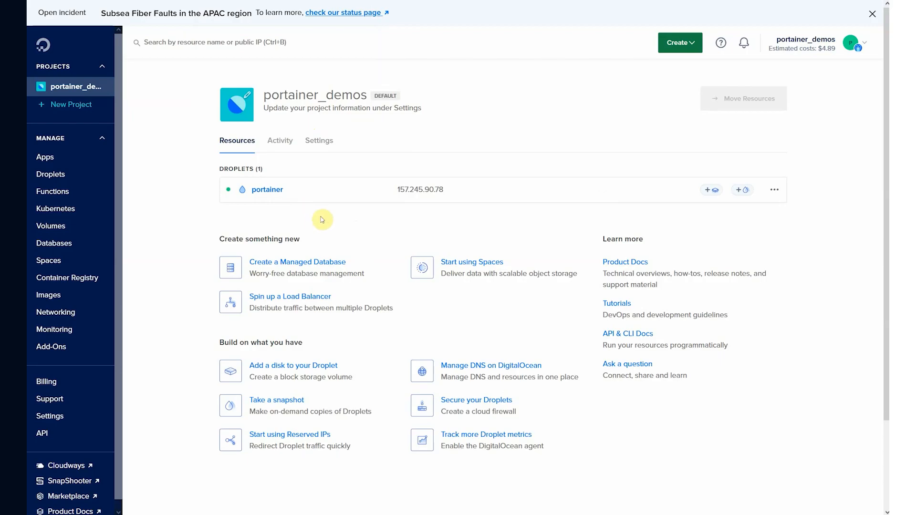
mouse_move(92, 32)
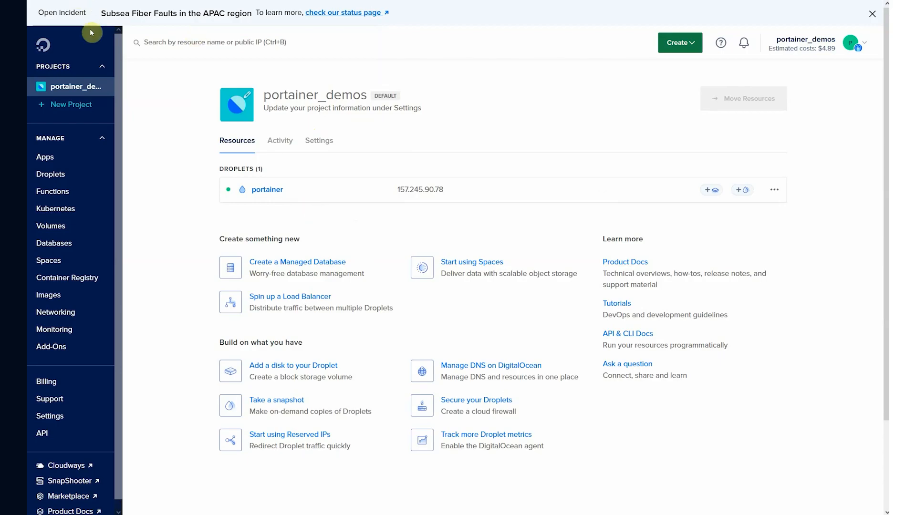
Dismiss the incident banner to review the running mk8s droplets.
left_click(870, 14)
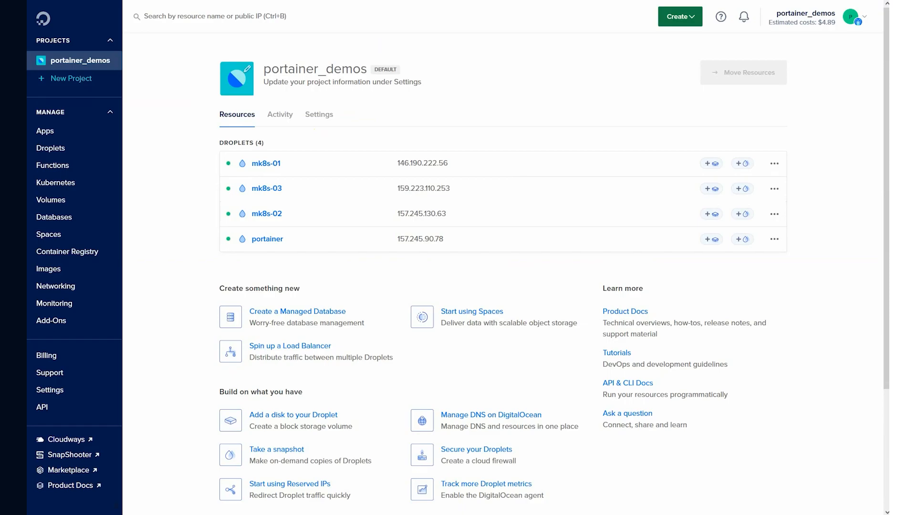
mouse_move(412, 167)
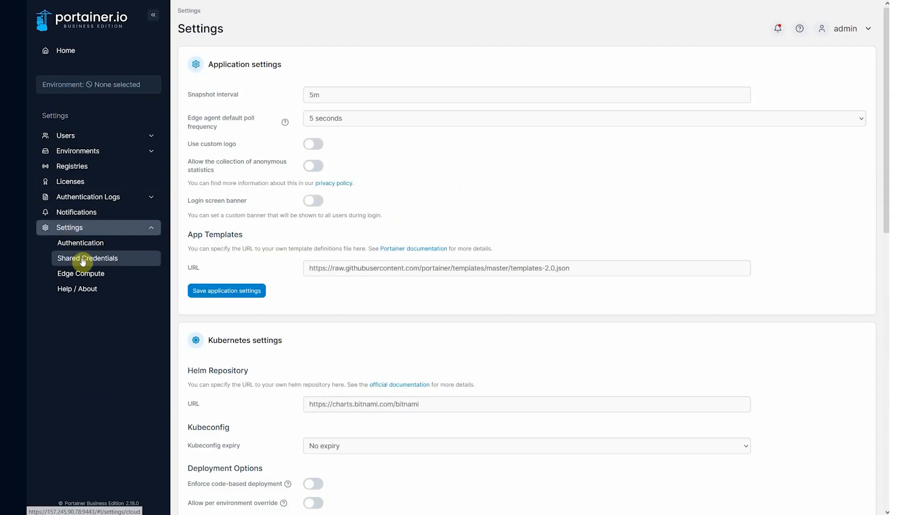
Add an SSH shared credential named mk8s for user root with password auth, SSH key off.
left_click(87, 257)
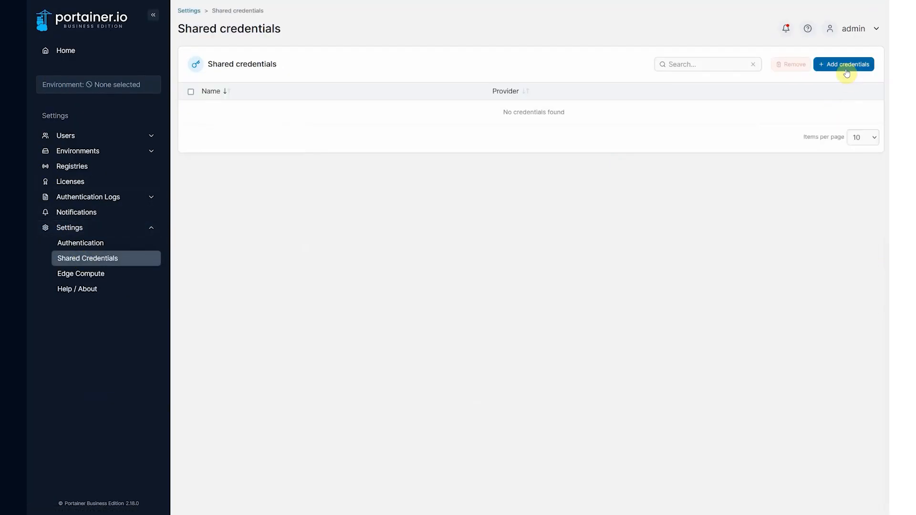
left_click(845, 63)
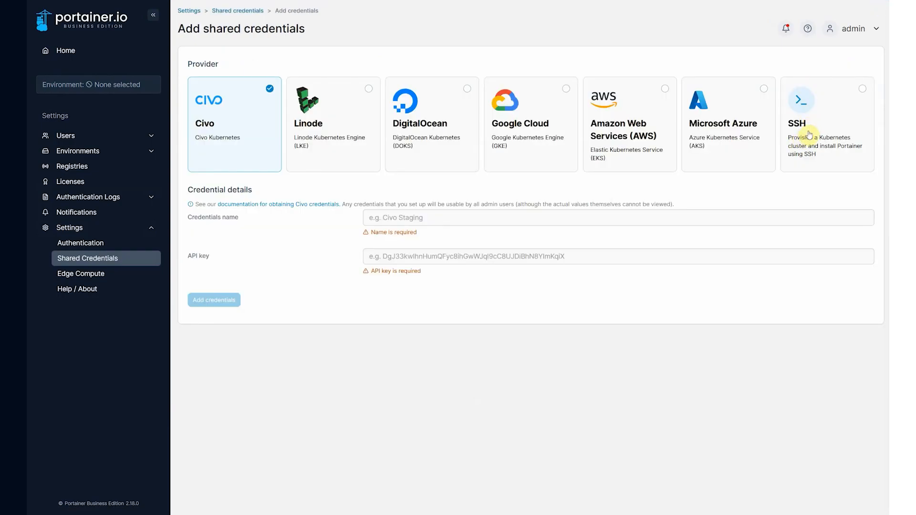
left_click(809, 134)
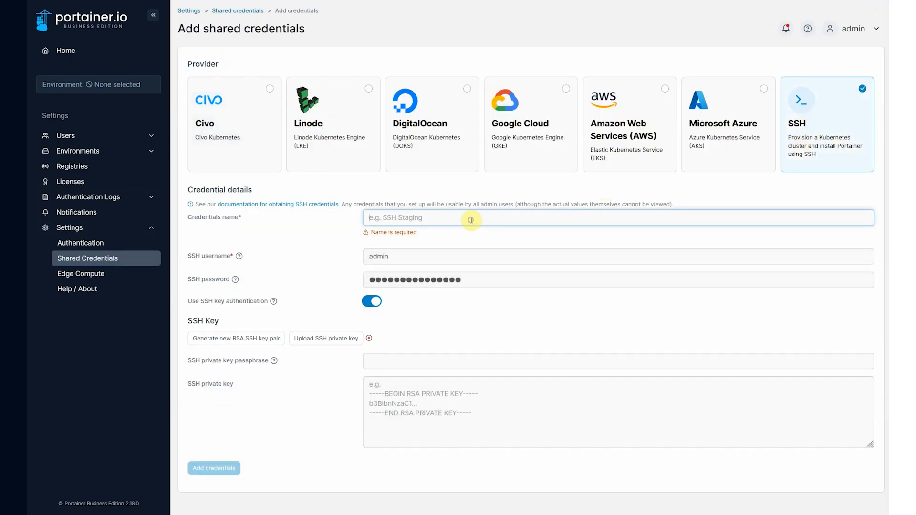
type("mk8s")
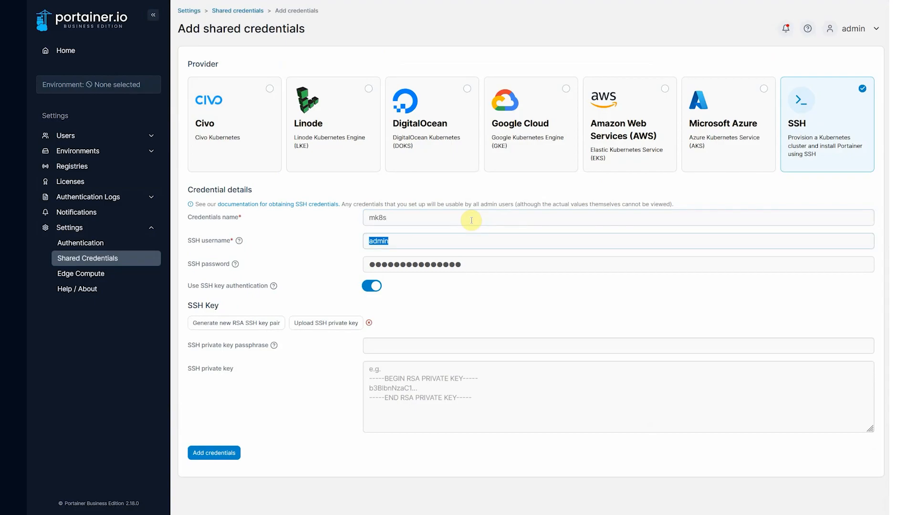
type("root")
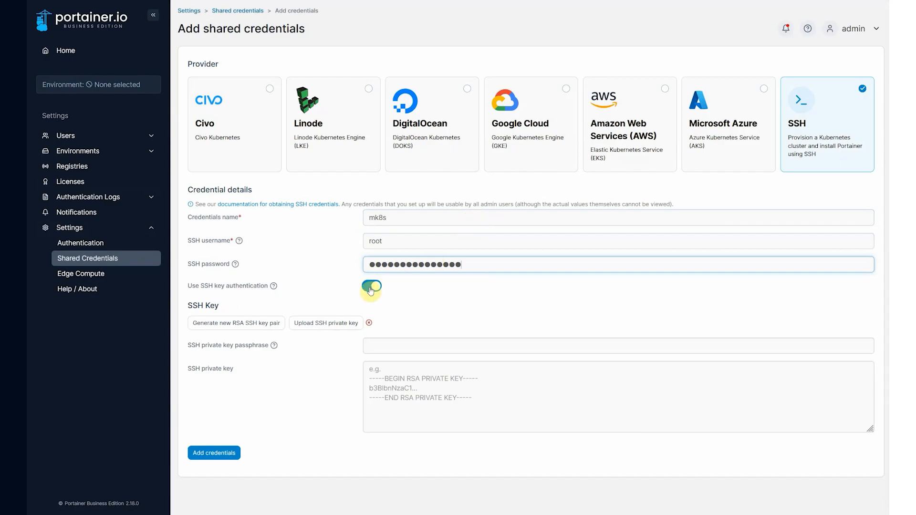
left_click(372, 290)
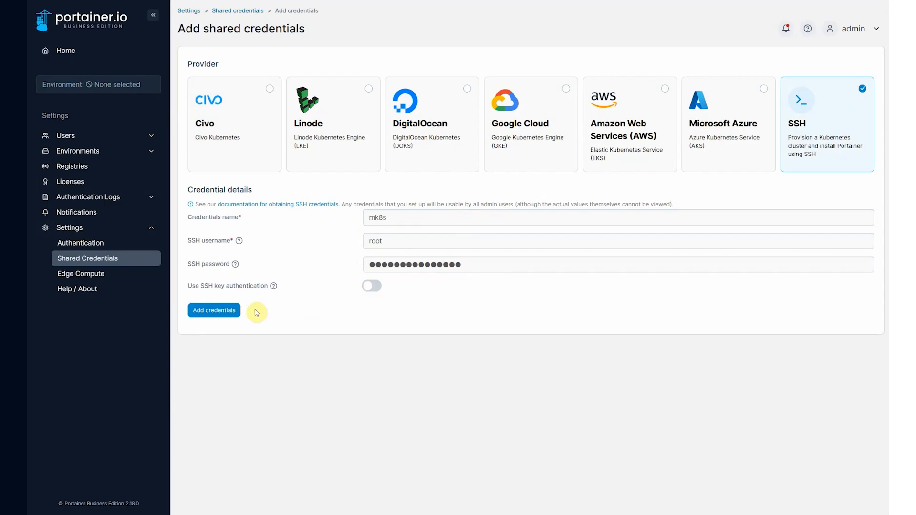
left_click(214, 310)
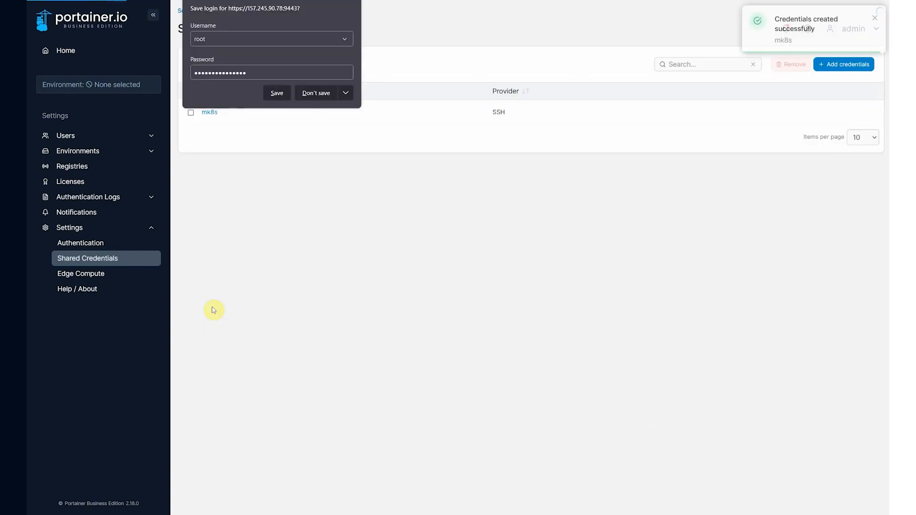
Dismiss the save-login prompt and go to the Environments list.
left_click(316, 94)
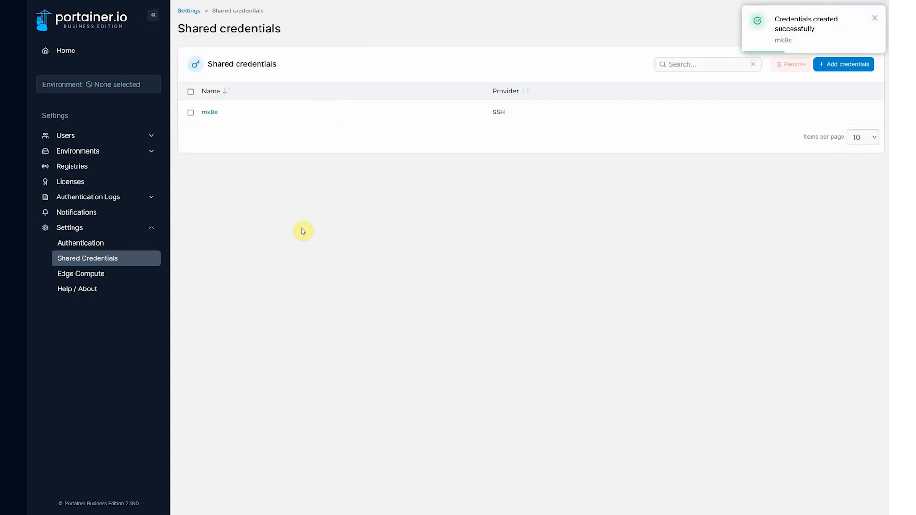
left_click(77, 151)
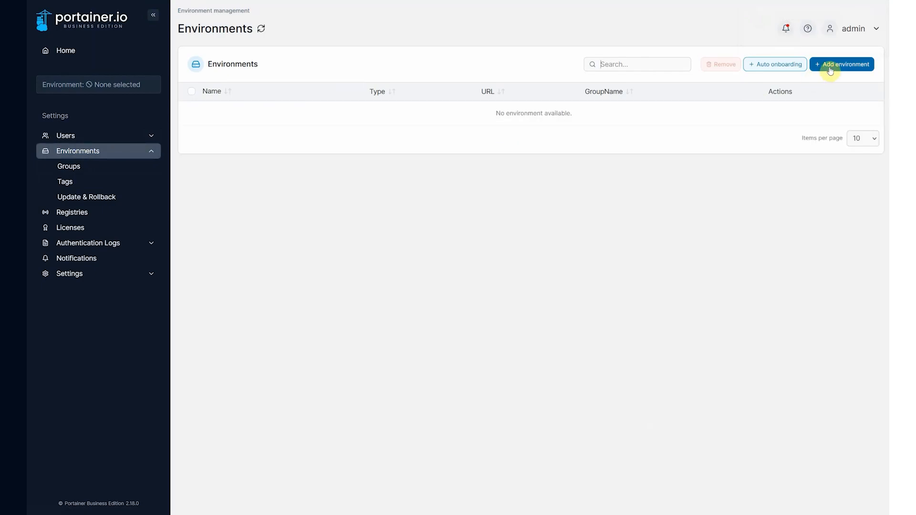
Start the environment wizard for creating a Kubernetes cluster on existing infrastructure.
left_click(843, 65)
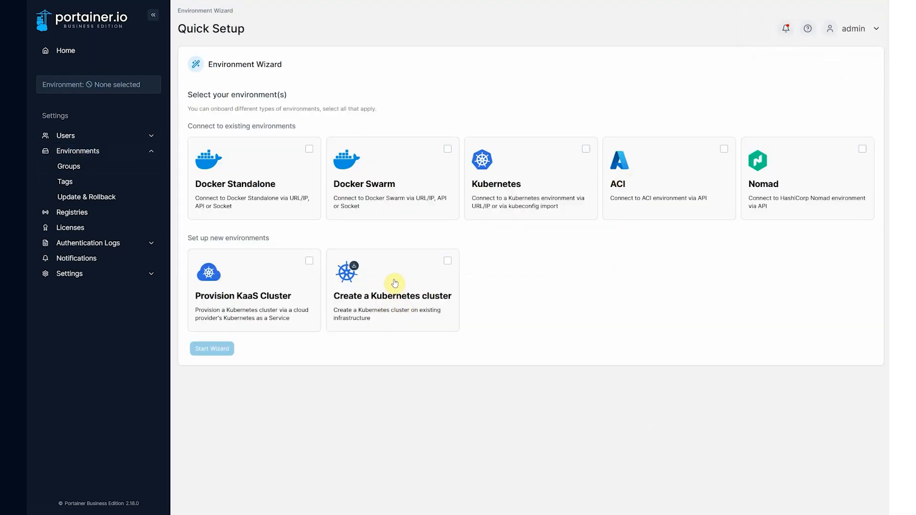
mouse_move(372, 287)
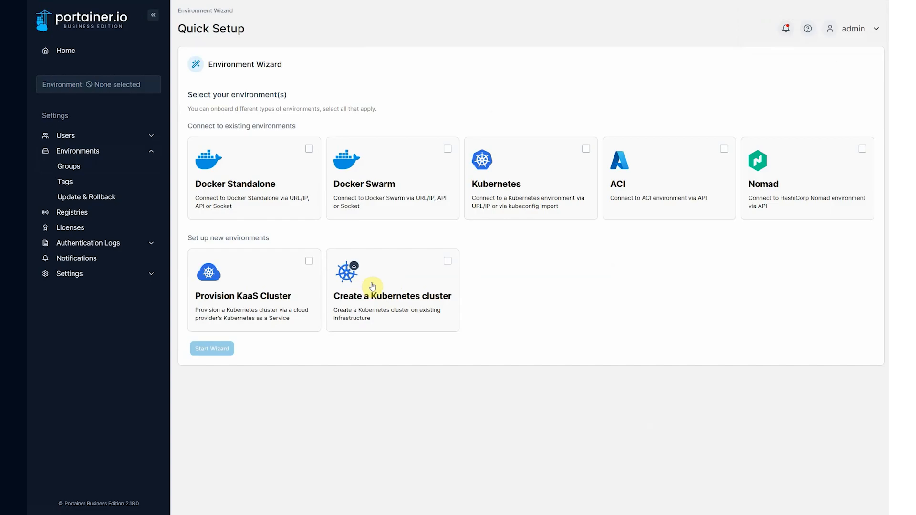
left_click(392, 290)
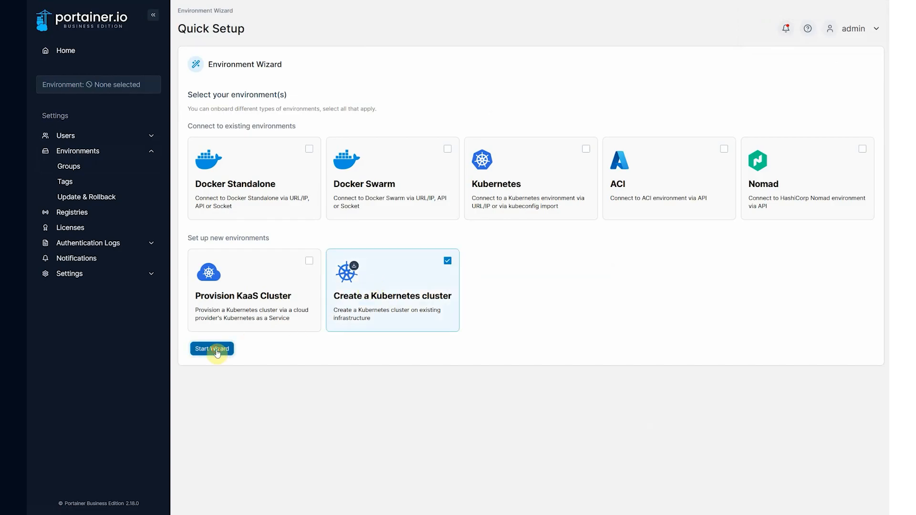
left_click(211, 350)
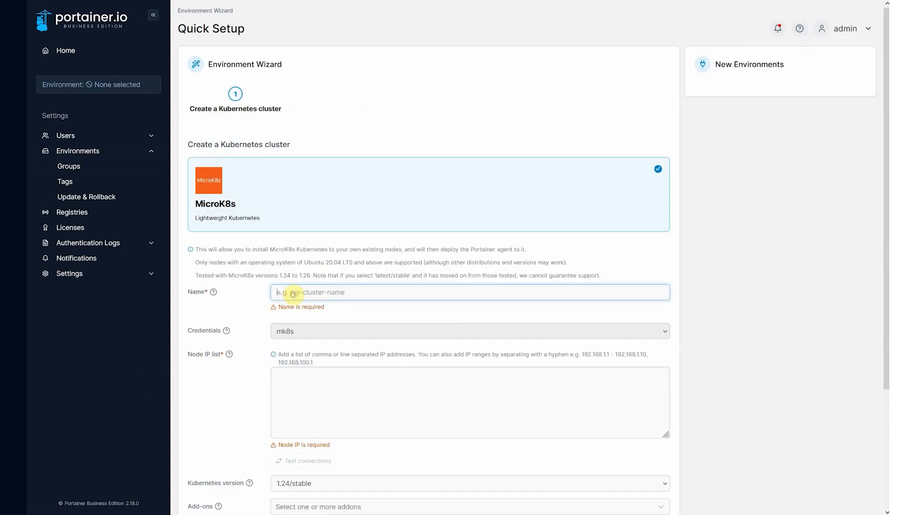
Name the cluster mk8s with node IPs 146.190.222.56, 157.245.130.63 and 159.223.110.253.
type("mk8s")
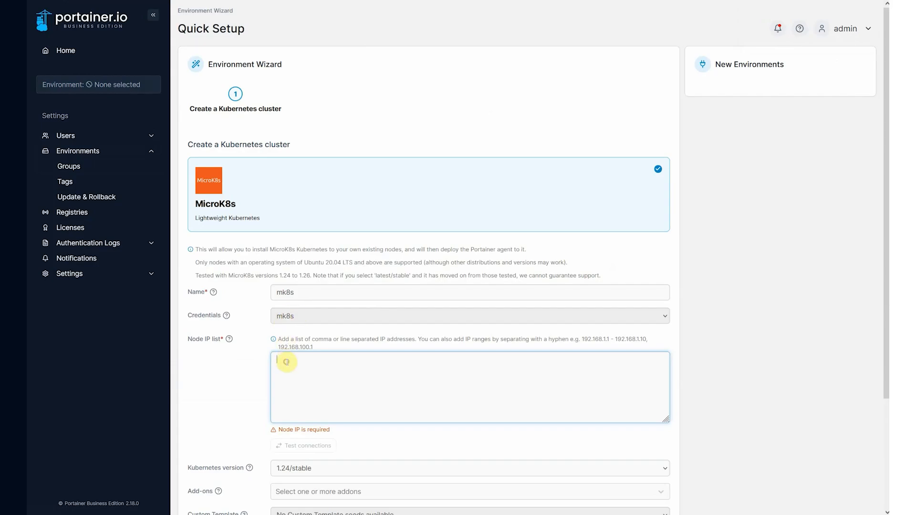
scroll("down", 3)
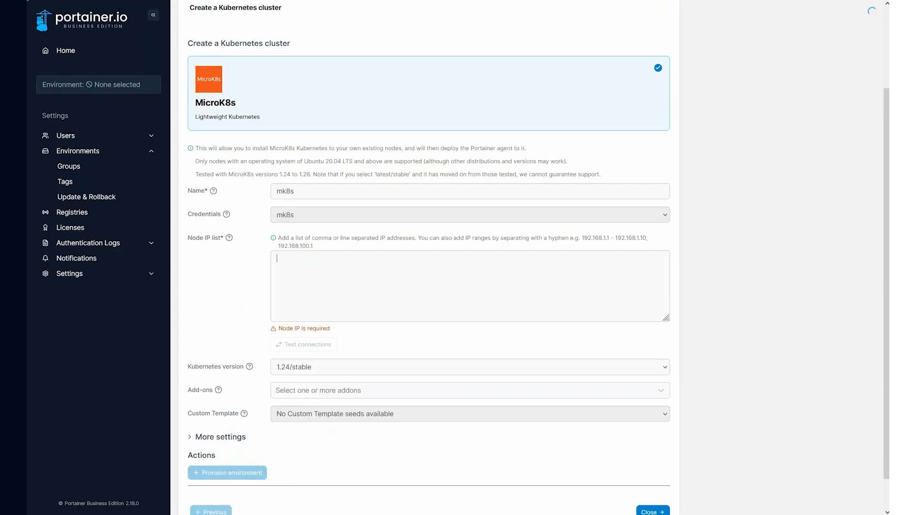
type("146.190.222.56,")
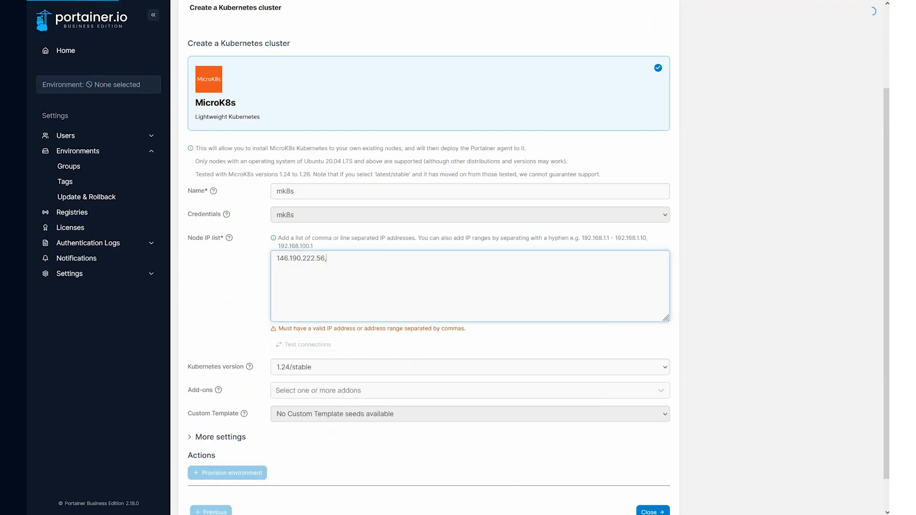
type("157.245.130.63,")
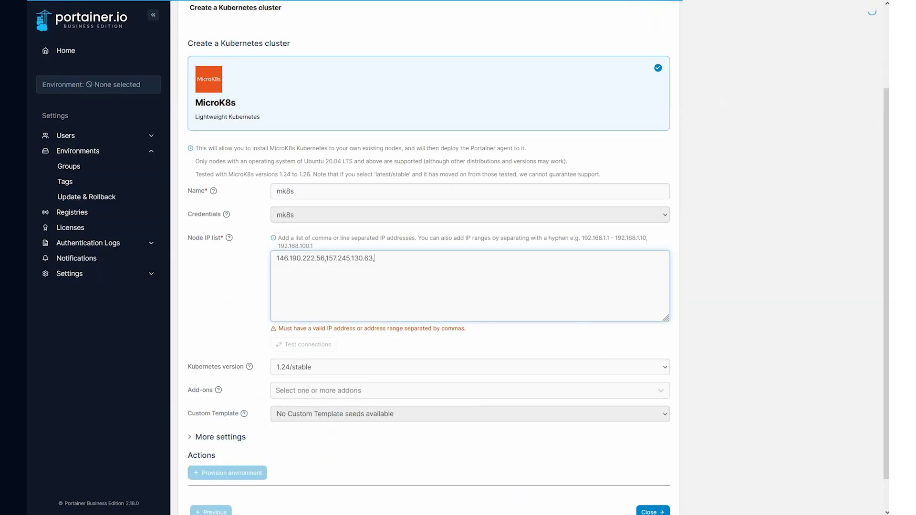
type("159.223.110.253")
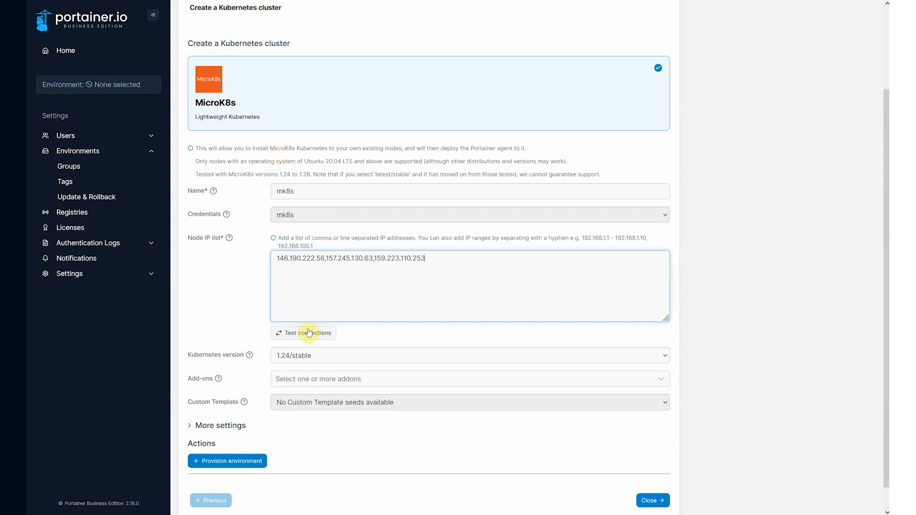
Verify 3 of 3 nodes reachable, select metrics-server, ingress and hostpath-storage add-ons, and provision.
left_click(307, 333)
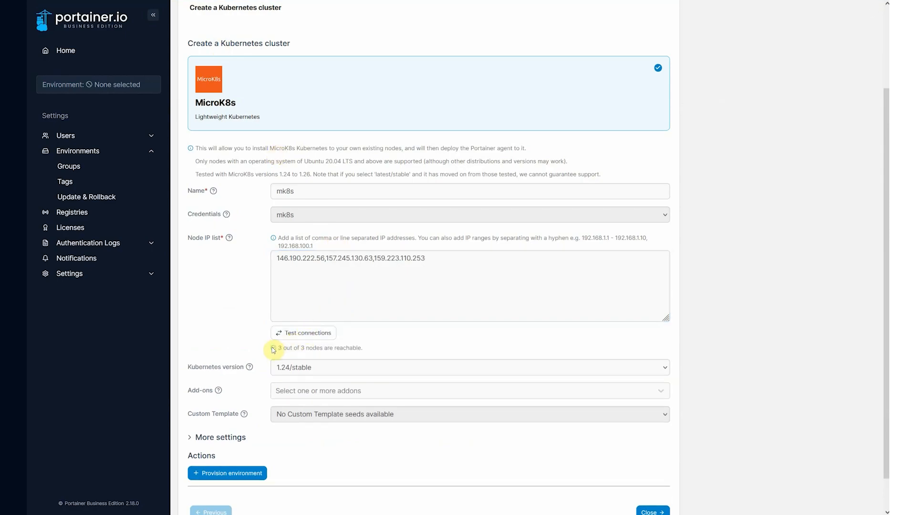
triple_click(318, 347)
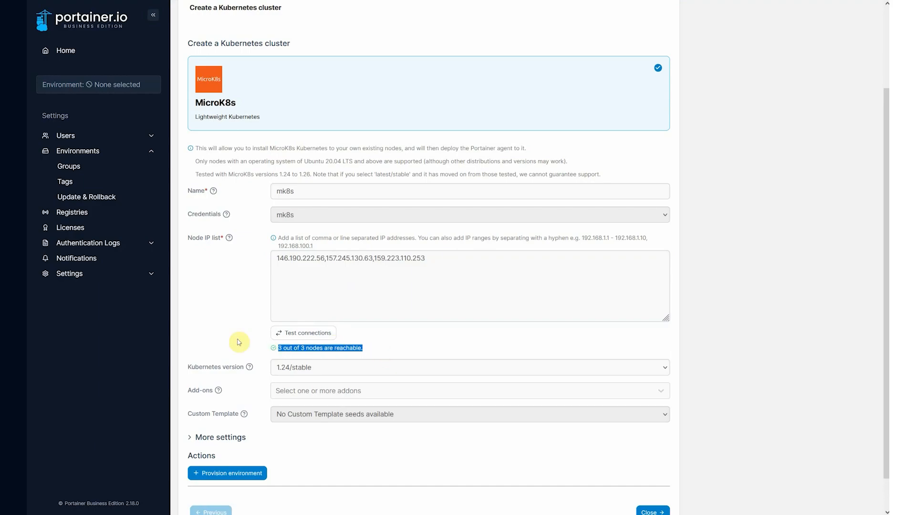
scroll("down", 3)
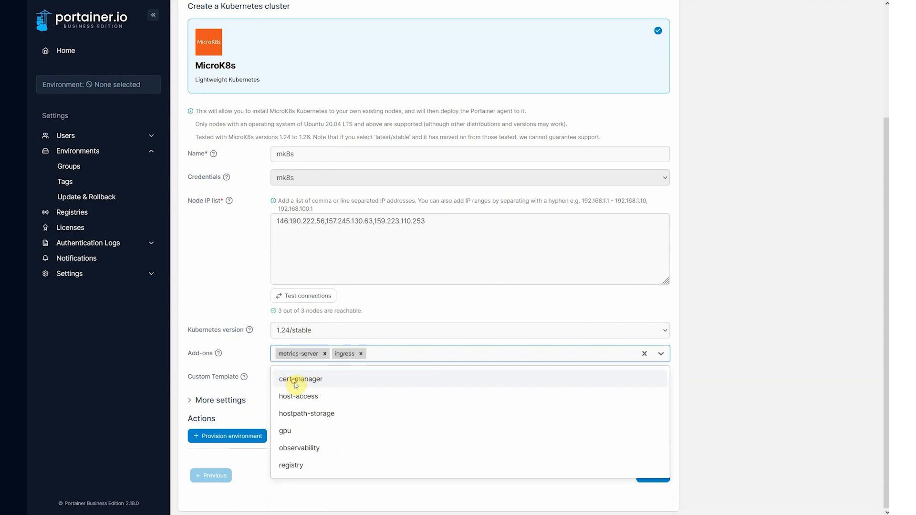
left_click(306, 413)
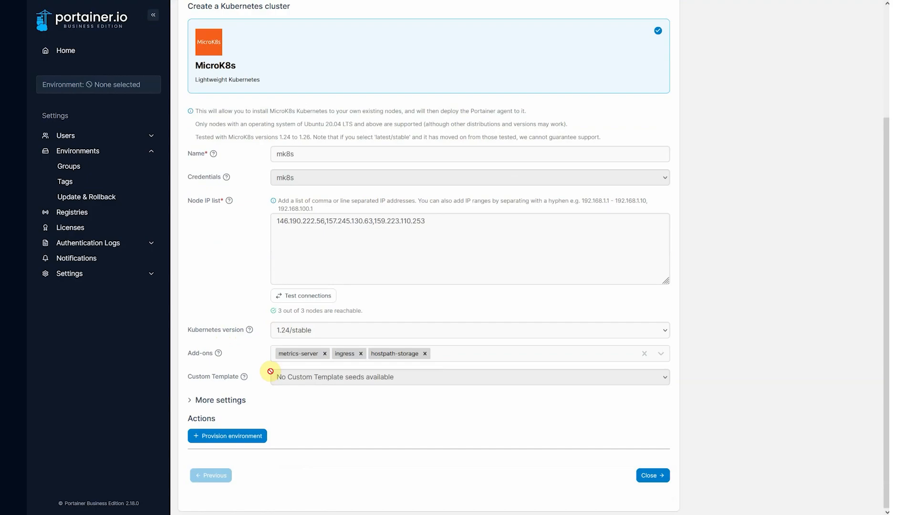
mouse_move(286, 378)
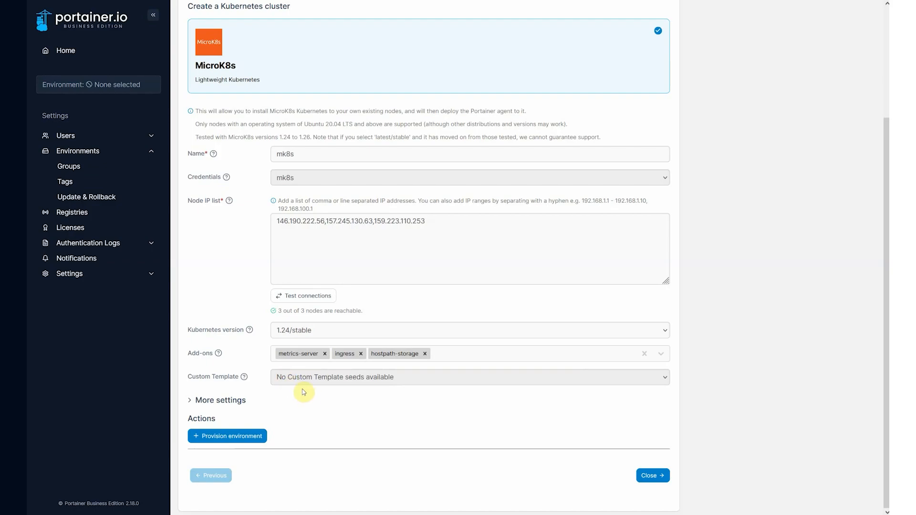
left_click(227, 436)
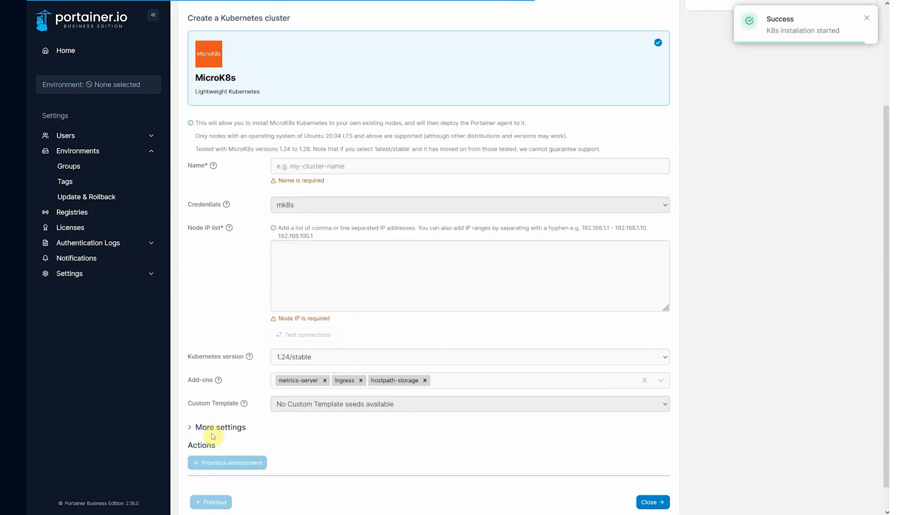
mouse_move(722, 260)
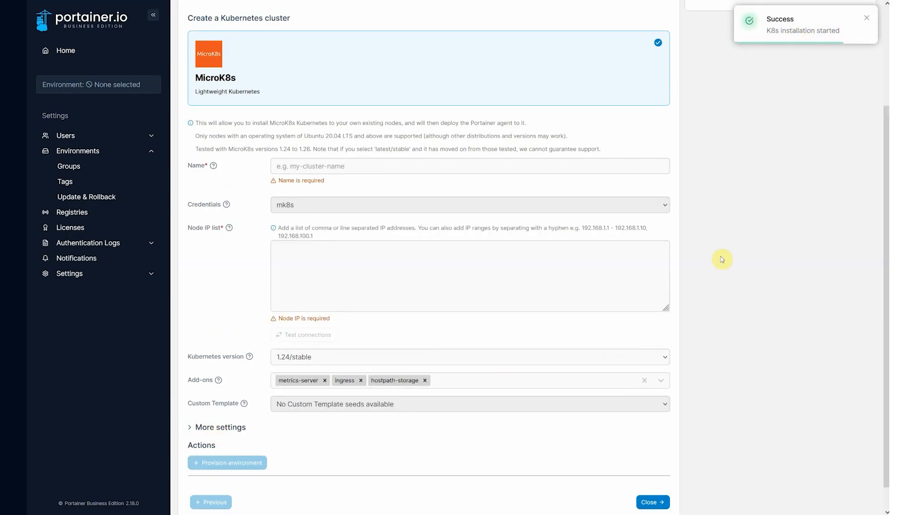
Close the wizard and wait on the Environments list for mk8s to finish creating.
left_click(653, 502)
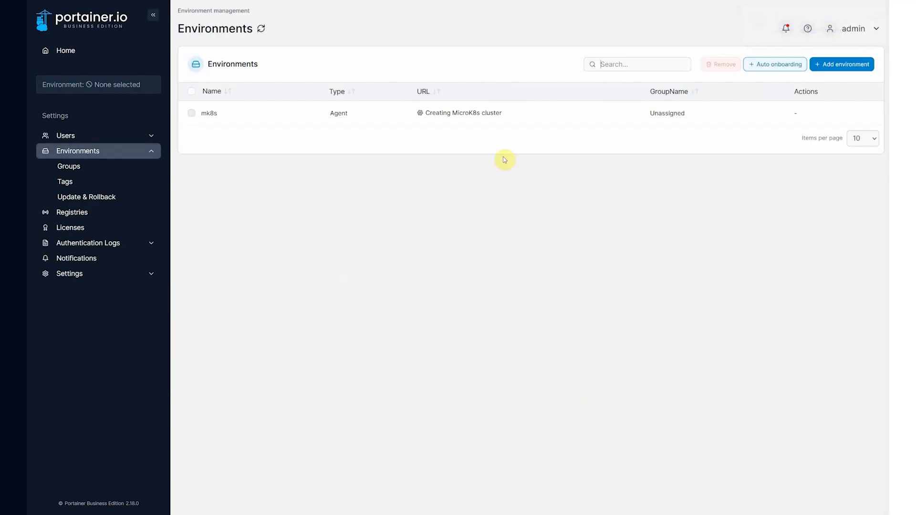
mouse_move(442, 118)
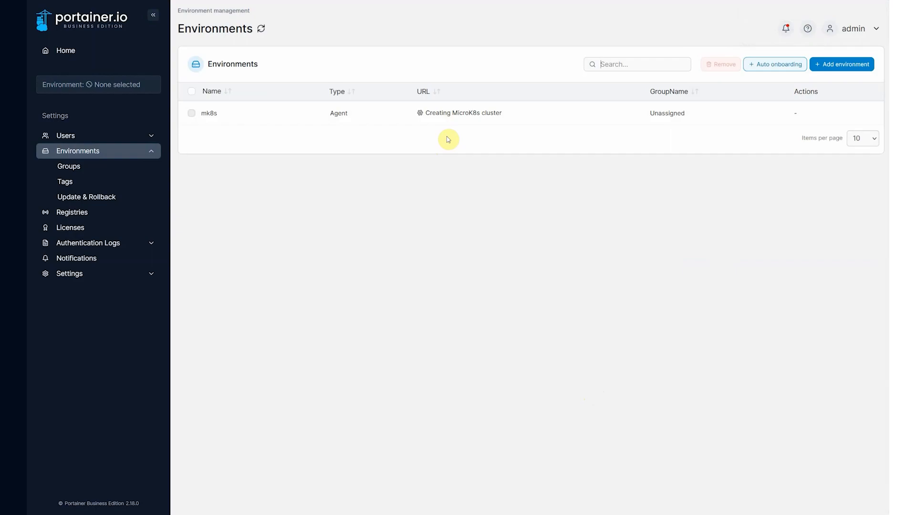
mouse_move(440, 117)
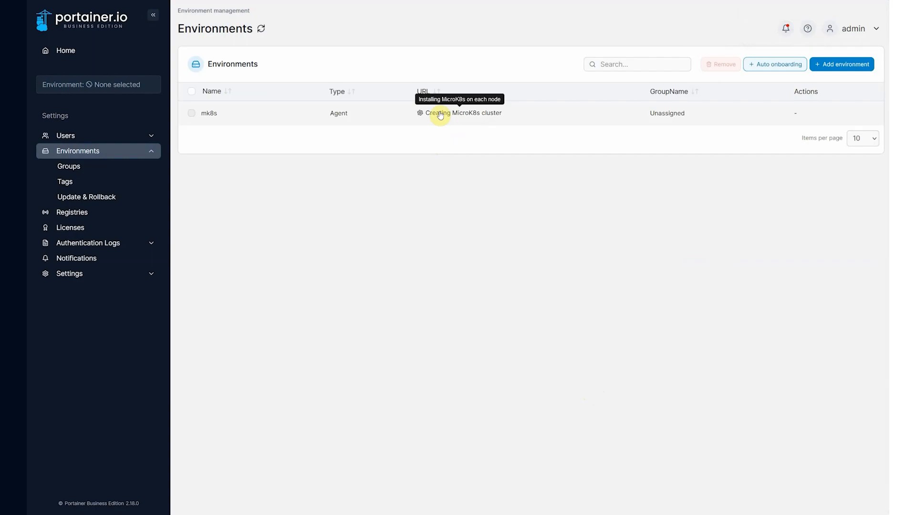
mouse_move(463, 208)
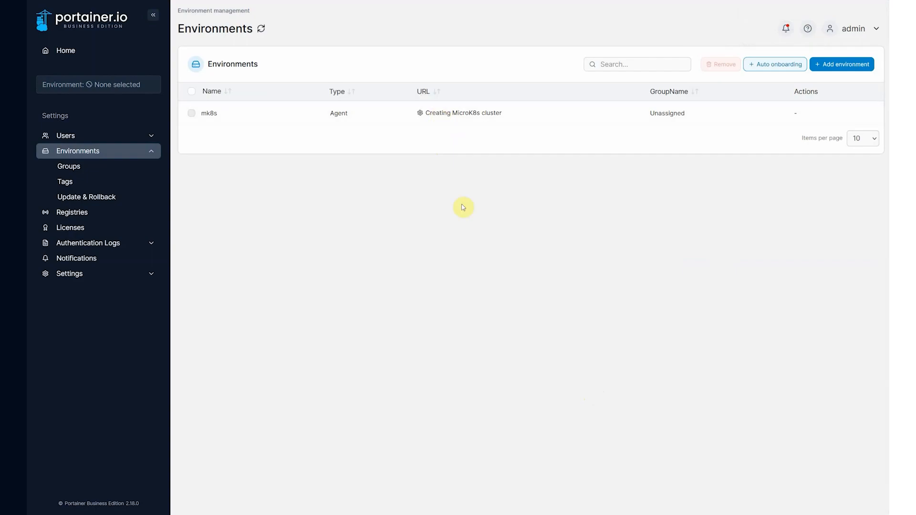
mouse_move(437, 115)
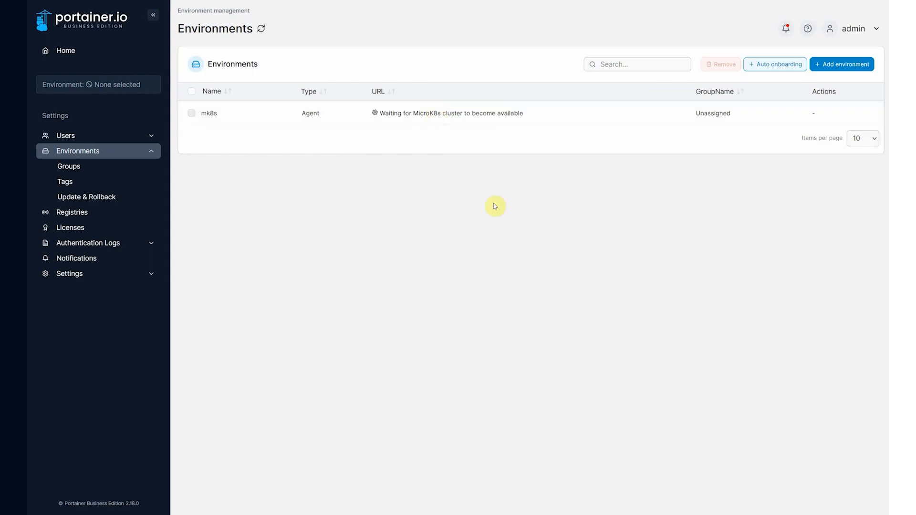
mouse_move(416, 131)
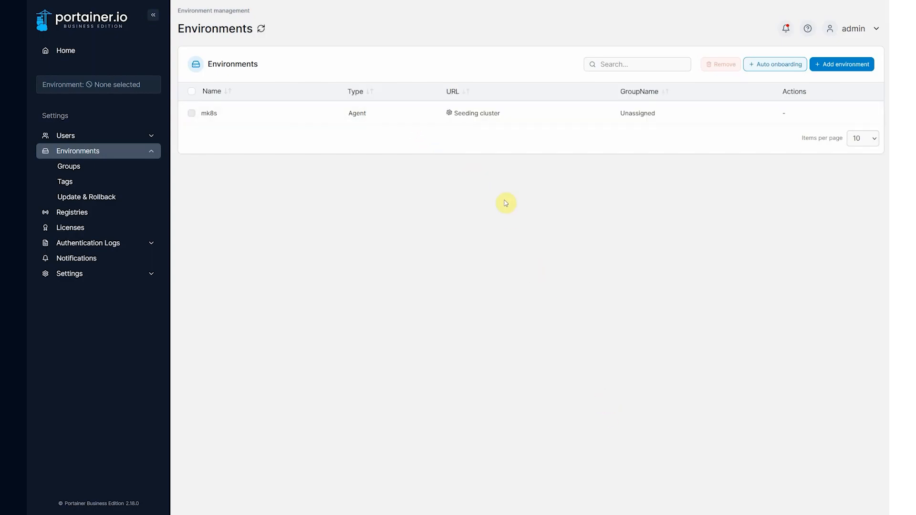
mouse_move(493, 136)
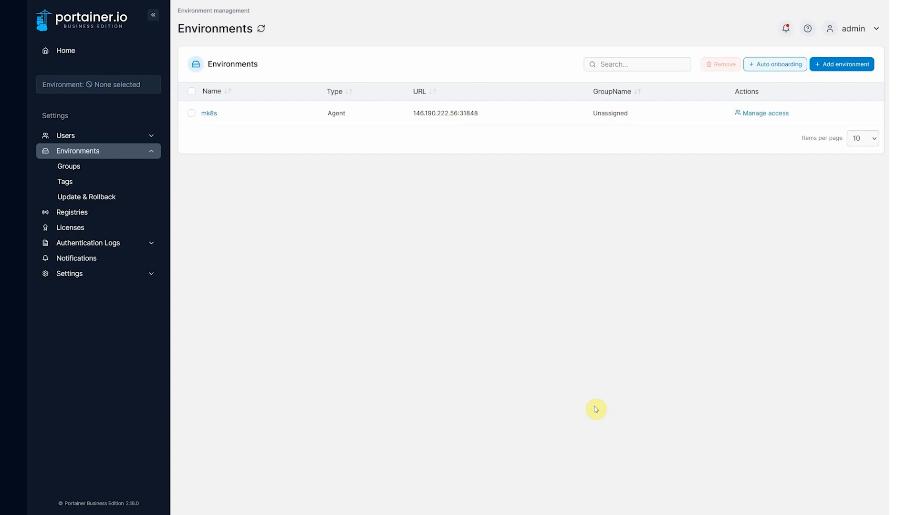
mouse_move(403, 111)
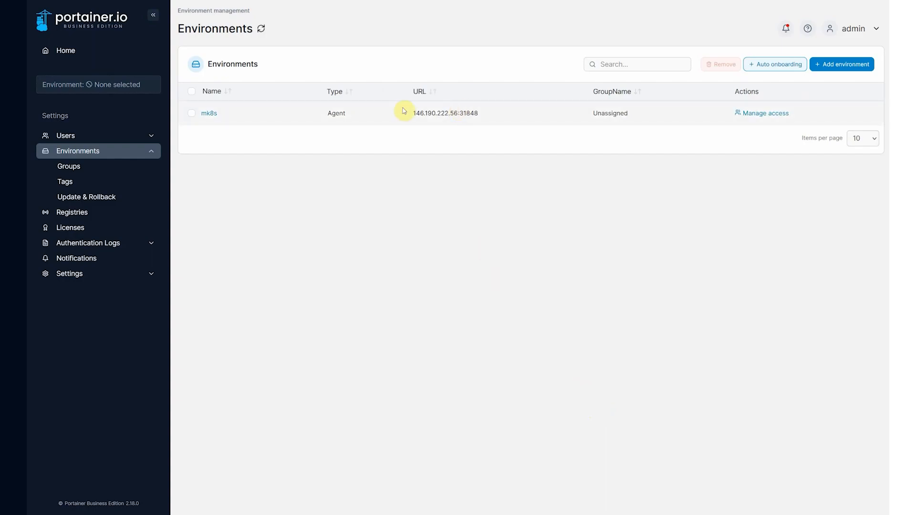
left_click(65, 51)
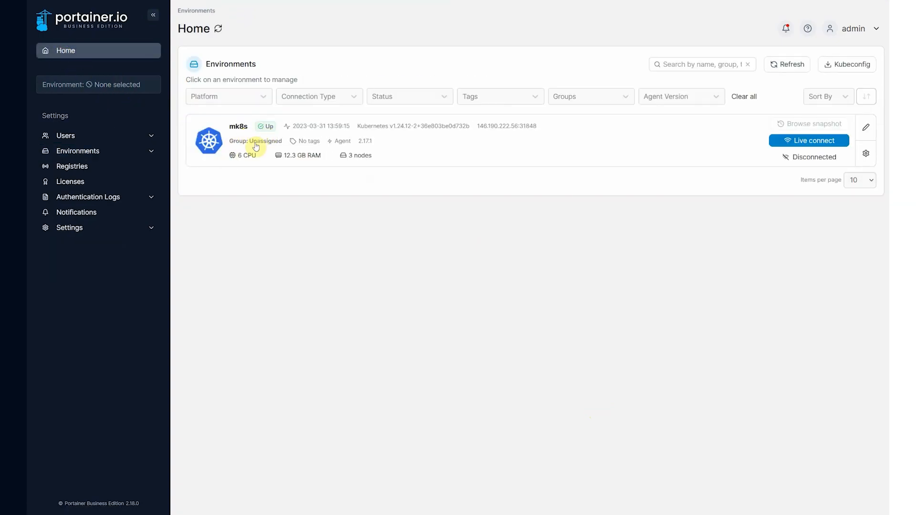
mouse_move(305, 163)
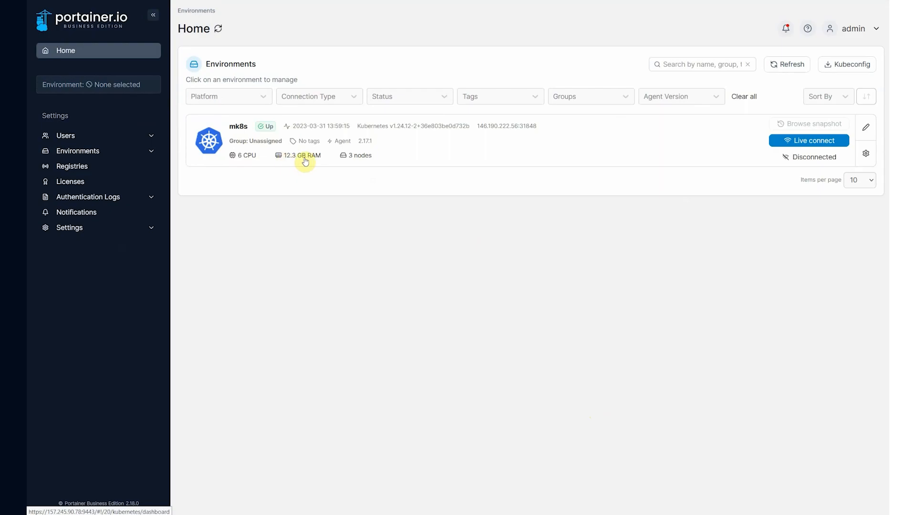
mouse_move(394, 158)
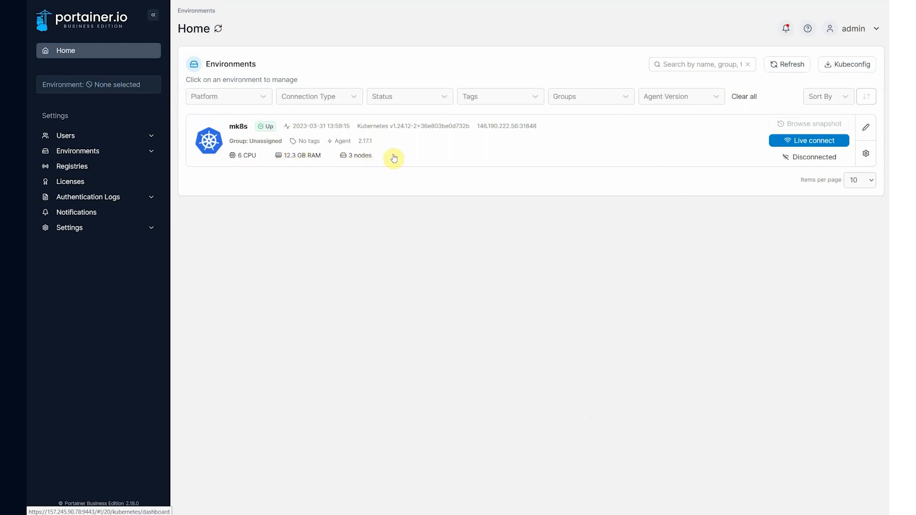
mouse_move(432, 144)
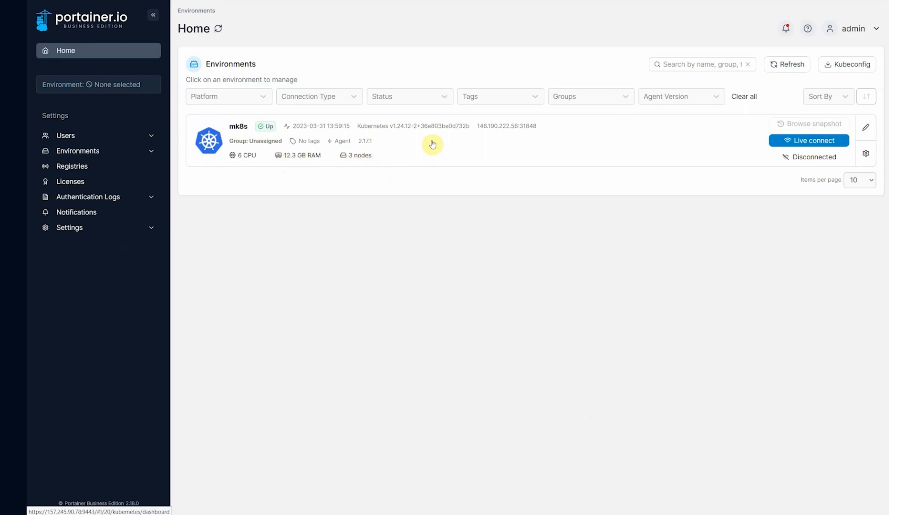
left_click(431, 144)
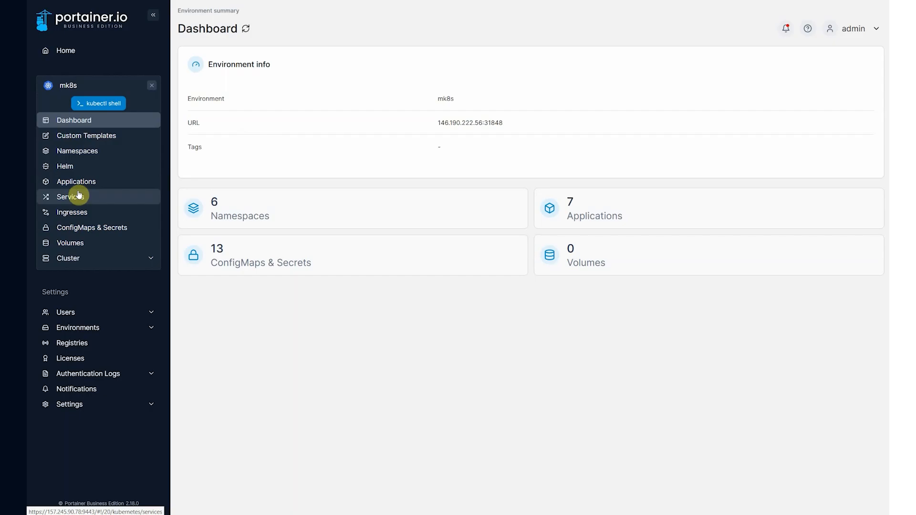
mouse_move(118, 268)
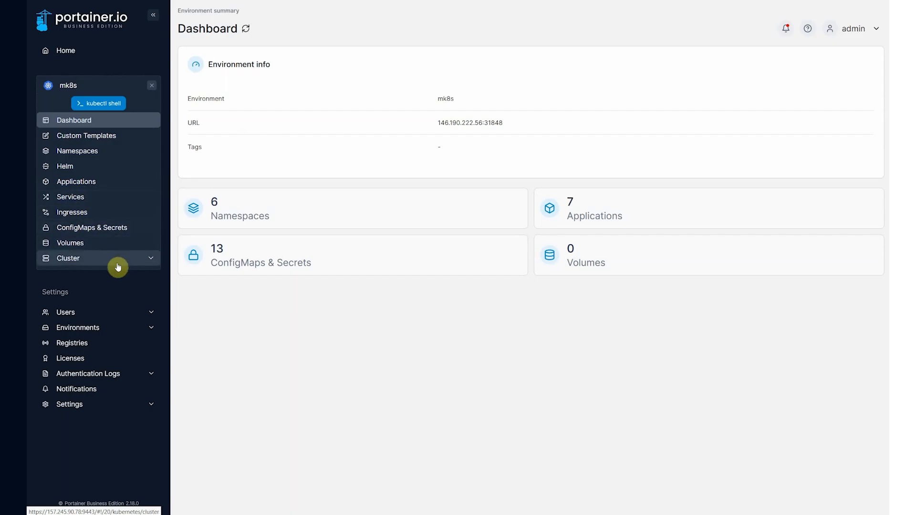
Show the mk8s cluster overview with resource usage, add-ons and three Ready worker nodes.
left_click(68, 258)
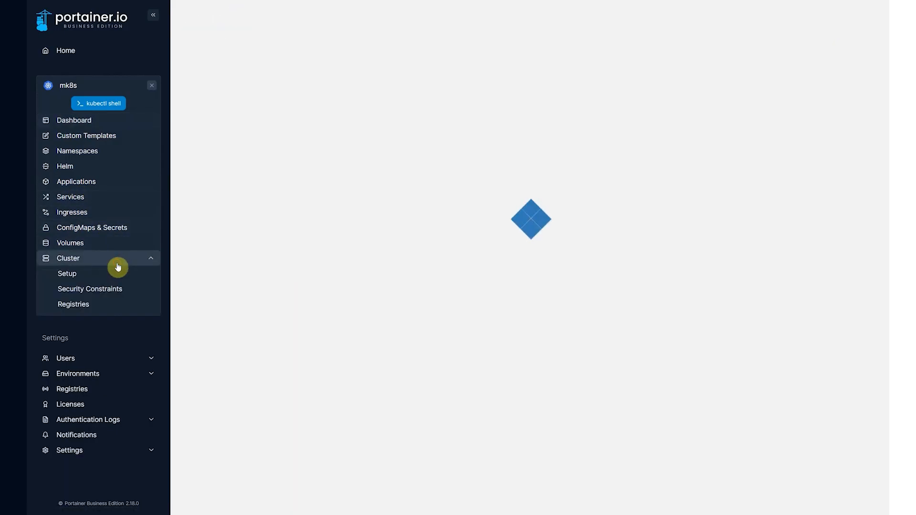
left_click(68, 257)
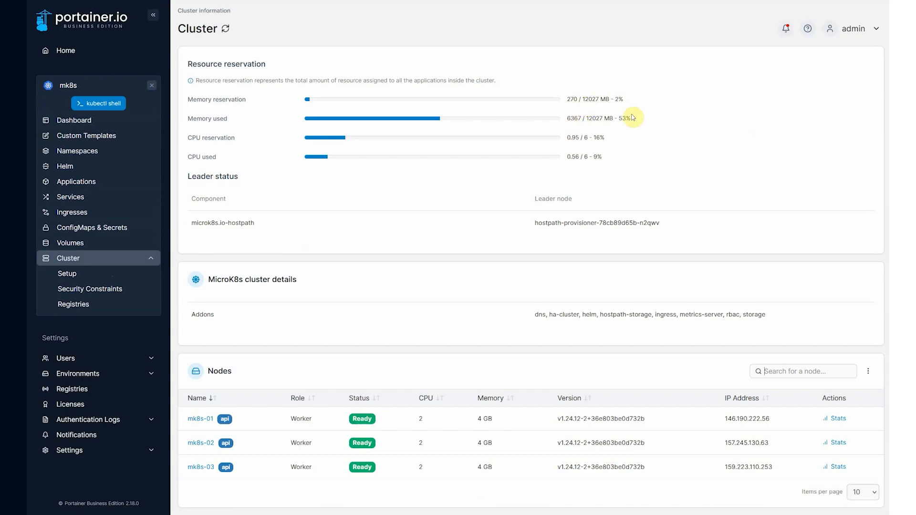
mouse_move(541, 325)
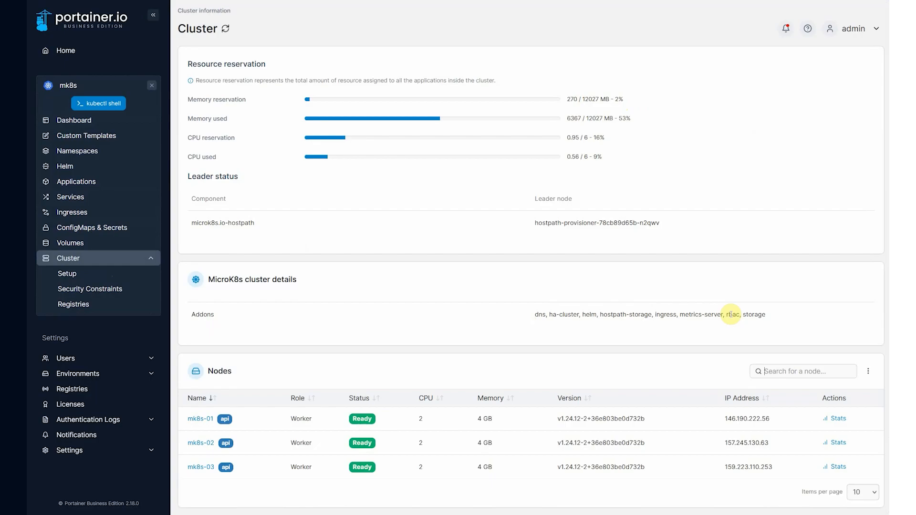
Review the Kubernetes features setup showing nginx ingress, metrics and microk8s-hostpath storage.
left_click(67, 273)
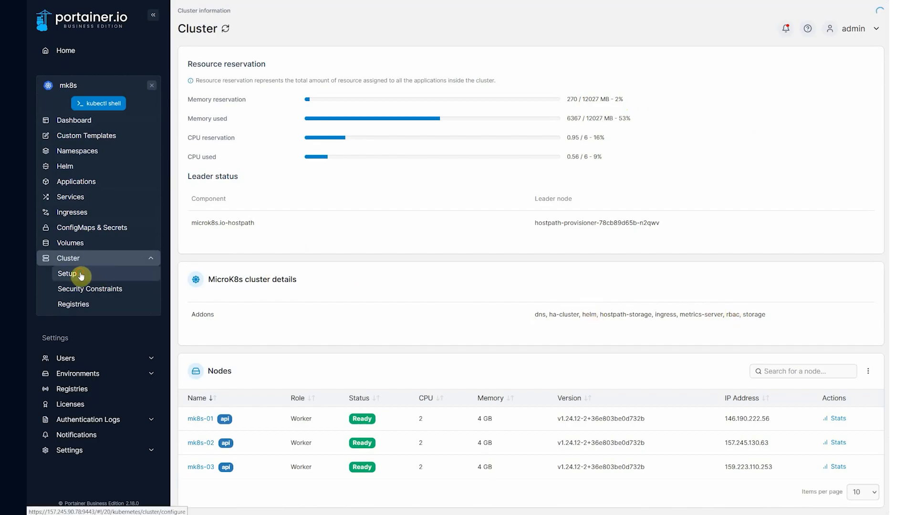
left_click(67, 273)
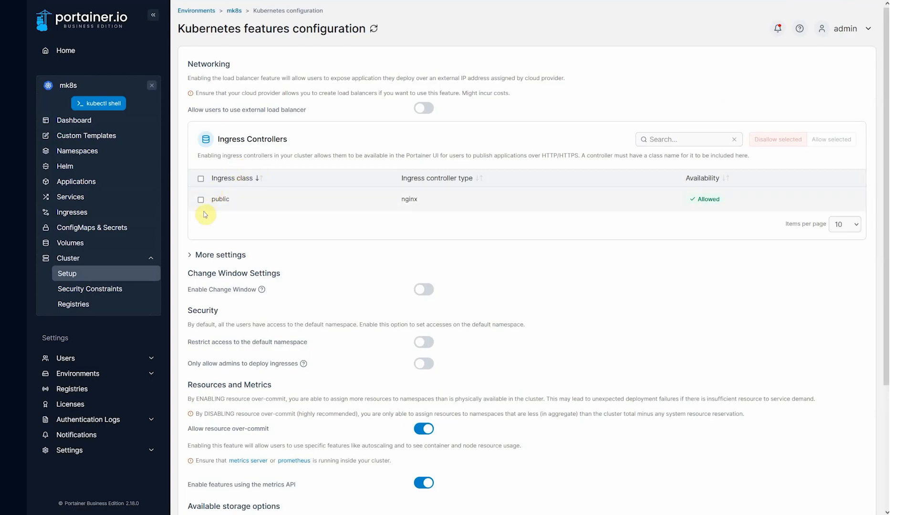
mouse_move(503, 205)
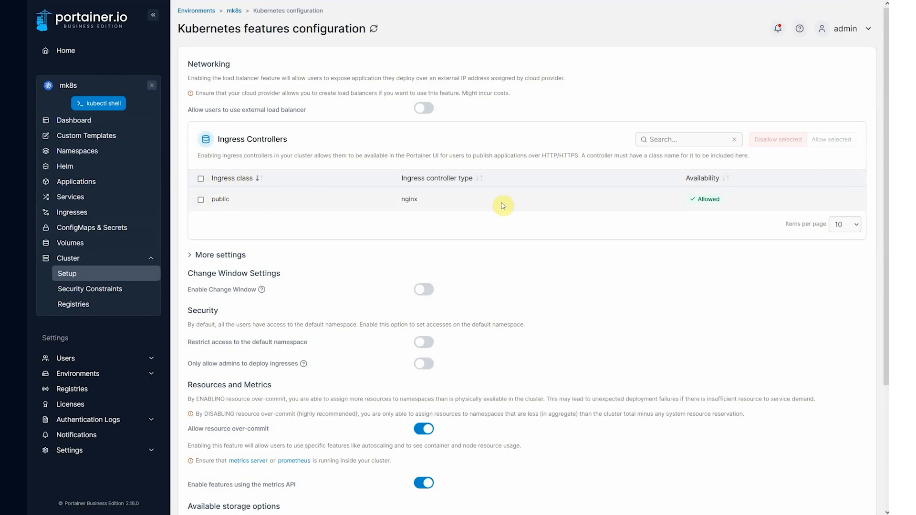
scroll("down", 3)
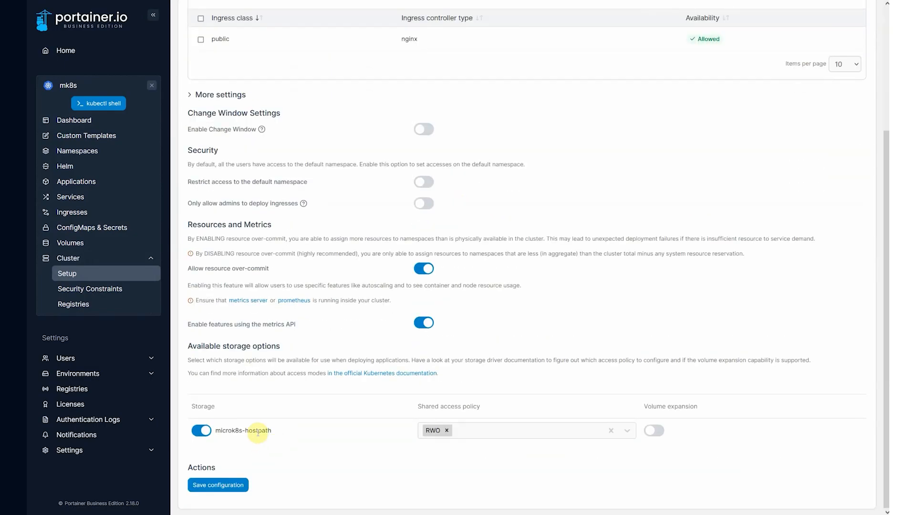
mouse_move(274, 424)
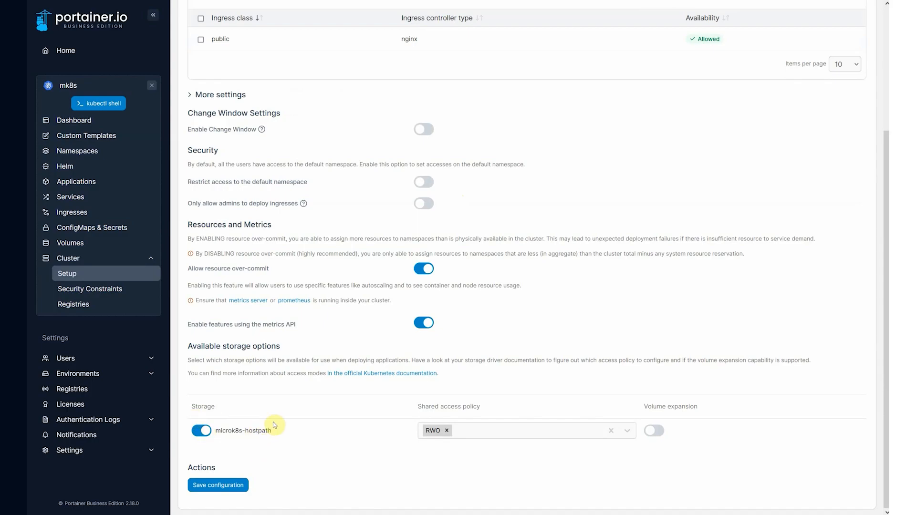
mouse_move(253, 326)
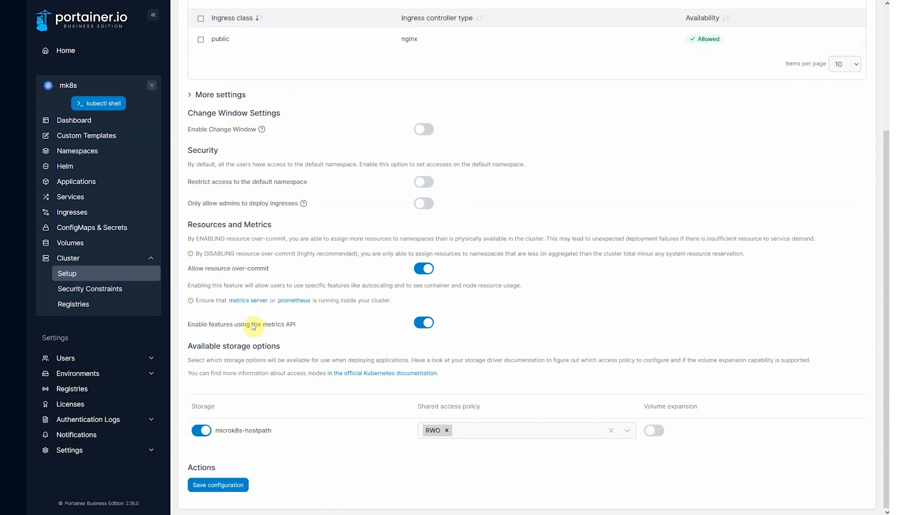
mouse_move(405, 335)
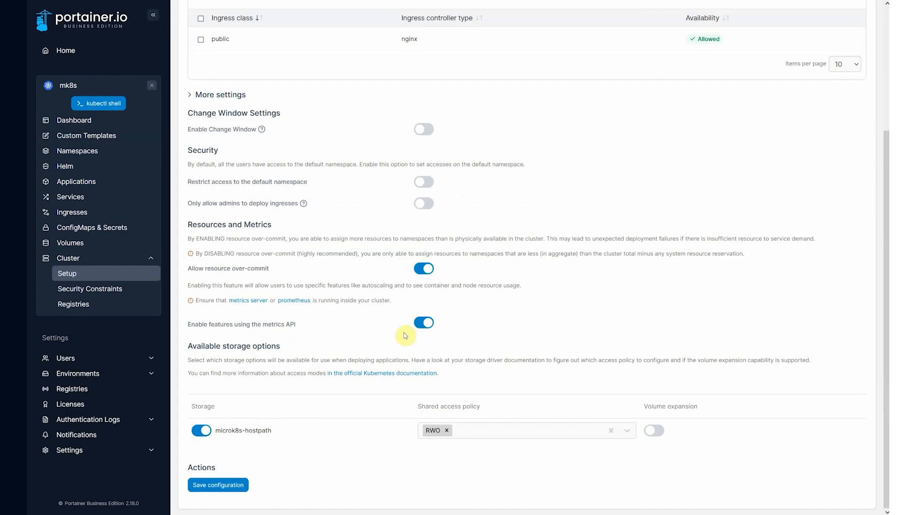
scroll("up", 3)
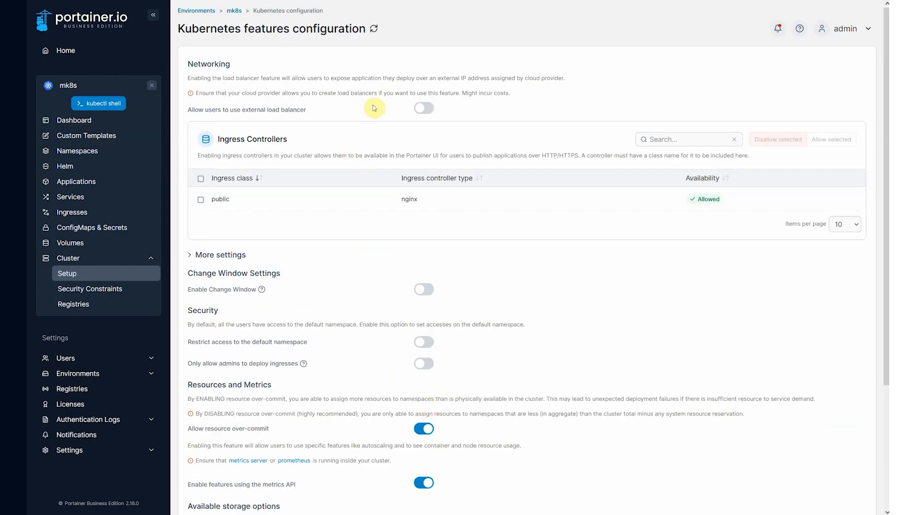
scroll("down", 3)
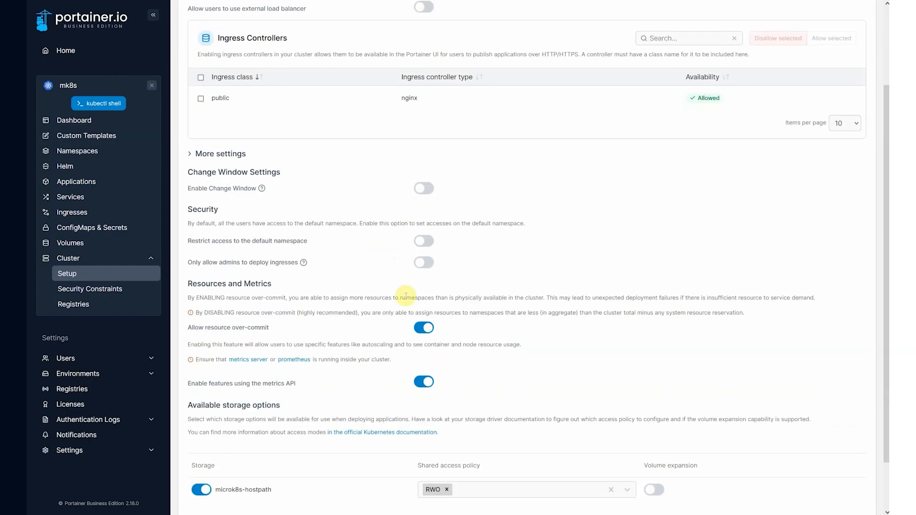
scroll("down", 3)
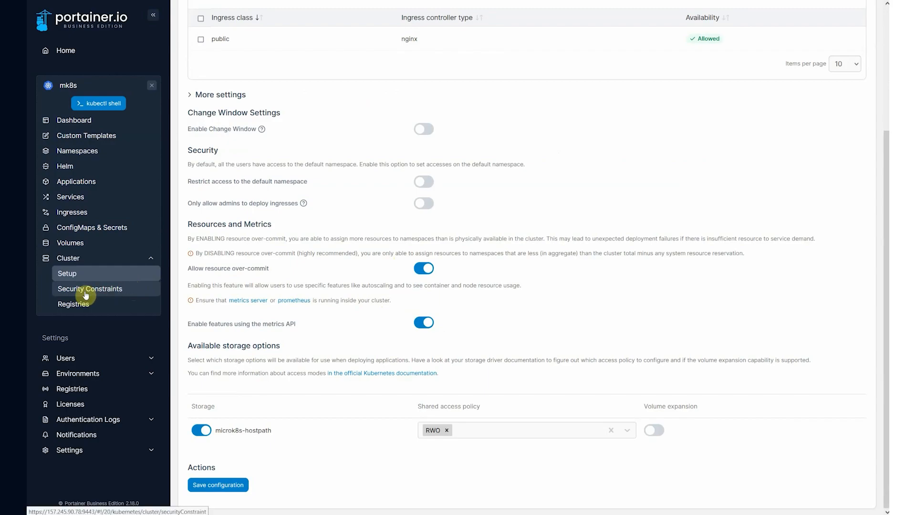
Turn on pod security constraints for mk8s and save the settings.
left_click(90, 288)
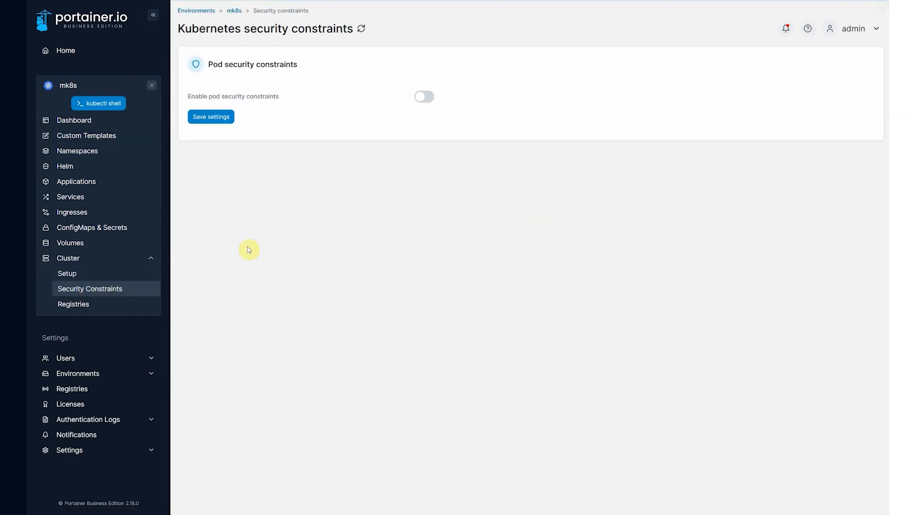
left_click(423, 96)
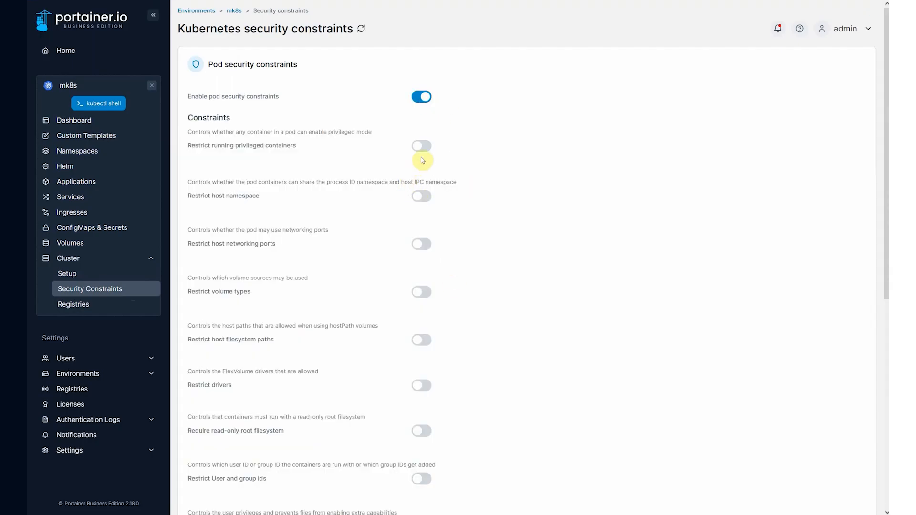
scroll("down", 3)
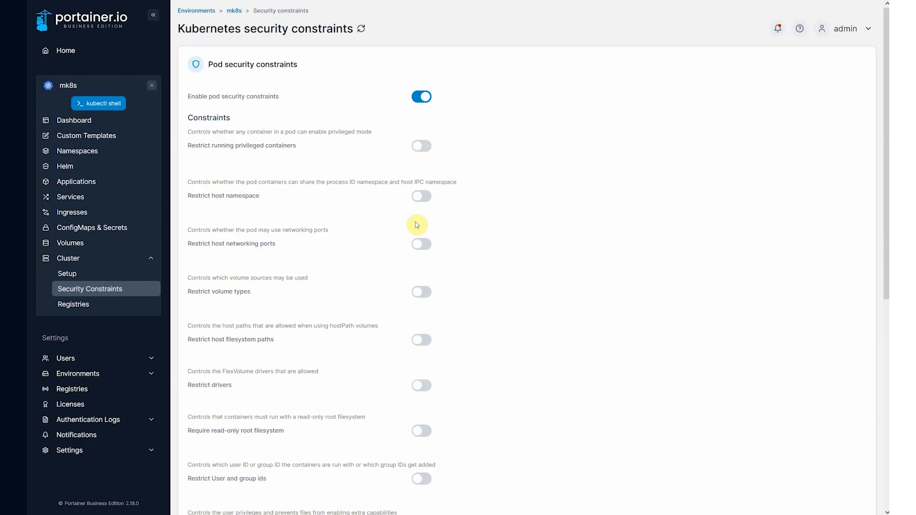
scroll("down", 3)
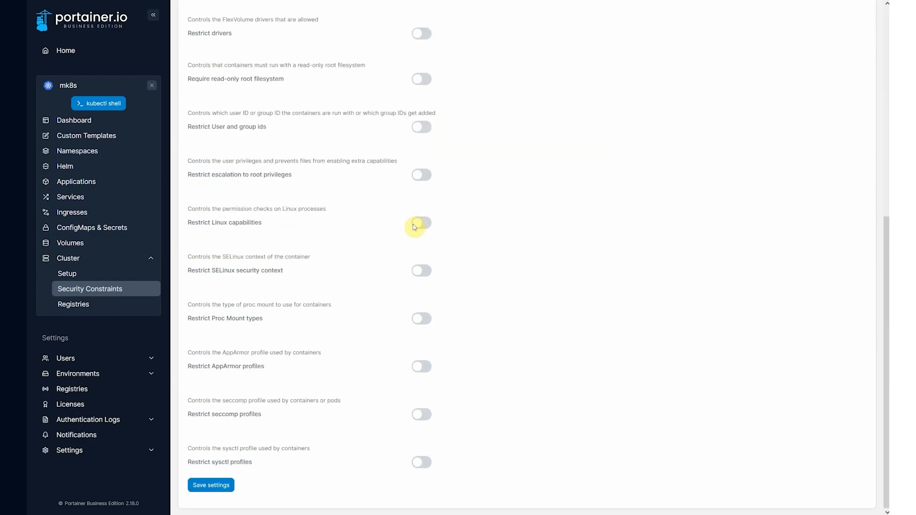
left_click(210, 485)
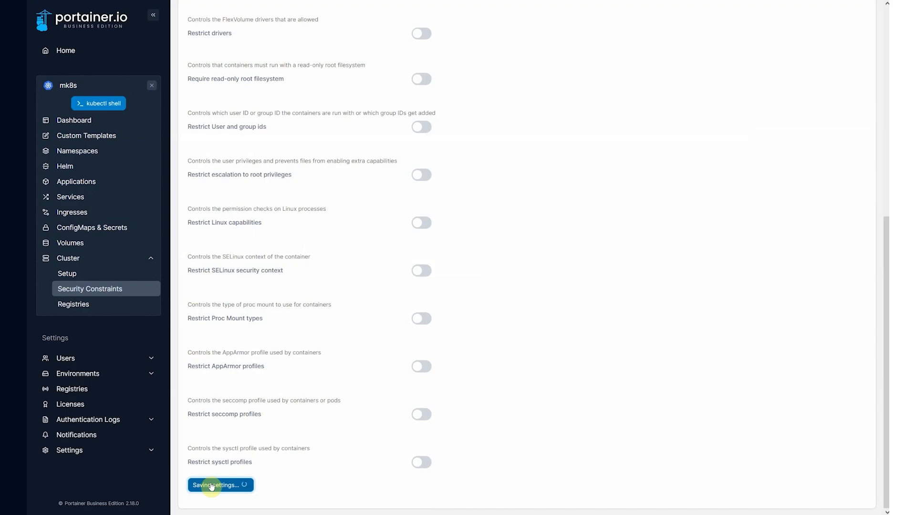
left_click(211, 485)
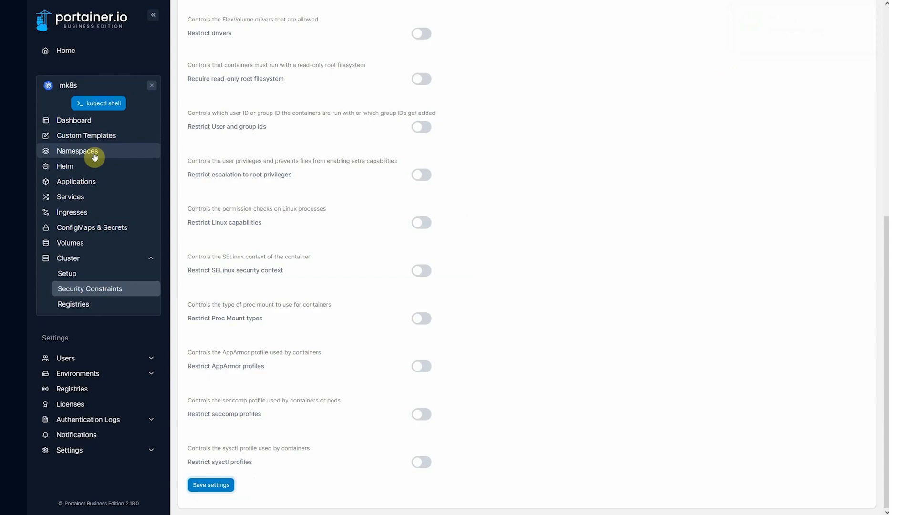
Inspect the gatekeeper-system namespace running gatekeeper-audit and gatekeeper-controller-manager, then go back to Namespaces.
left_click(77, 151)
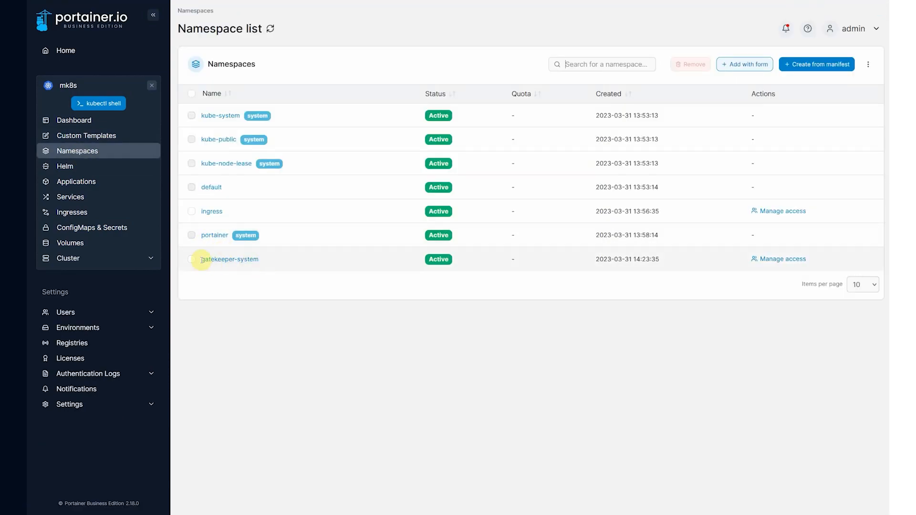
left_click(230, 259)
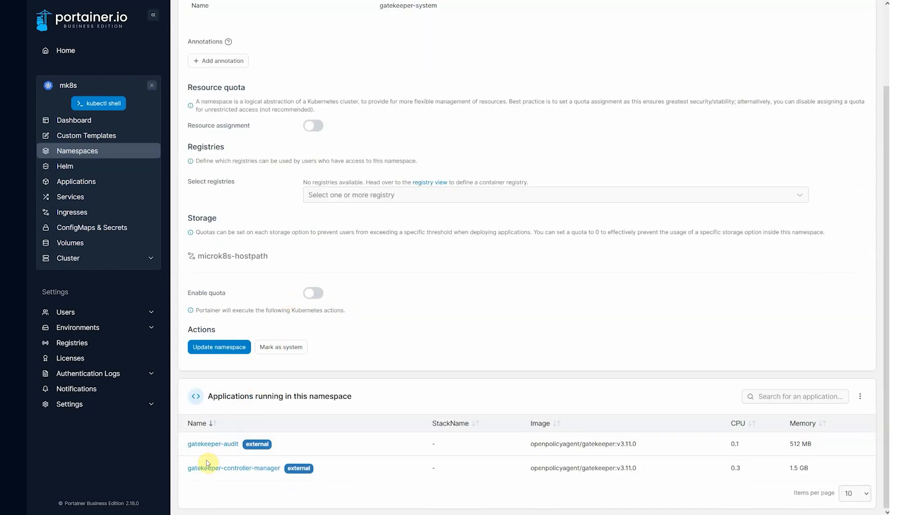
mouse_move(82, 224)
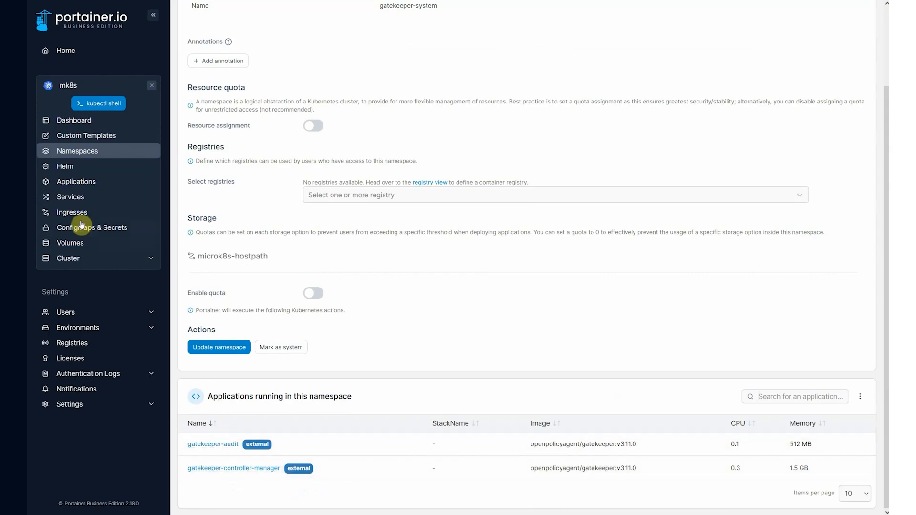
left_click(76, 151)
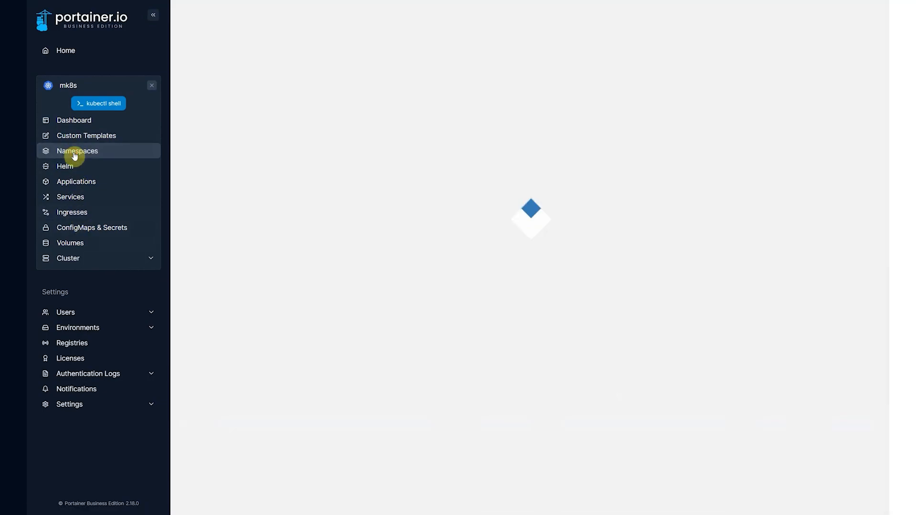
Create a namespace named 'apps' with the resource quota toggled on and back off.
left_click(77, 151)
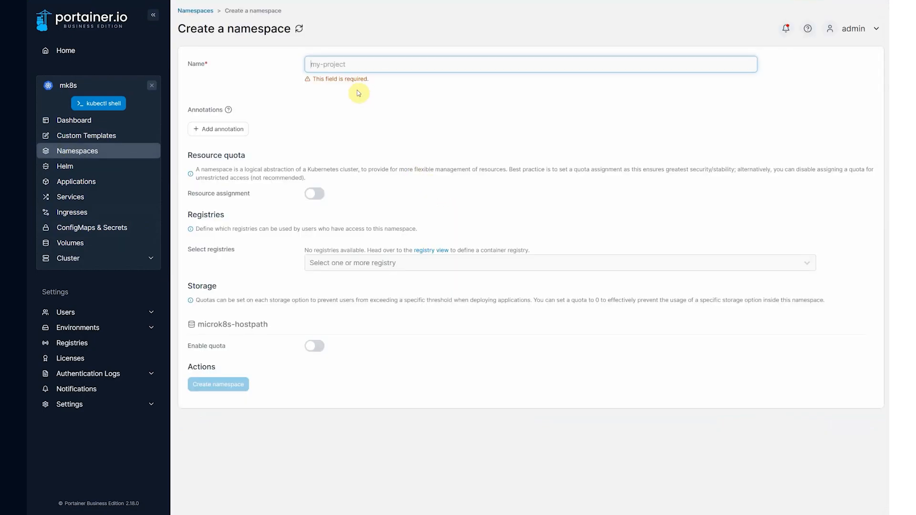
type("apps")
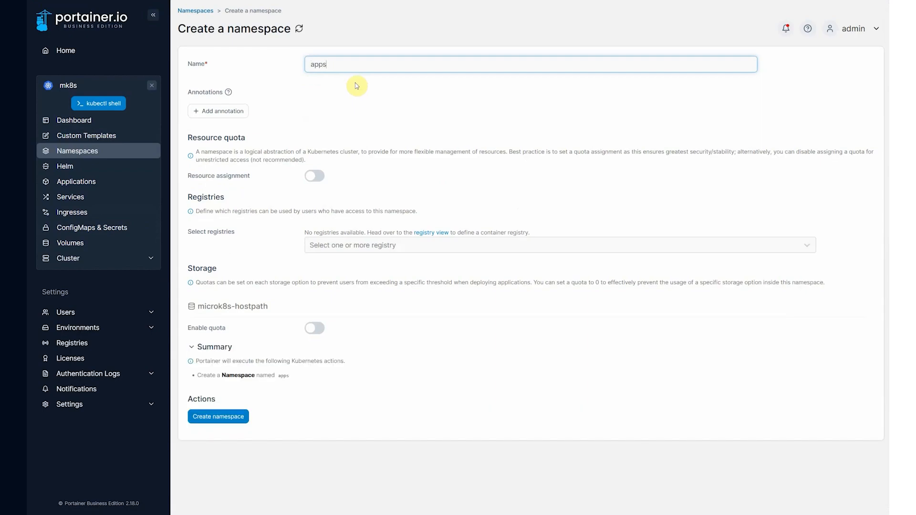
left_click(315, 176)
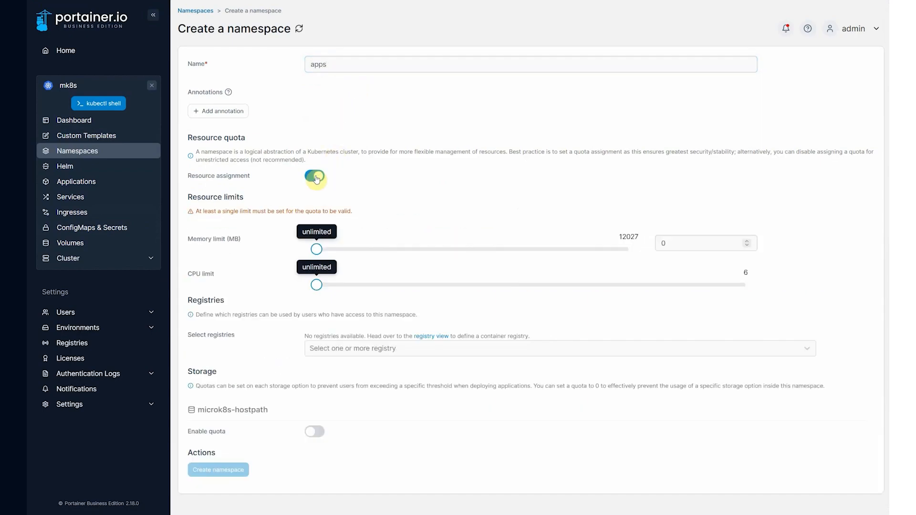
left_click(315, 179)
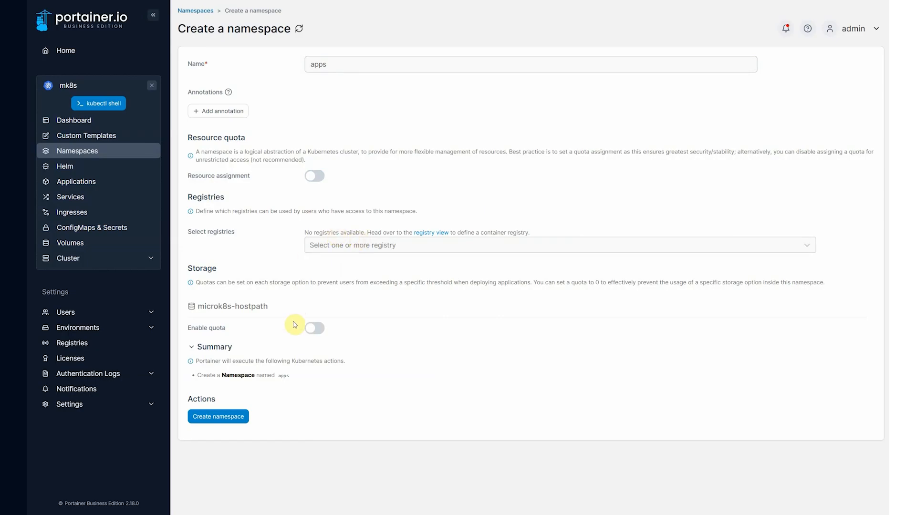
mouse_move(274, 397)
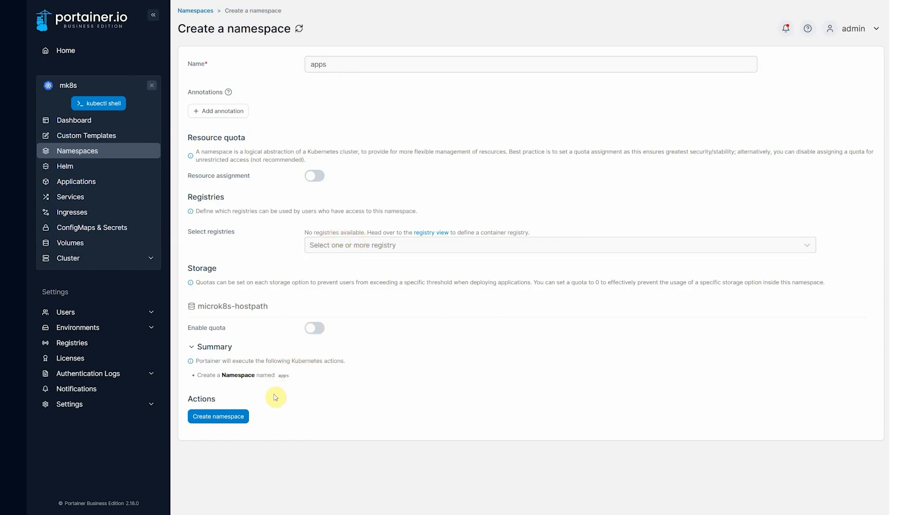
left_click(217, 416)
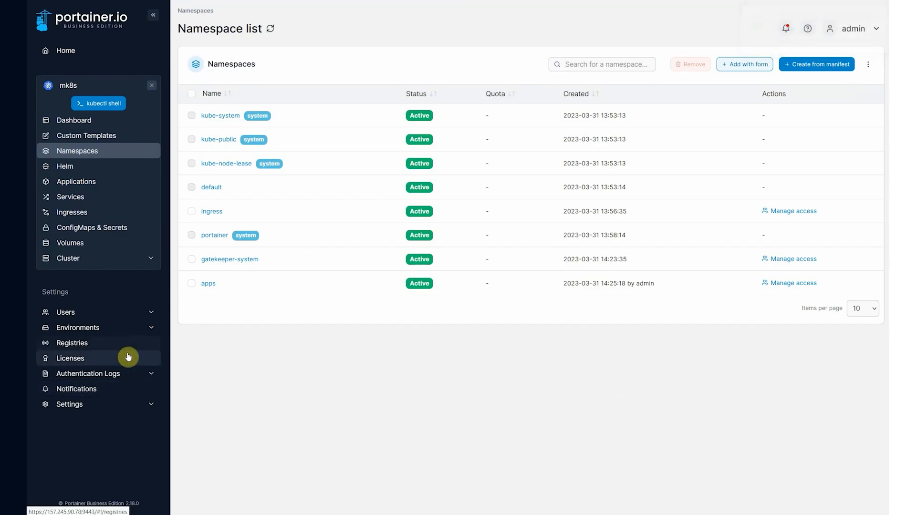
In Users, create user 'neil' with a password and the Administrator role left off.
left_click(65, 312)
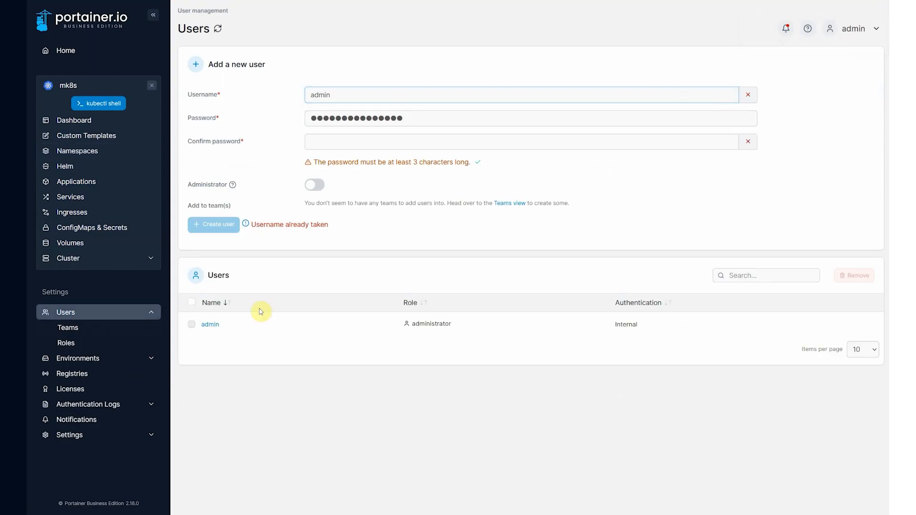
double_click(320, 94)
type("neil")
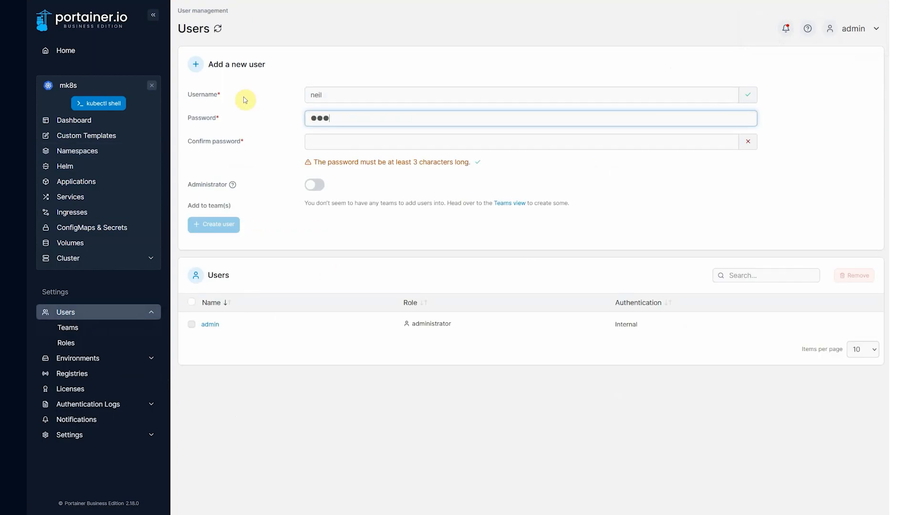
type("•••")
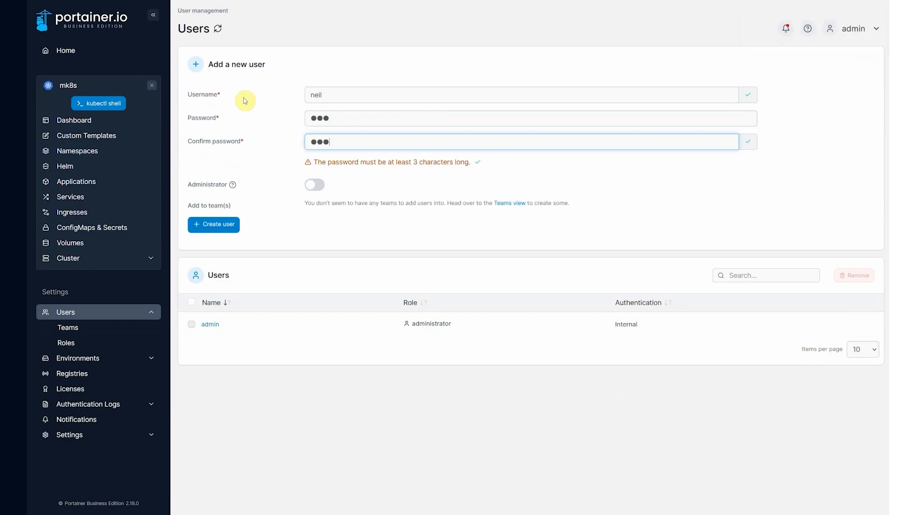
mouse_move(244, 220)
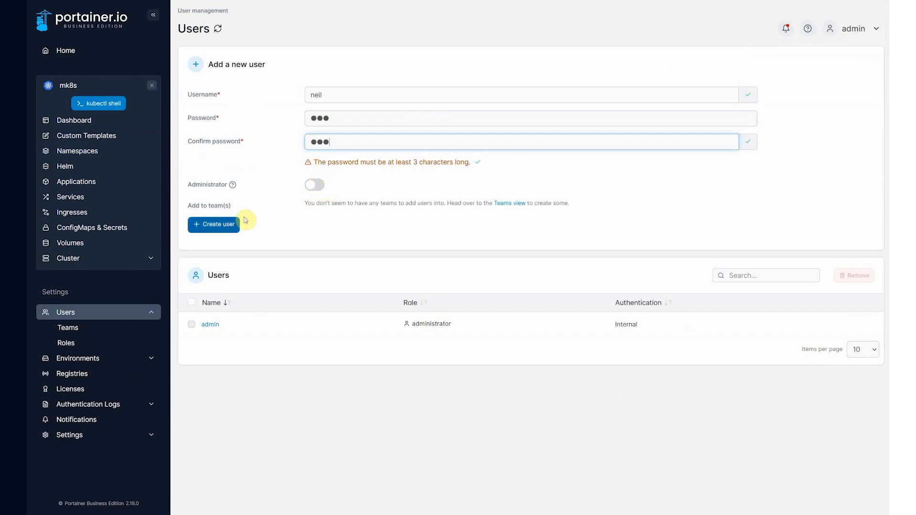
left_click(214, 225)
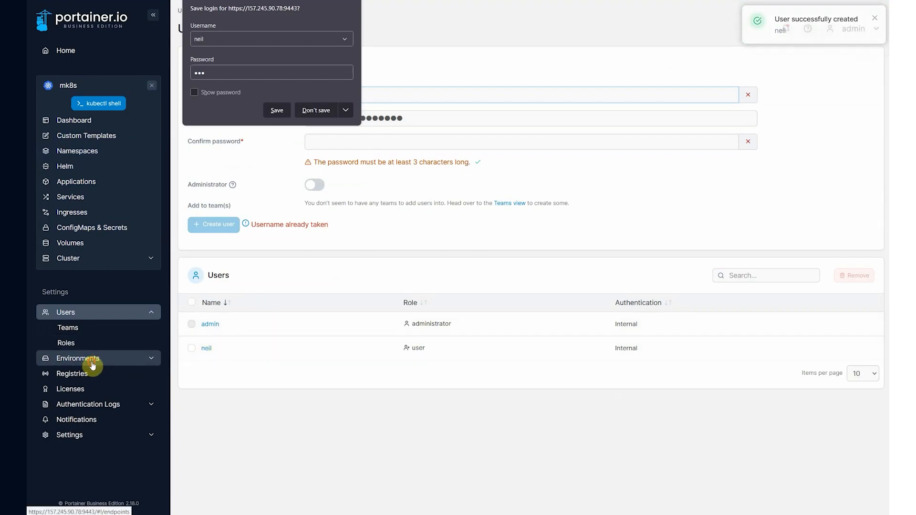
From Environments, manage access for mk8s and select neil as the user to grant.
left_click(78, 358)
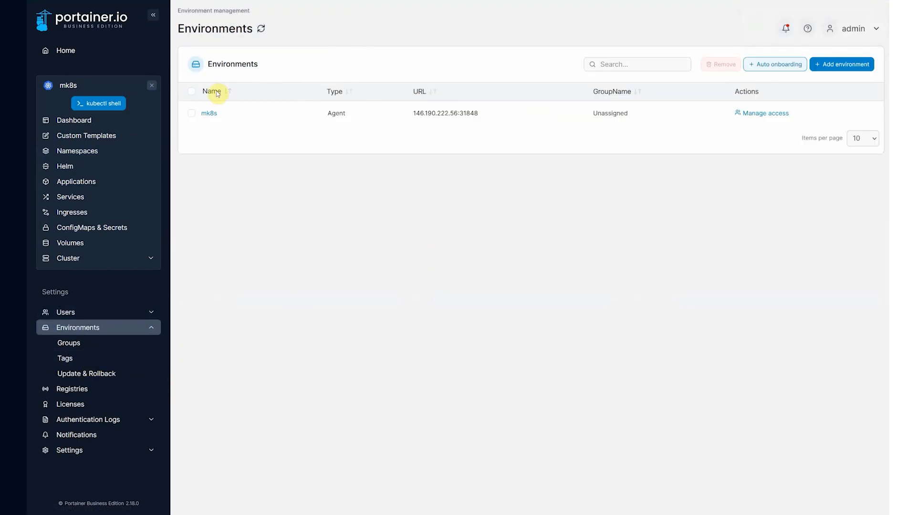
left_click(762, 113)
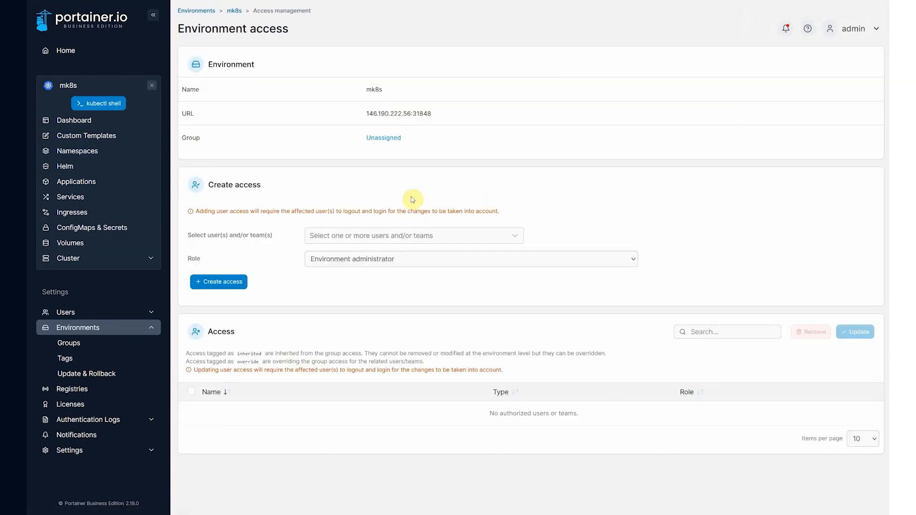
left_click(414, 236)
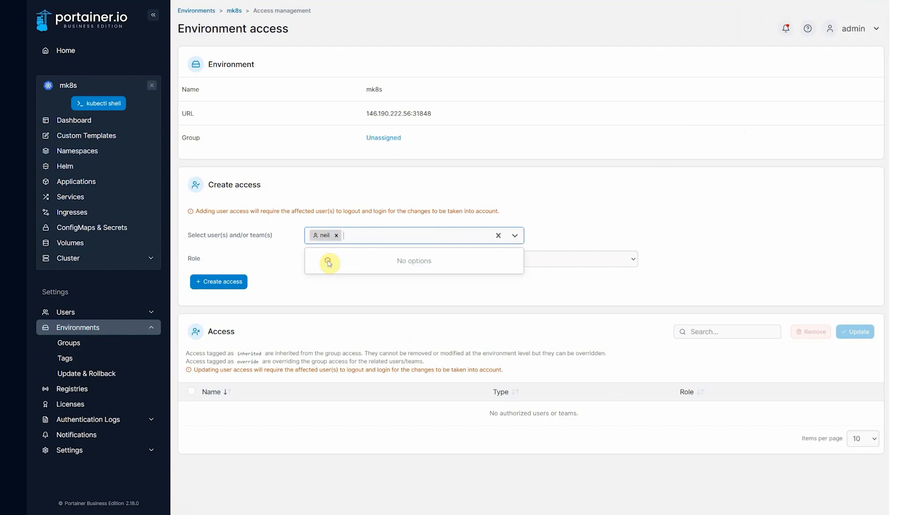
mouse_move(561, 231)
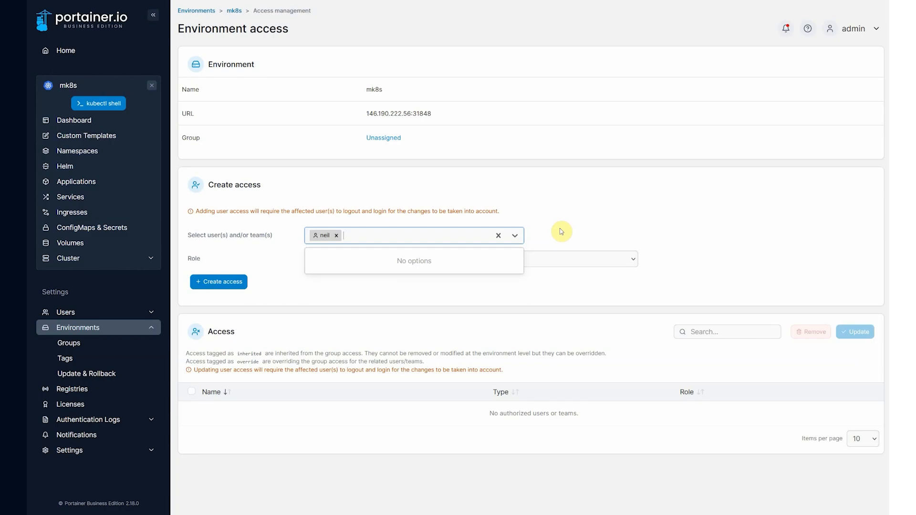
left_click(351, 259)
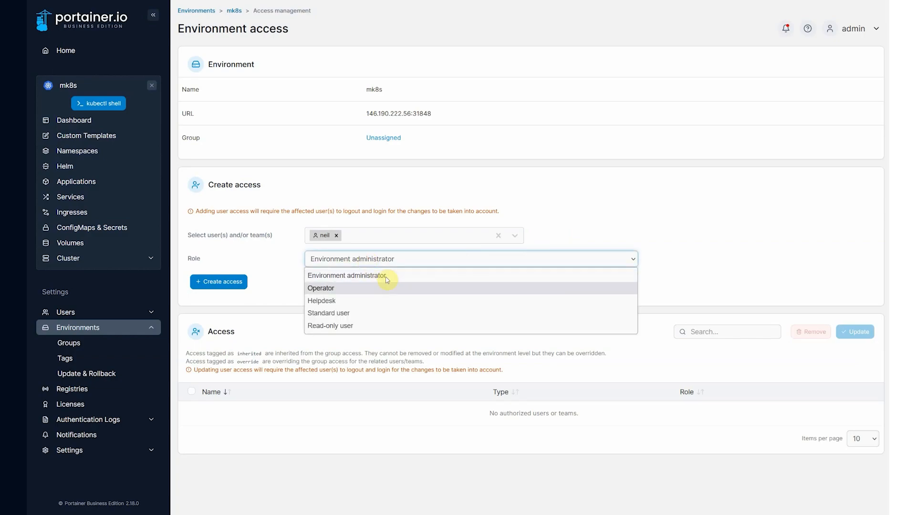
mouse_move(483, 284)
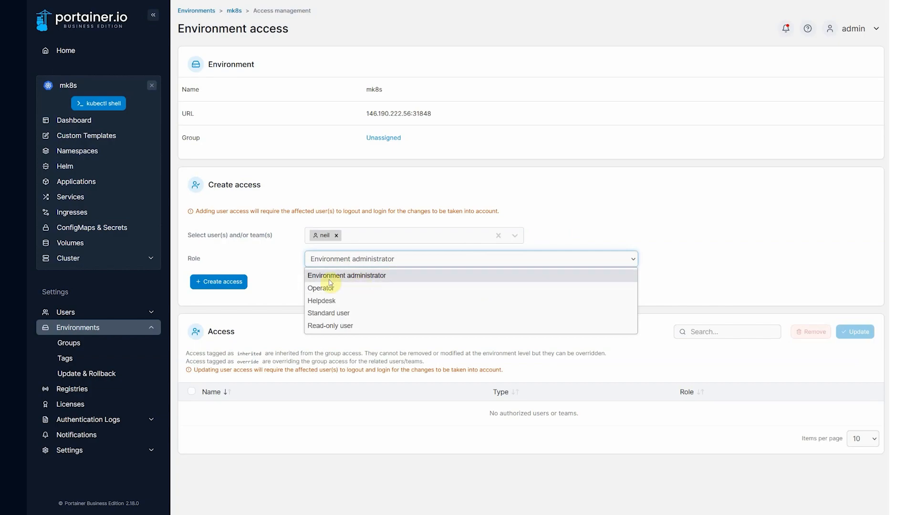
mouse_move(321, 301)
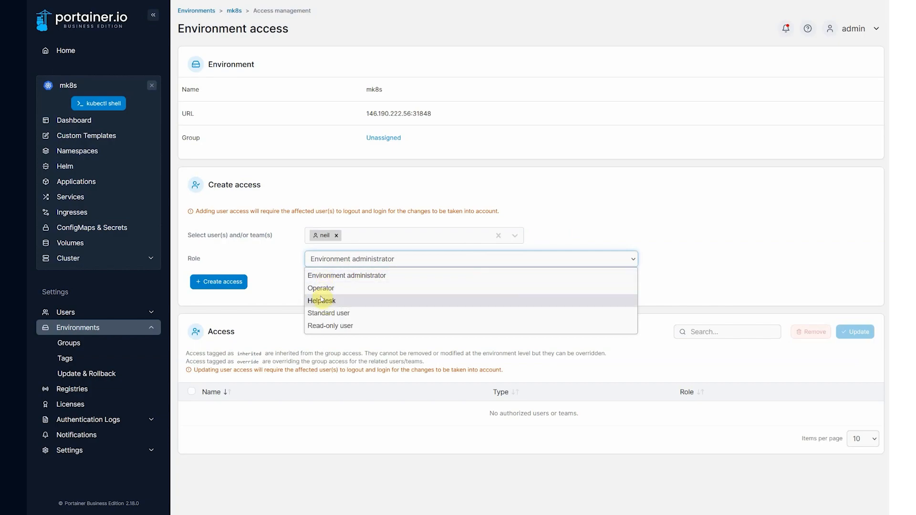
mouse_move(327, 287)
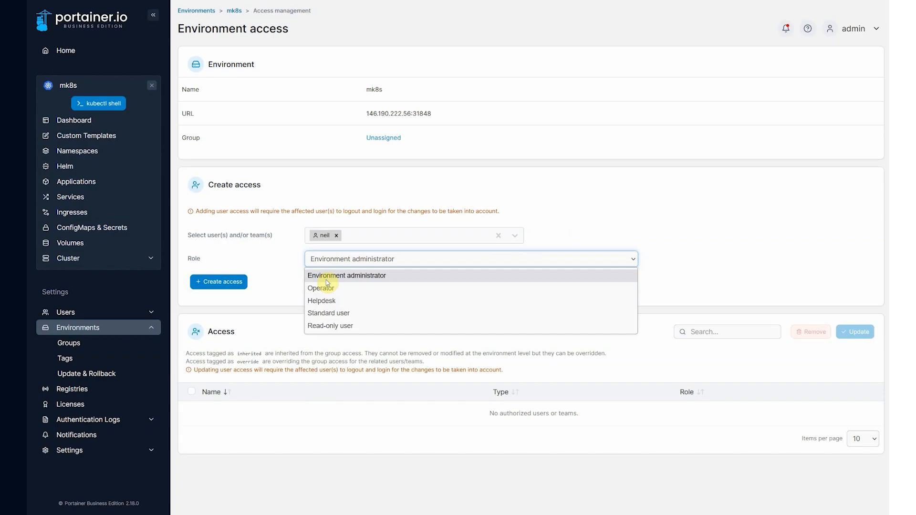
mouse_move(326, 290)
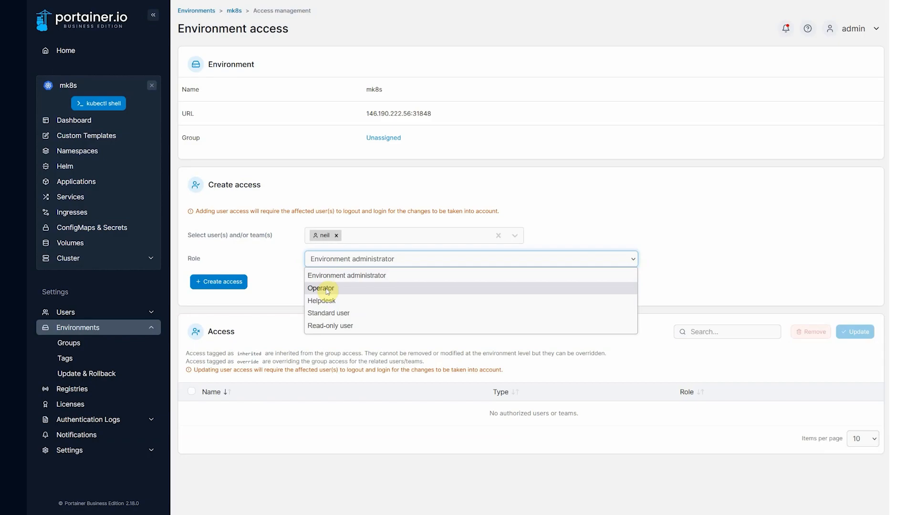
mouse_move(326, 305)
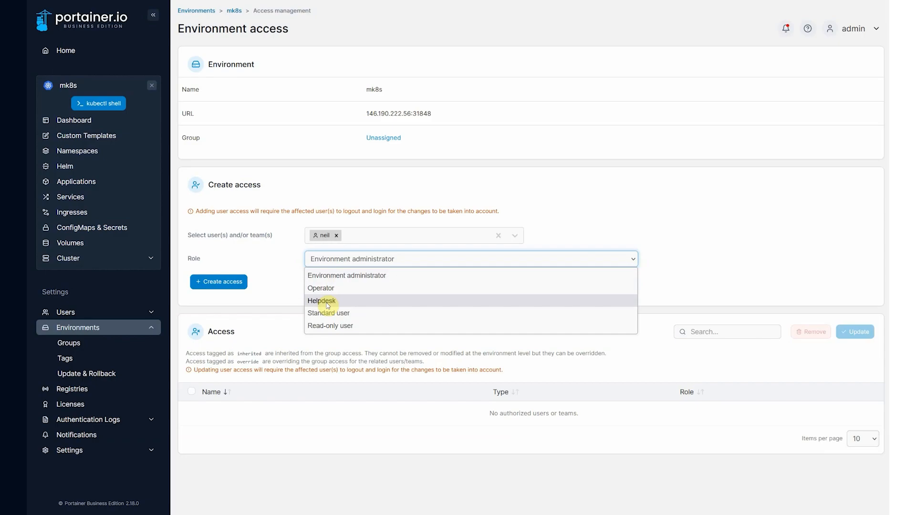
mouse_move(329, 320)
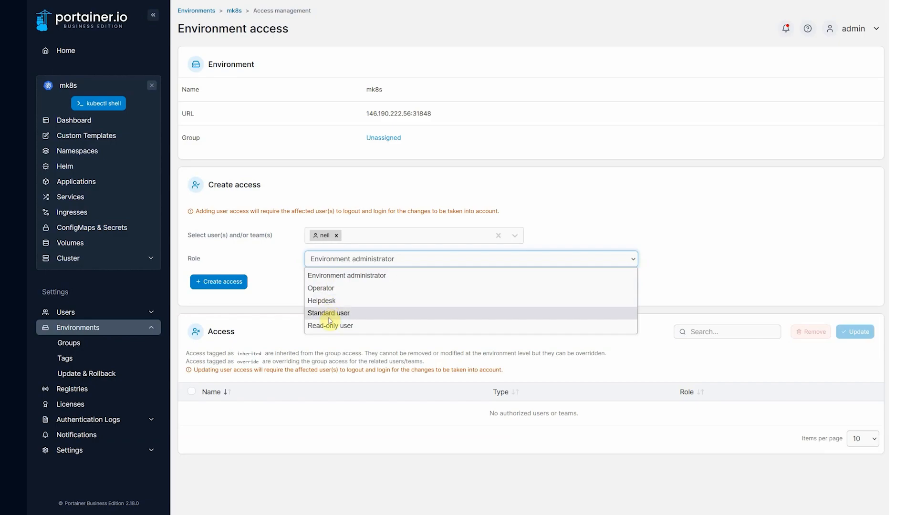
mouse_move(332, 325)
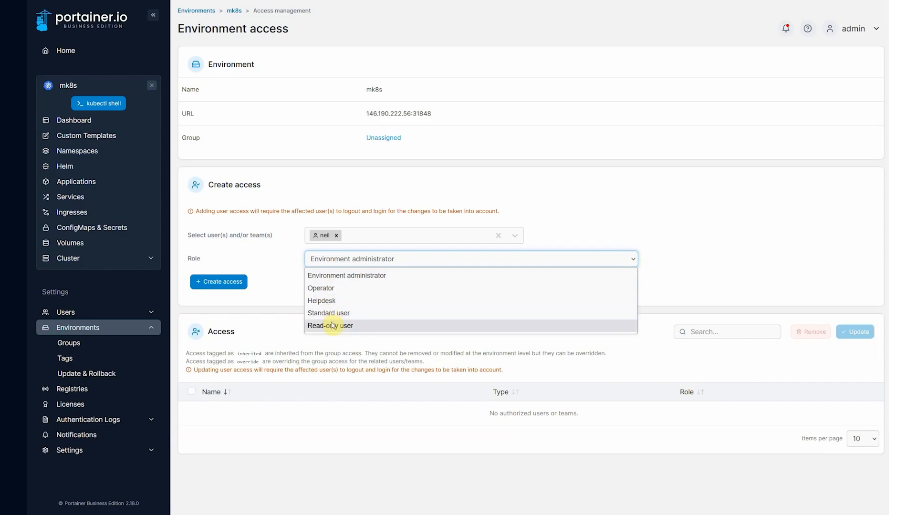
mouse_move(332, 319)
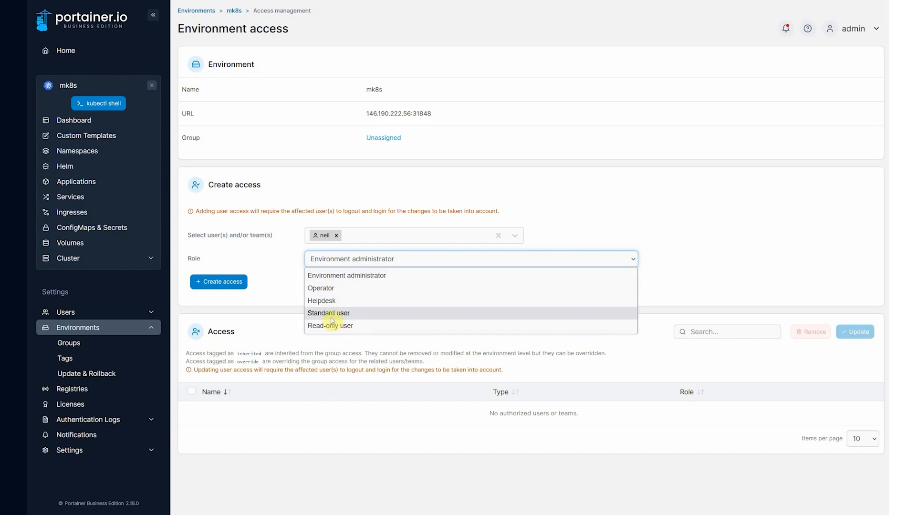
mouse_move(319, 321)
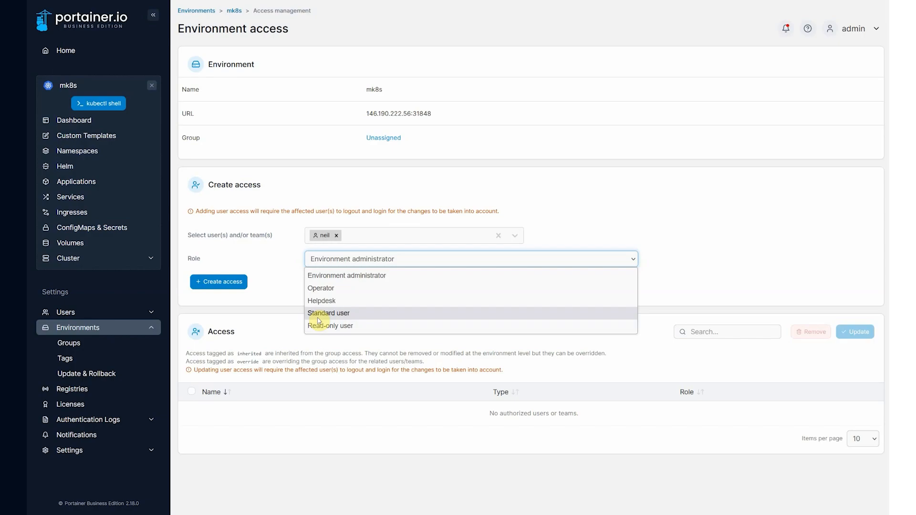
mouse_move(323, 320)
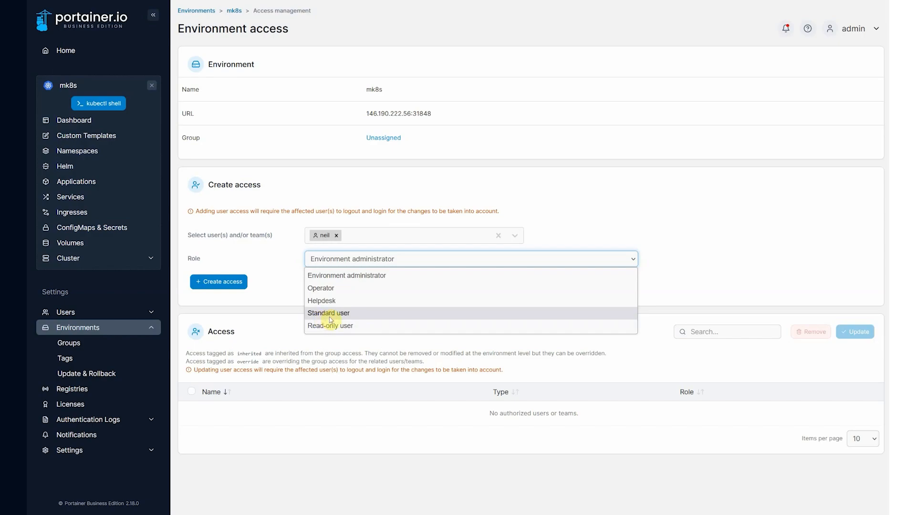
mouse_move(327, 326)
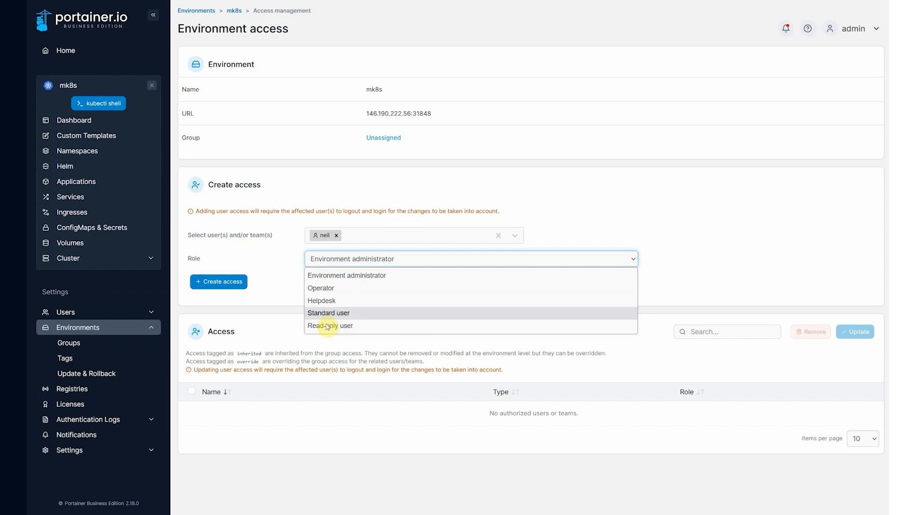
mouse_move(344, 331)
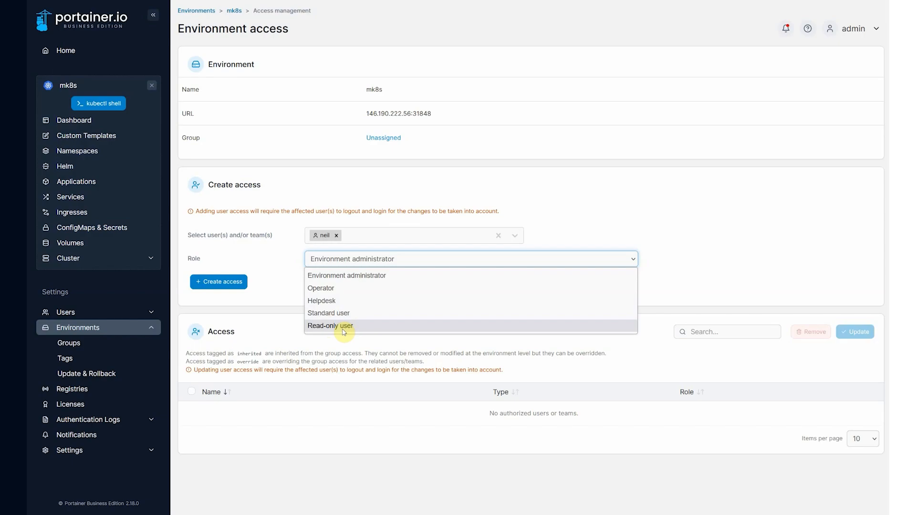
Create neil's mk8s access with the Standard user role.
left_click(328, 313)
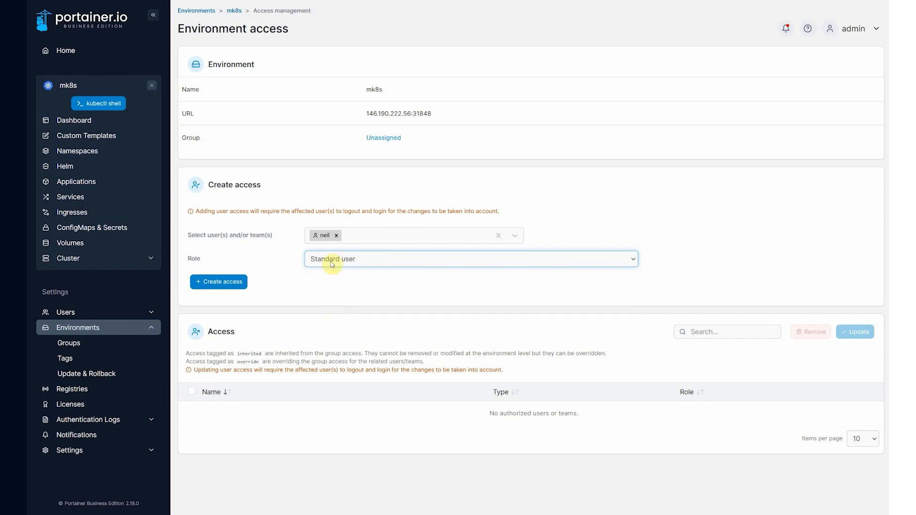
left_click(217, 282)
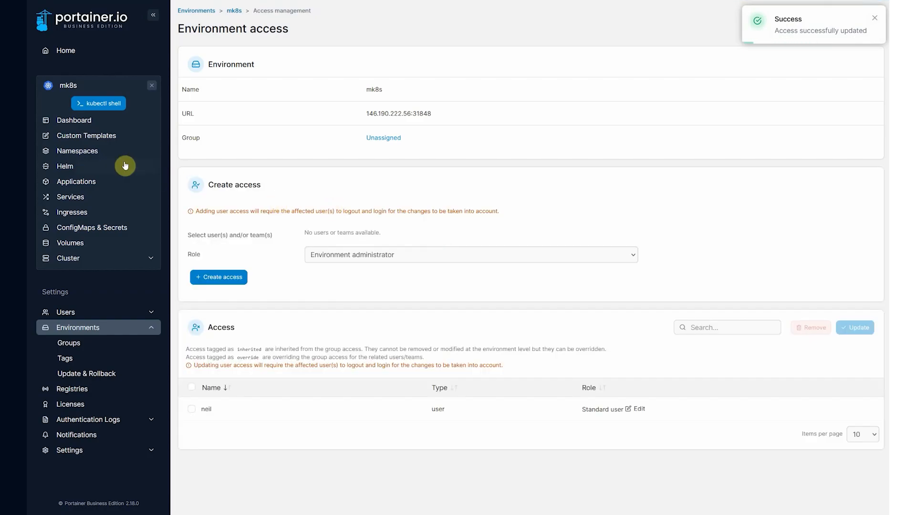
Manage access for the apps namespace and create access for neil.
left_click(77, 151)
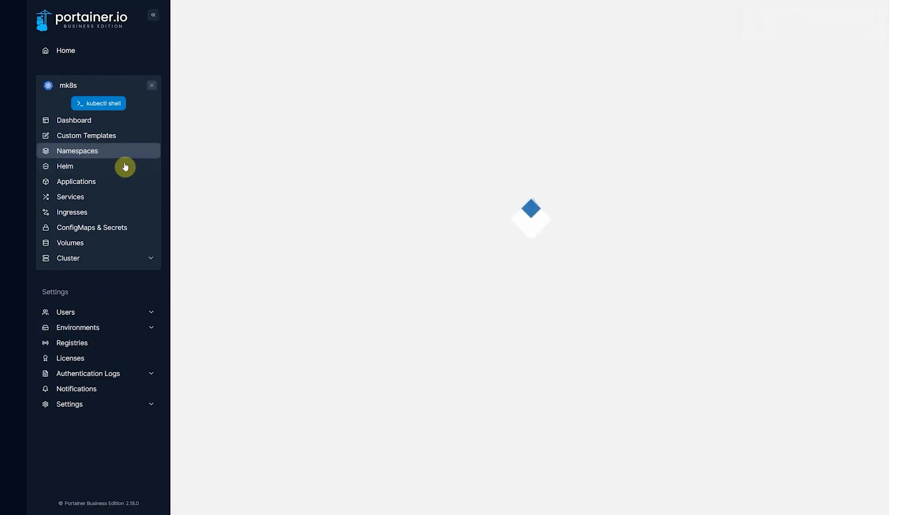
left_click(76, 151)
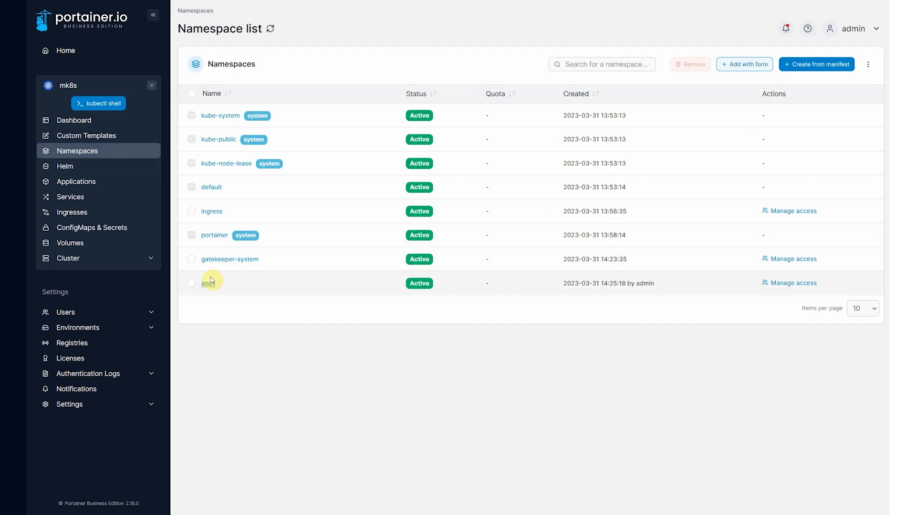
mouse_move(750, 290)
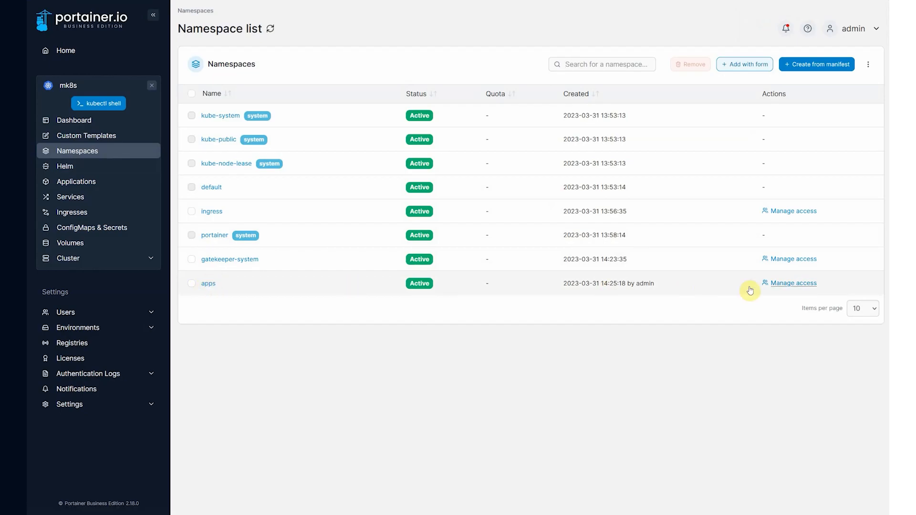
left_click(793, 282)
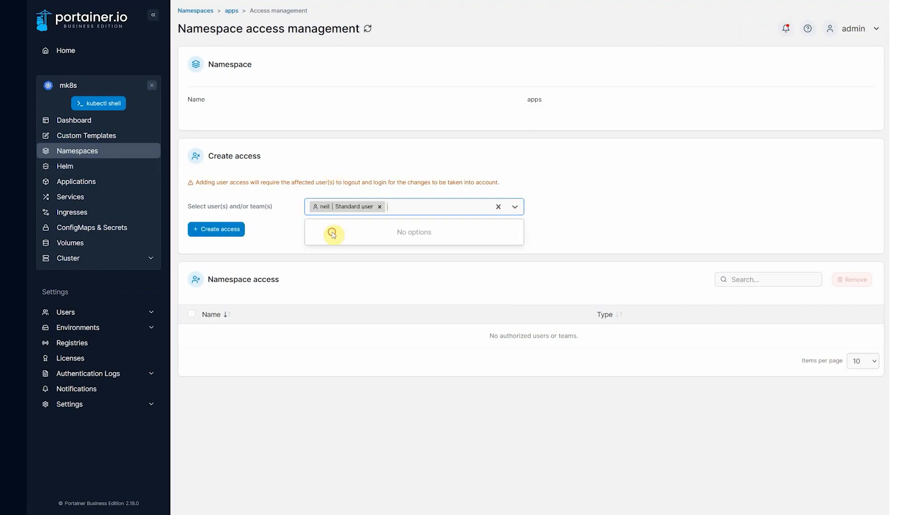
left_click(215, 229)
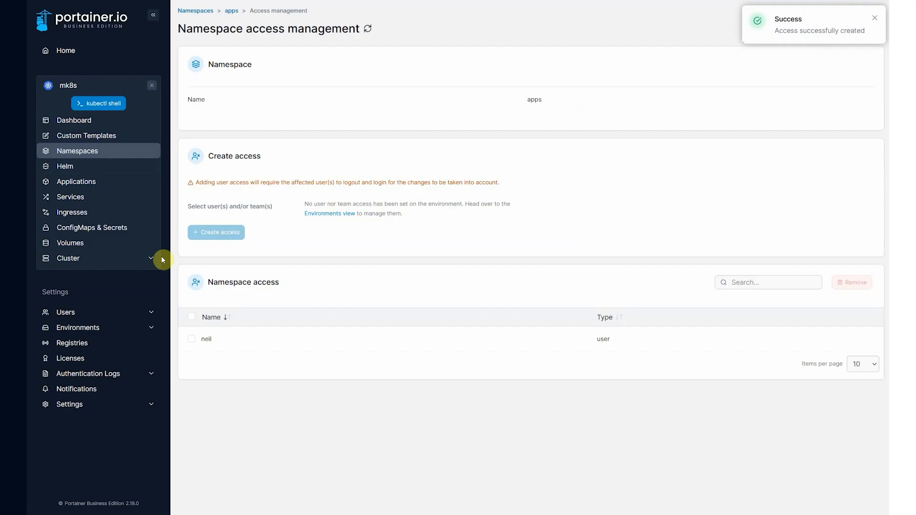
left_click(69, 258)
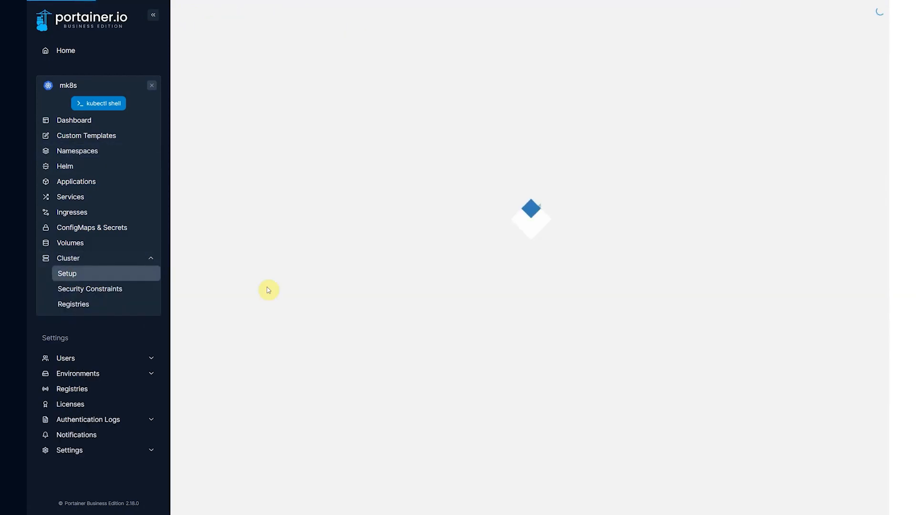
Review the mk8s Cluster Setup Kubernetes features, with default namespace access unrestricted.
left_click(66, 273)
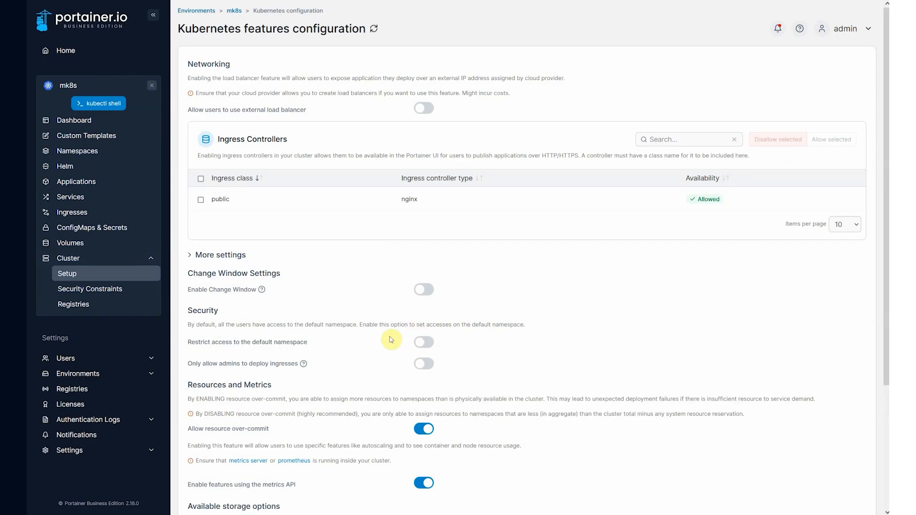
mouse_move(386, 340)
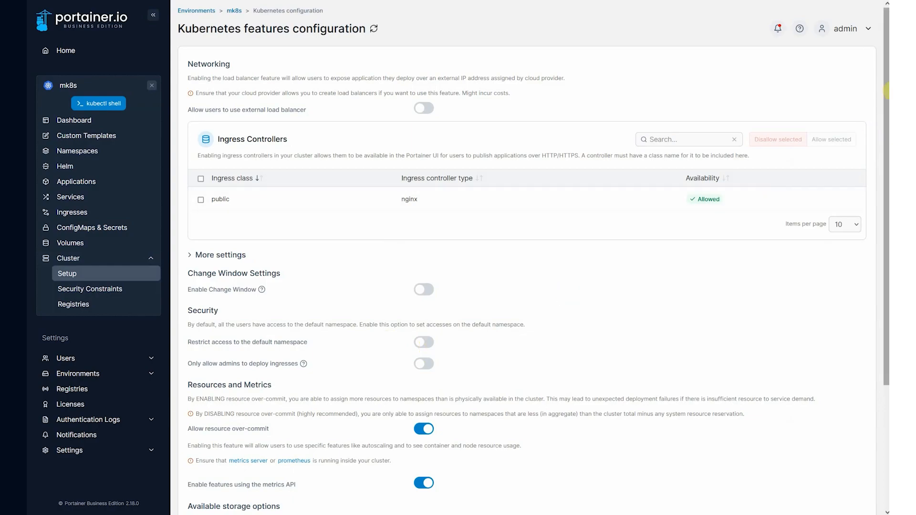
left_click(851, 28)
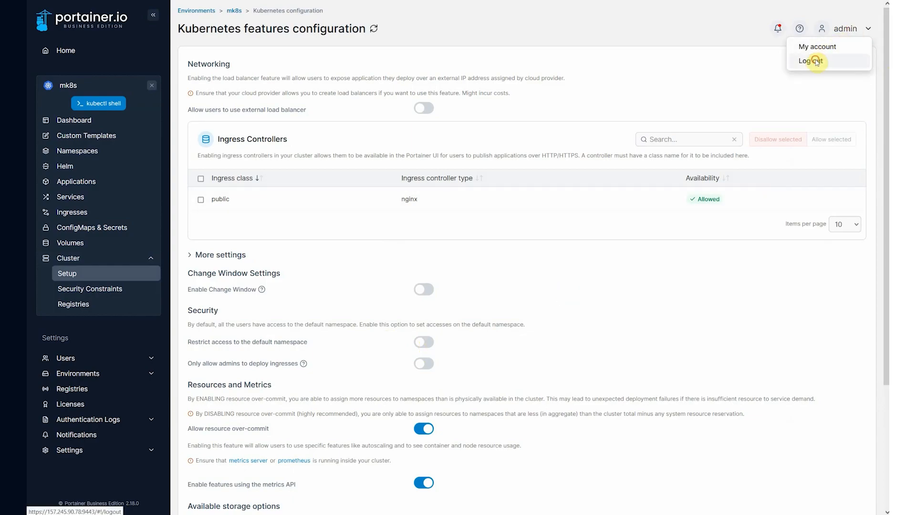
Log out, sign in as neil declining the save-password prompt, and view his namespaces.
left_click(811, 61)
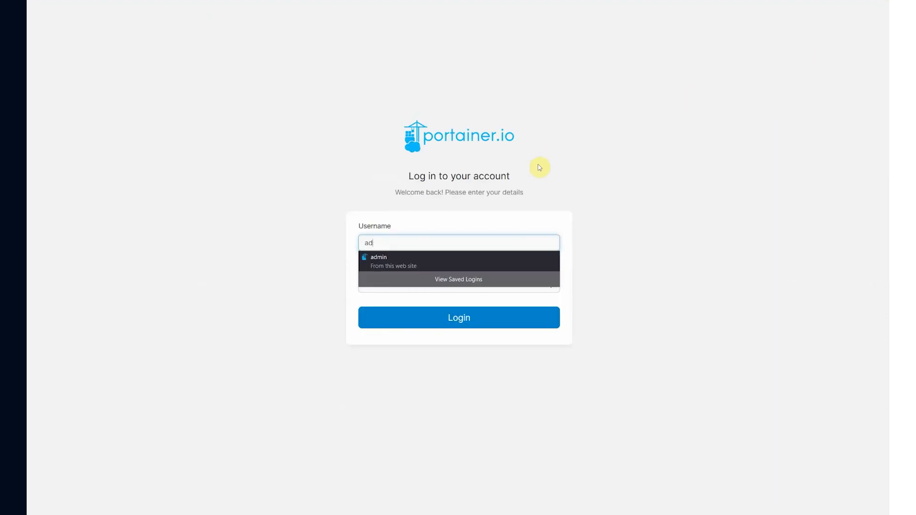
left_click(459, 318)
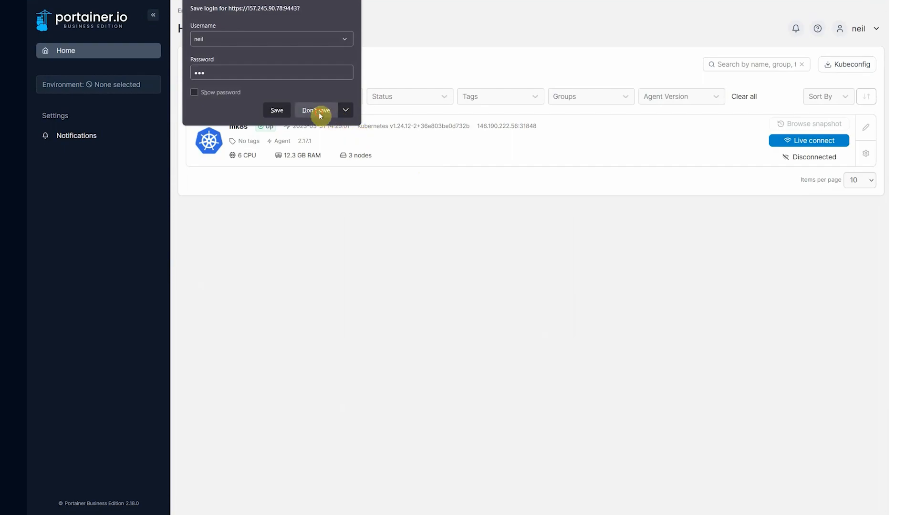
left_click(315, 110)
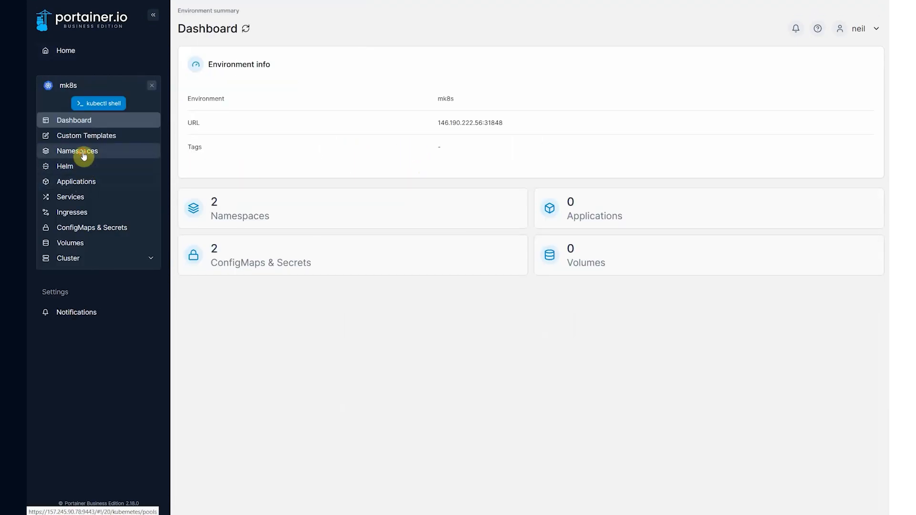
left_click(76, 151)
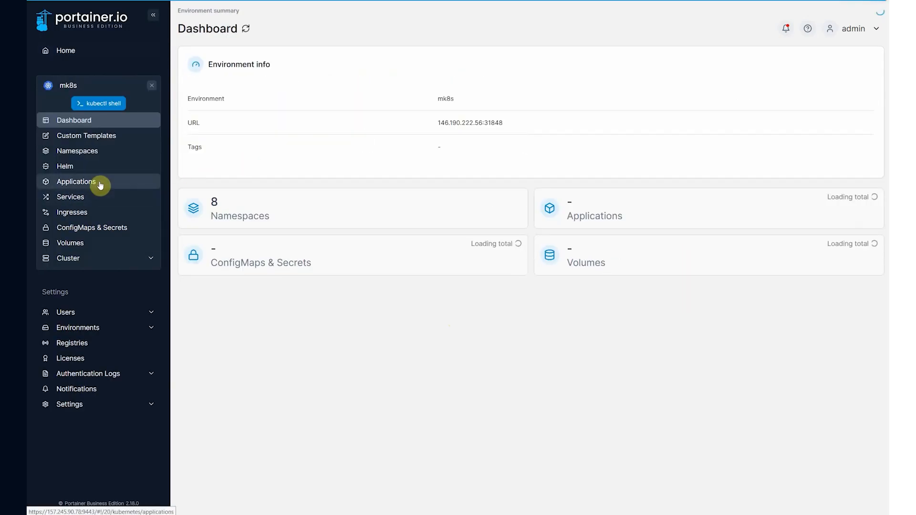
Show the Applications list filtered to the empty apps namespace and start Add with form.
left_click(77, 181)
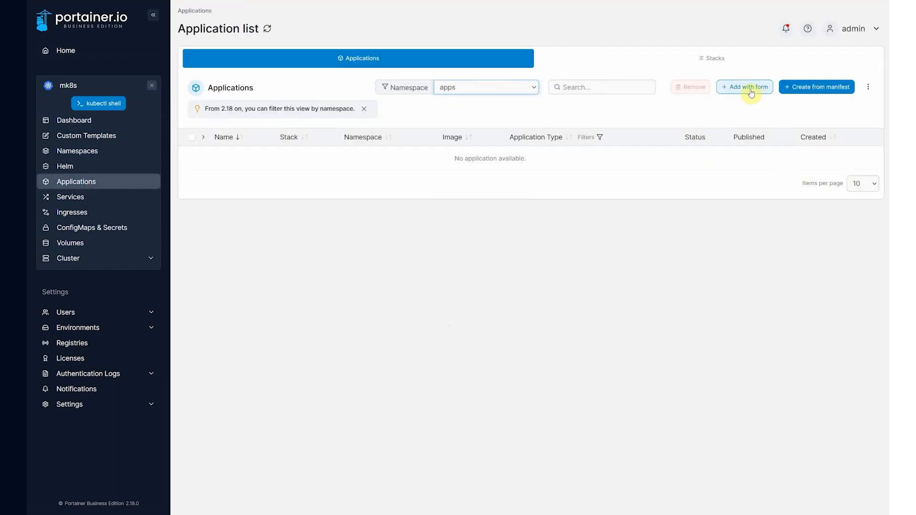
left_click(745, 86)
type("ng")
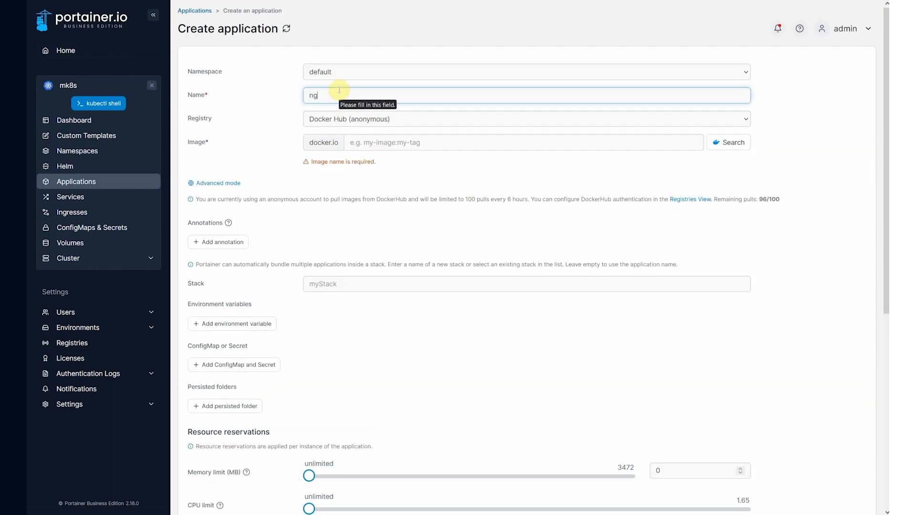
Deploy application 'nginx' from image nginx in apps with a ClusterIP service on port 80.
left_click(525, 62)
type("ngin")
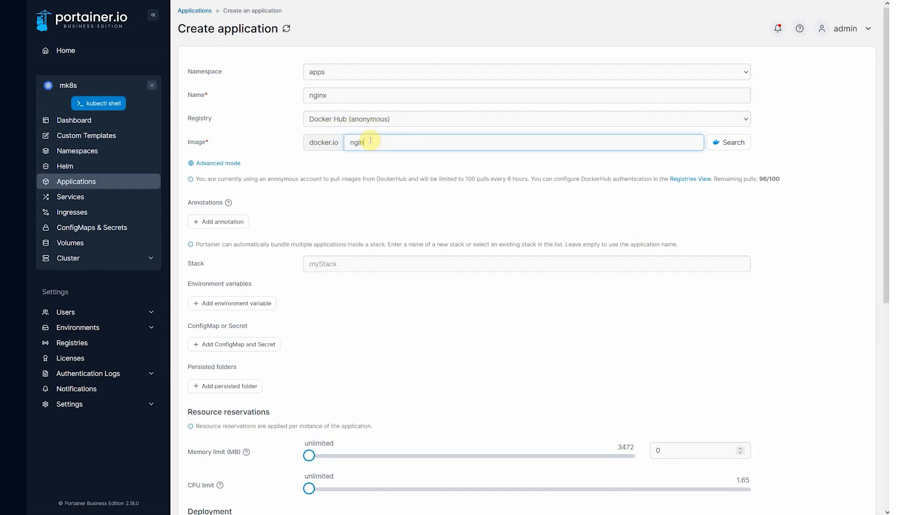
scroll("down", 3)
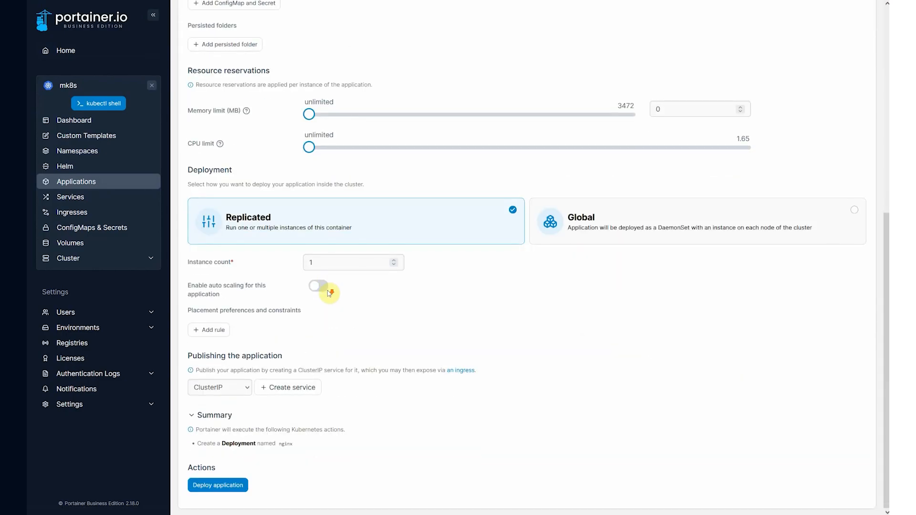
left_click(287, 387)
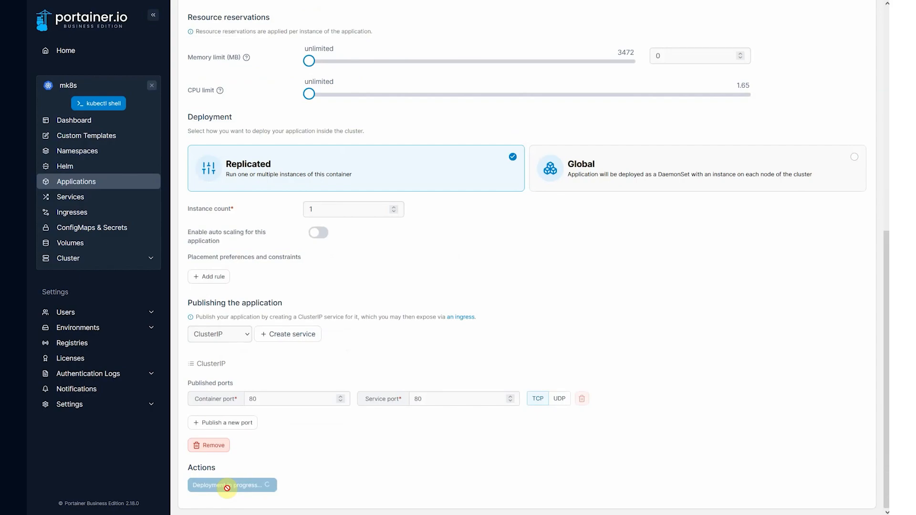
left_click(232, 485)
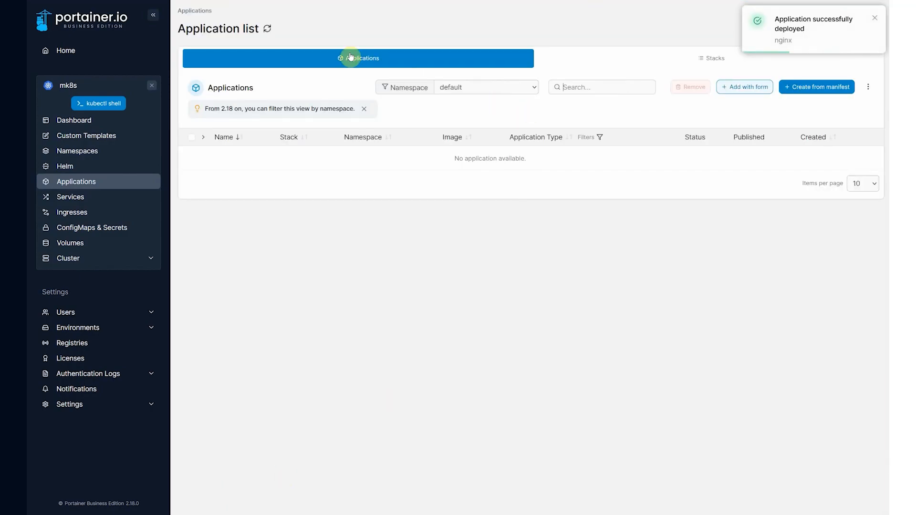
Filter the refreshed application list to the apps namespace showing nginx, then view Ingresses.
left_click(272, 28)
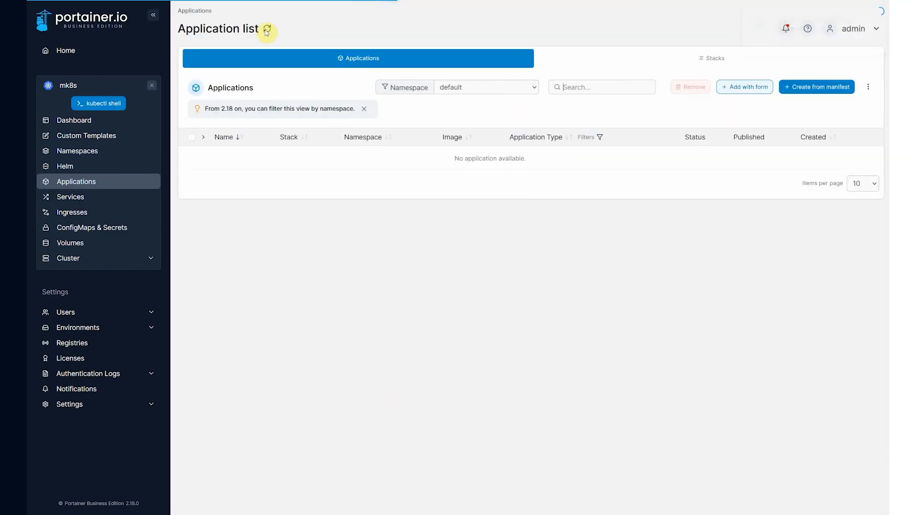
left_click(485, 87)
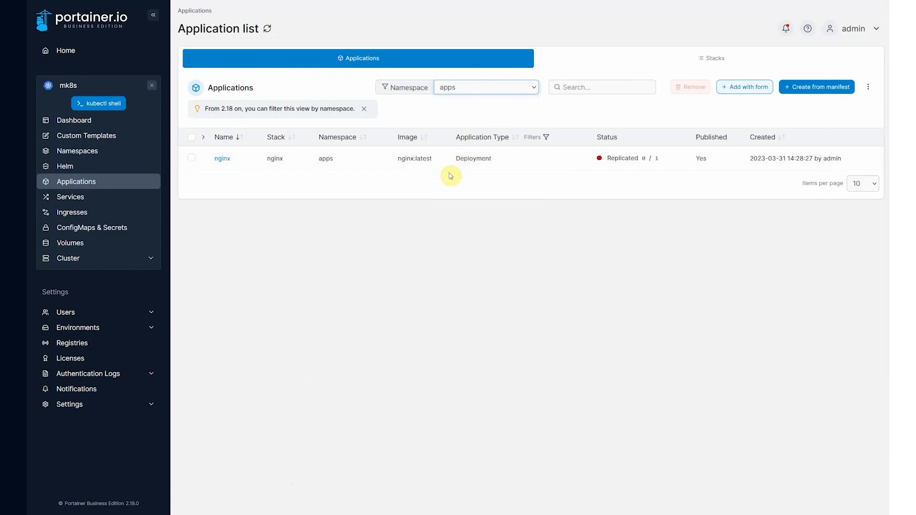
mouse_move(584, 164)
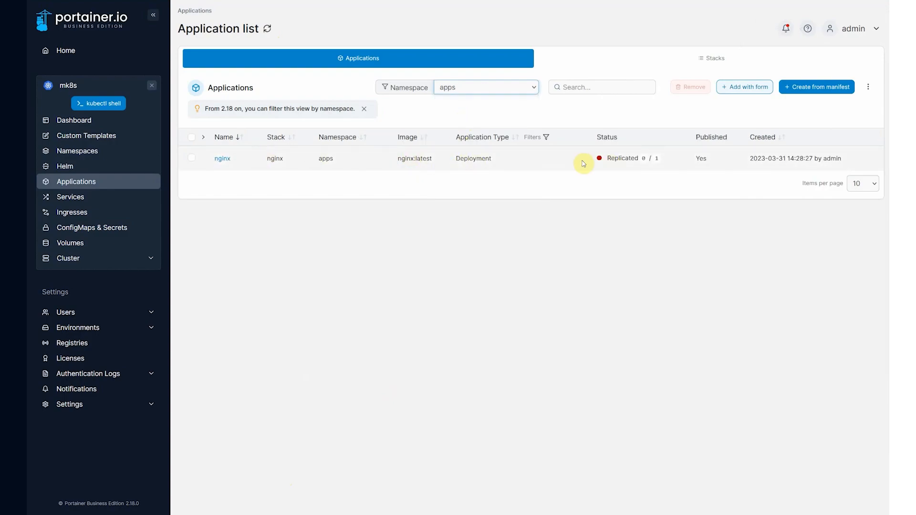
mouse_move(392, 154)
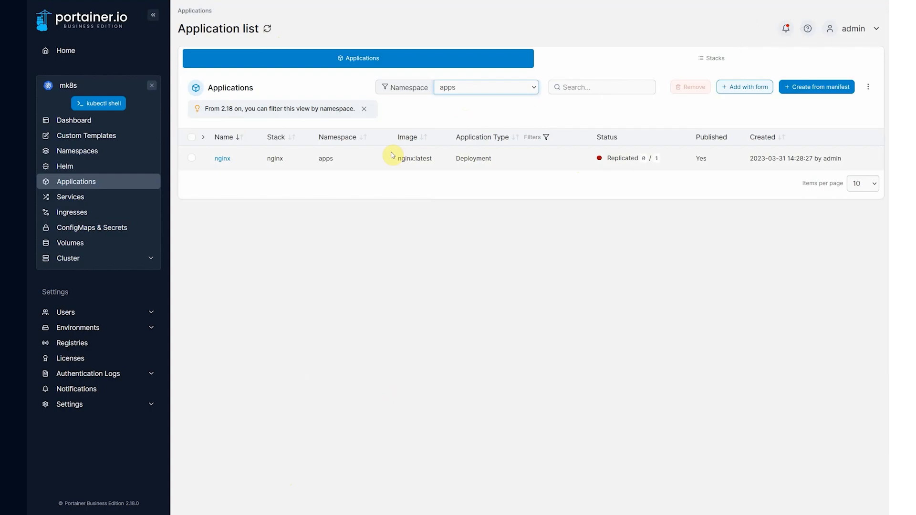
mouse_move(387, 156)
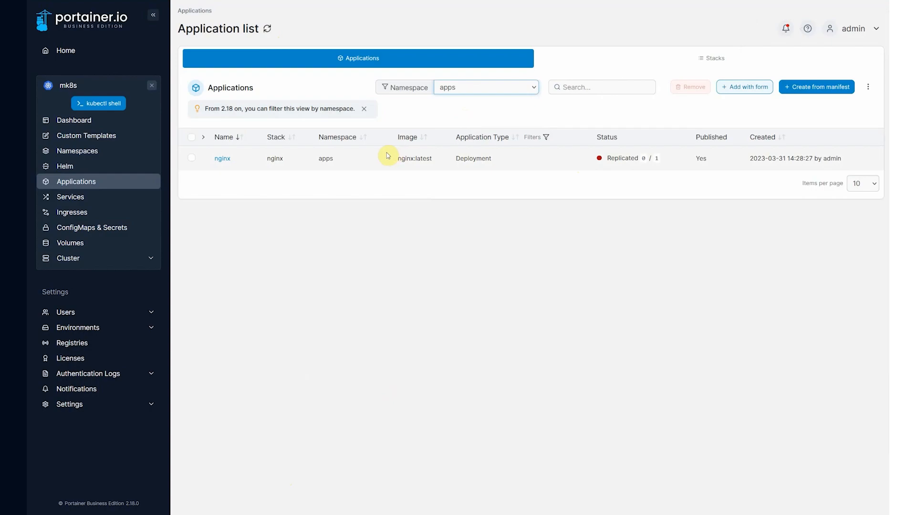
mouse_move(67, 216)
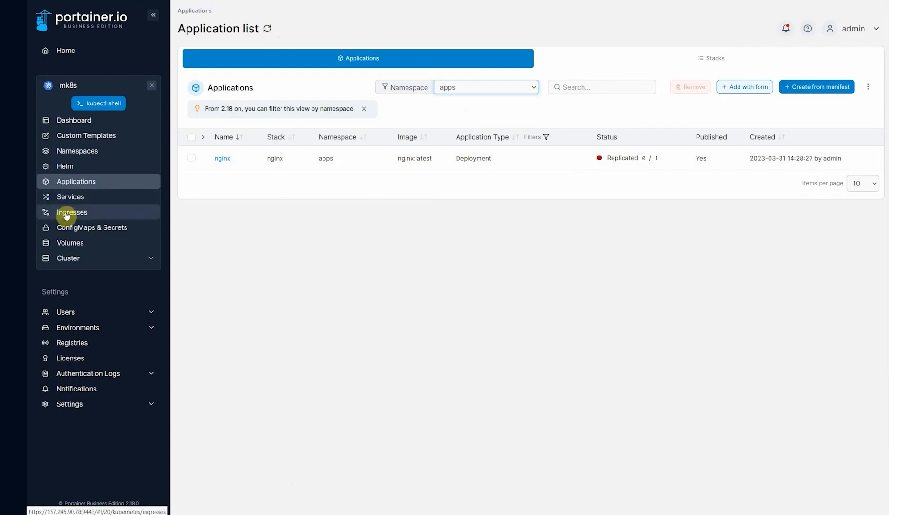
left_click(71, 212)
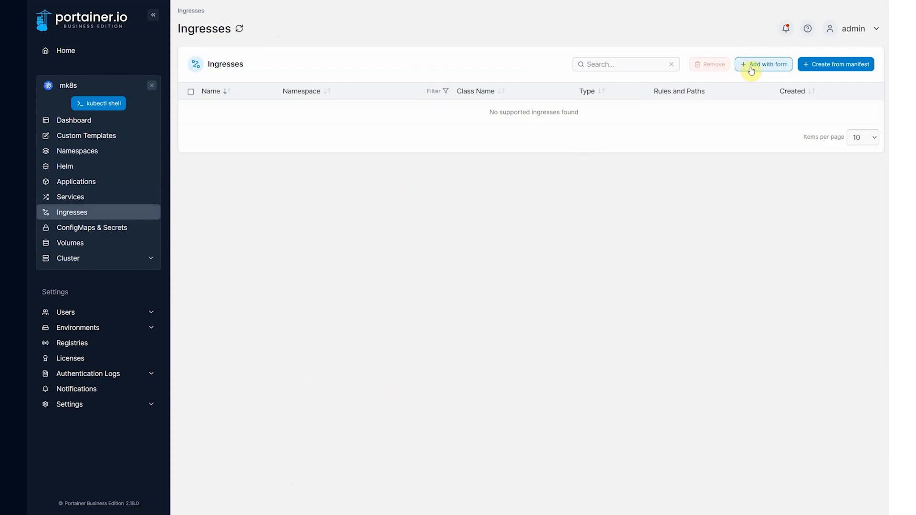
Start a new ingress in the apps namespace using the public ingress class.
left_click(764, 64)
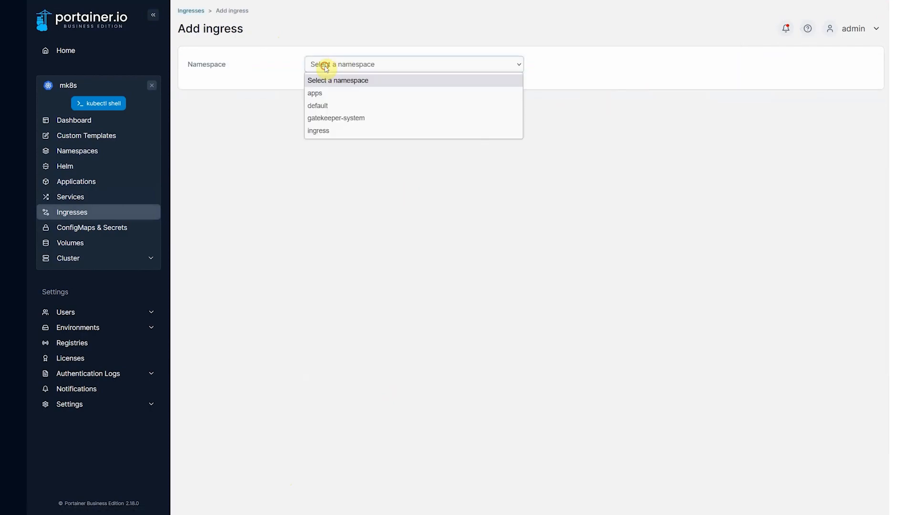
left_click(315, 93)
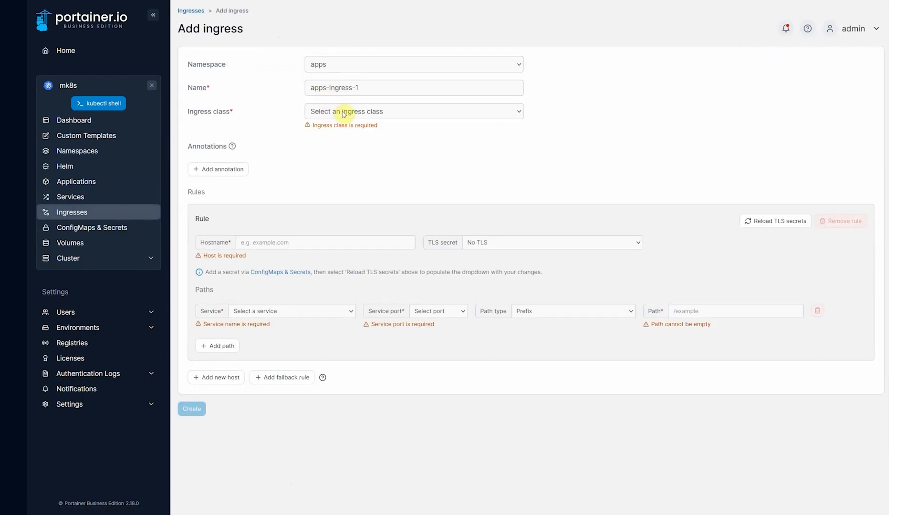
left_click(414, 110)
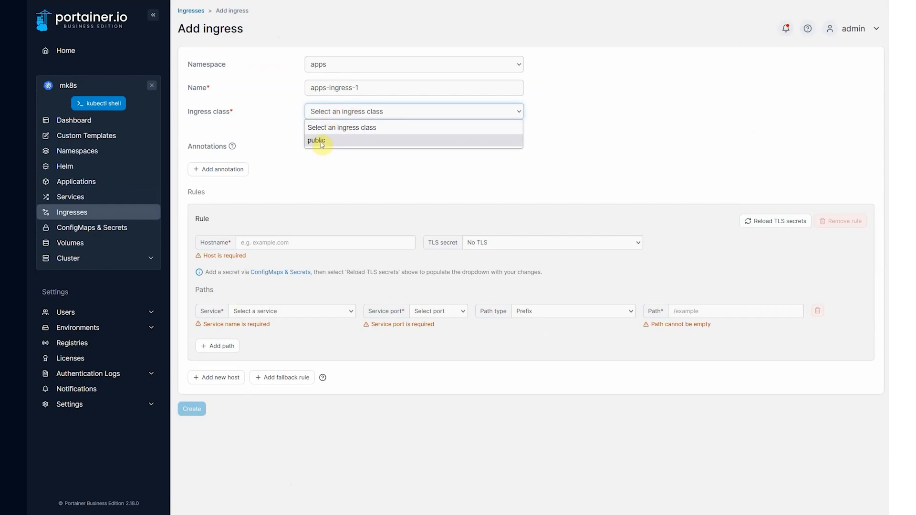
left_click(316, 140)
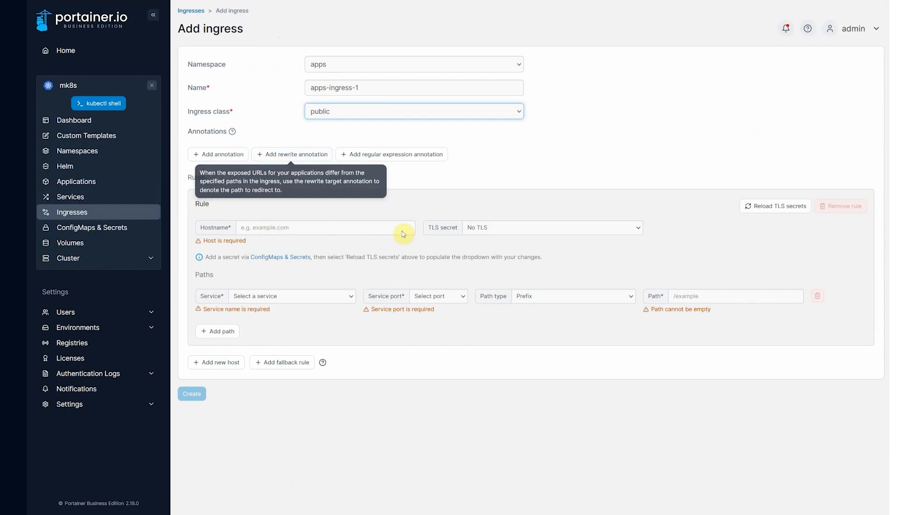
Route hostname test.example.com path / to nginx port 80 and create the ingress.
type("te")
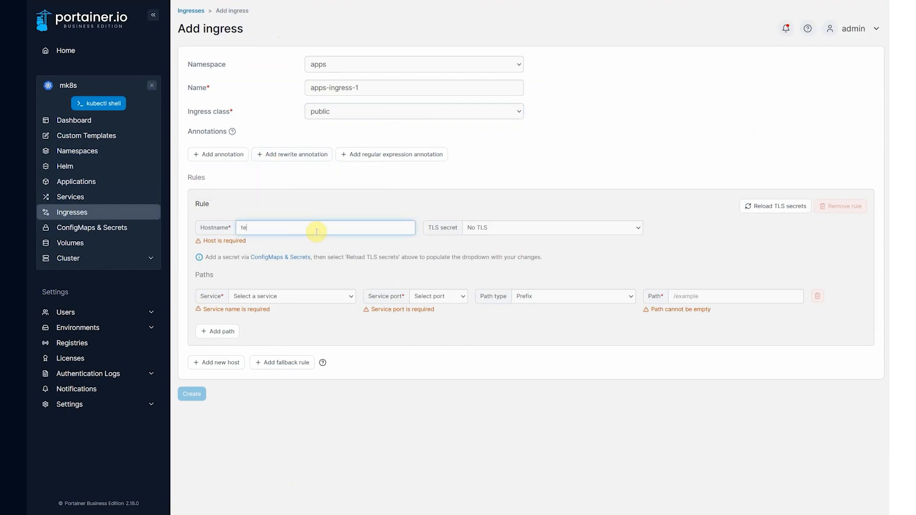
type("st.example.com")
left_click(736, 296)
type("/")
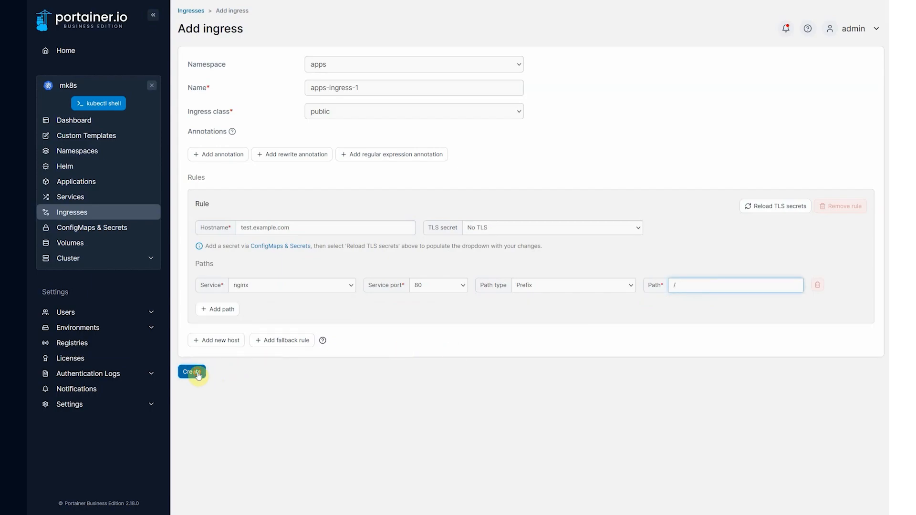
left_click(191, 371)
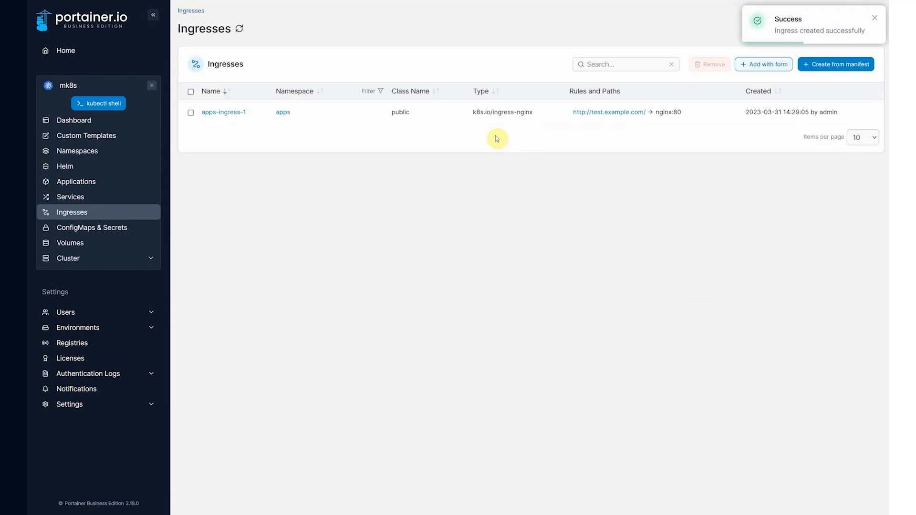
mouse_move(645, 119)
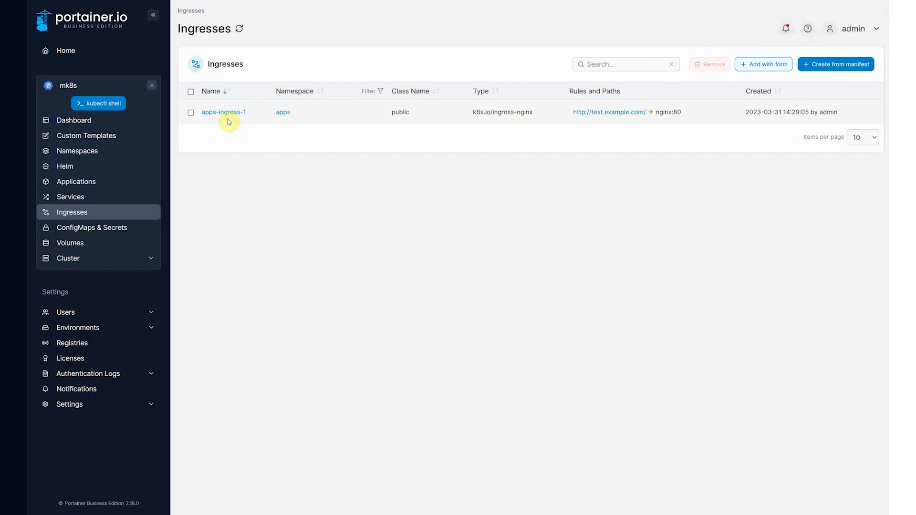
mouse_move(226, 116)
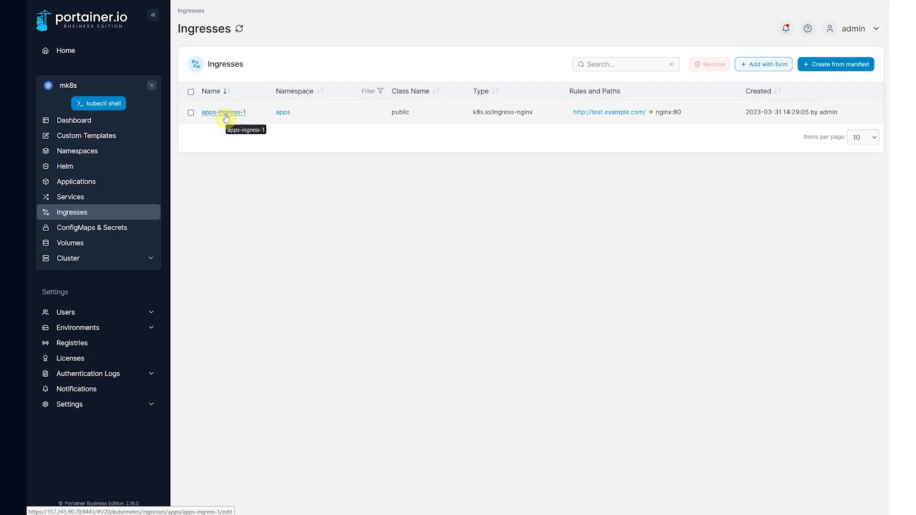
mouse_move(194, 128)
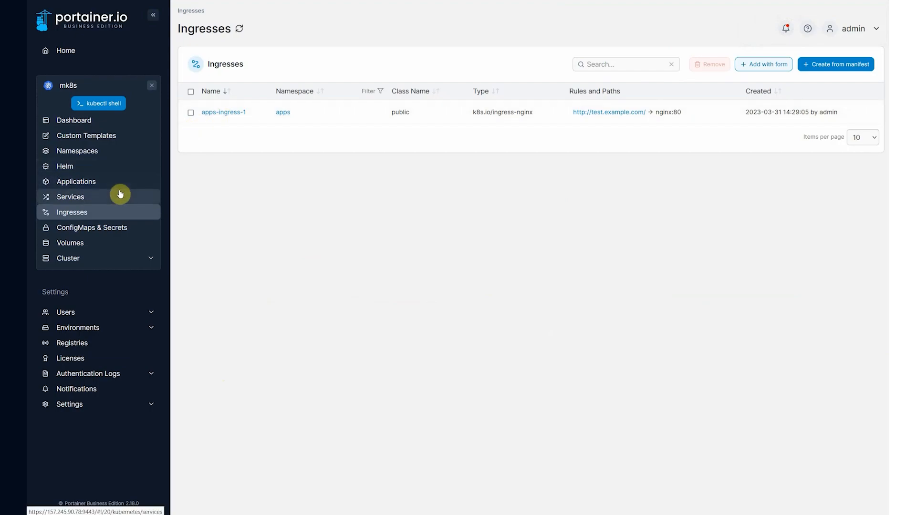
Log out of the admin session from the account menu.
left_click(854, 28)
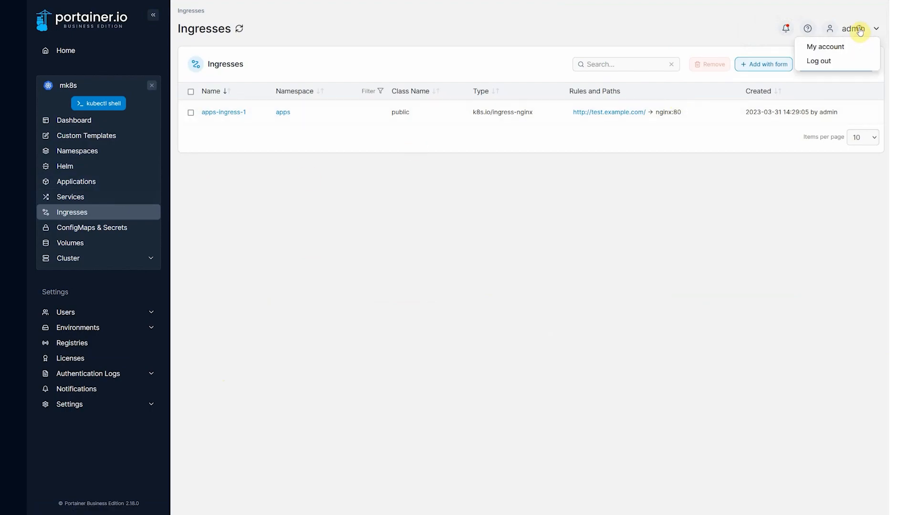
left_click(819, 61)
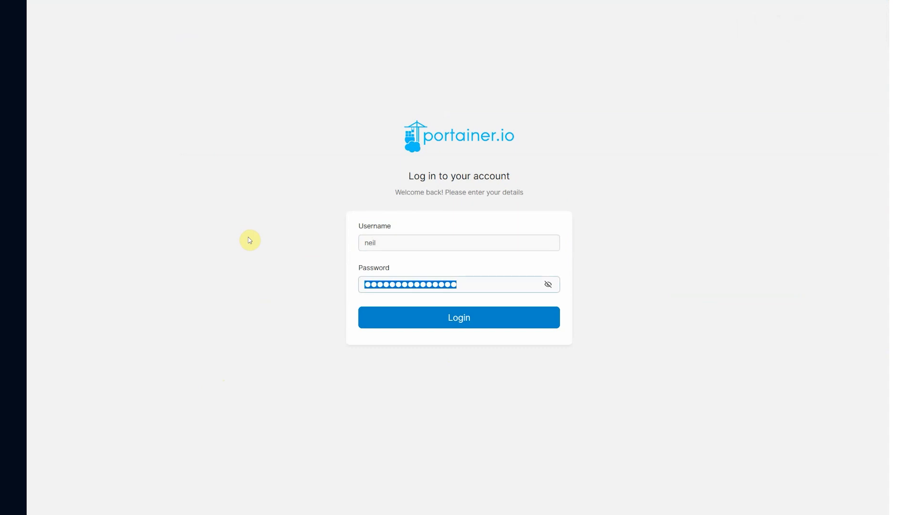
Sign in as neil, check nginx's test.example.com URL and apps-ingress-1, and start a kubectl shell.
left_click(459, 318)
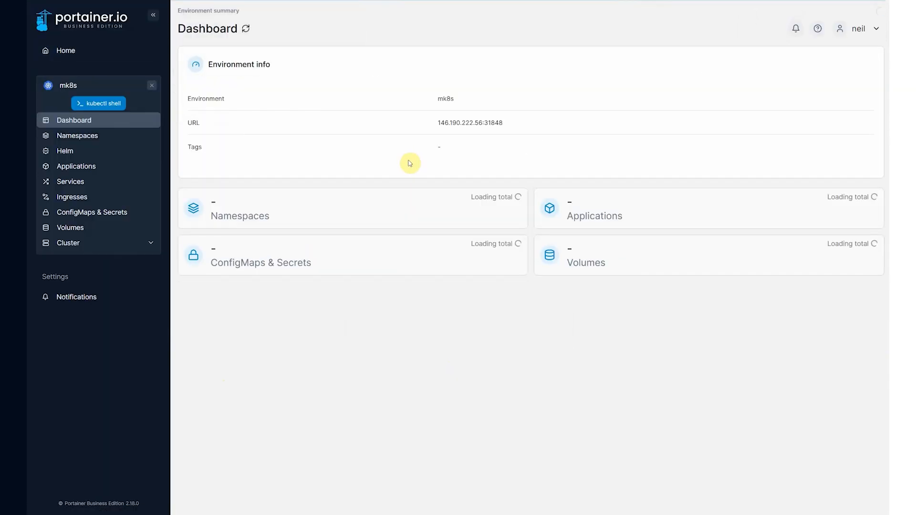
left_click(75, 166)
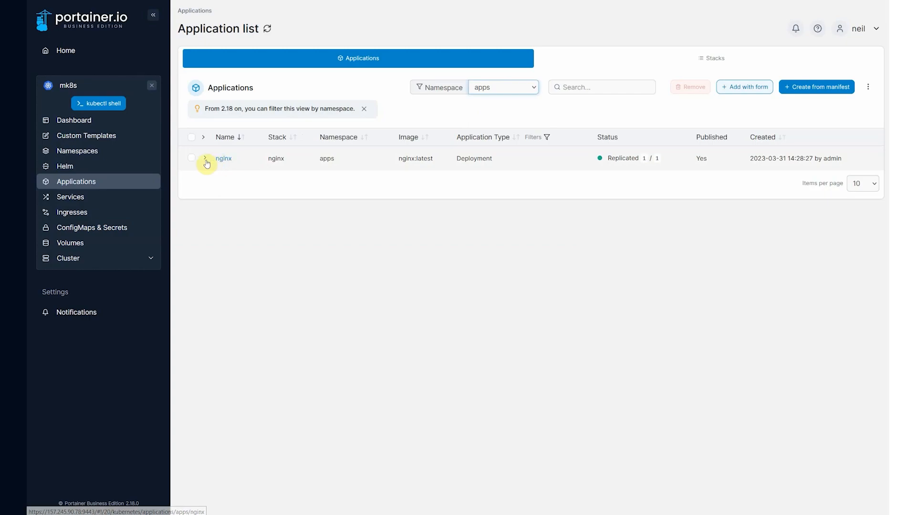
left_click(205, 158)
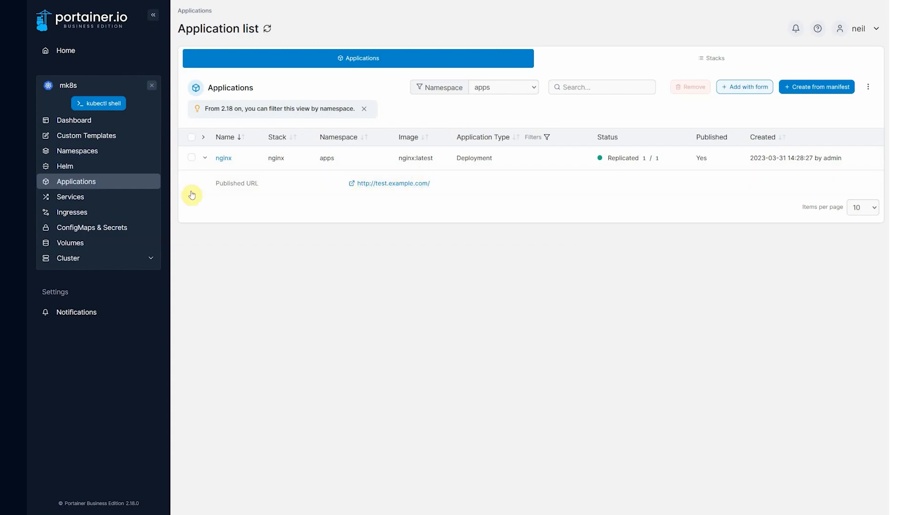
left_click(72, 212)
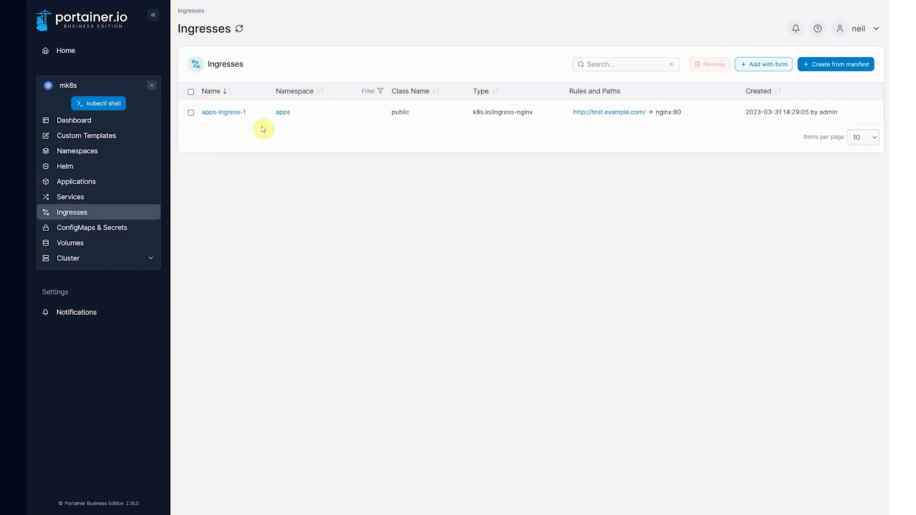
mouse_move(195, 192)
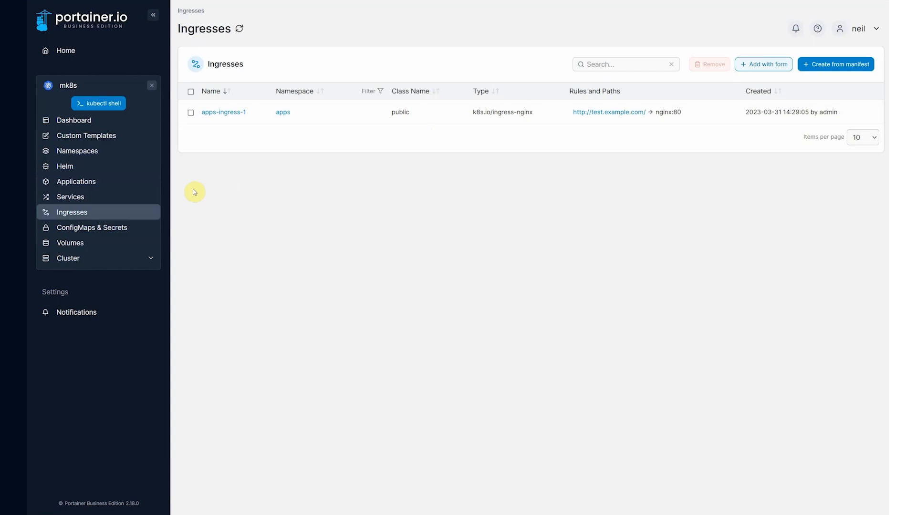
mouse_move(237, 216)
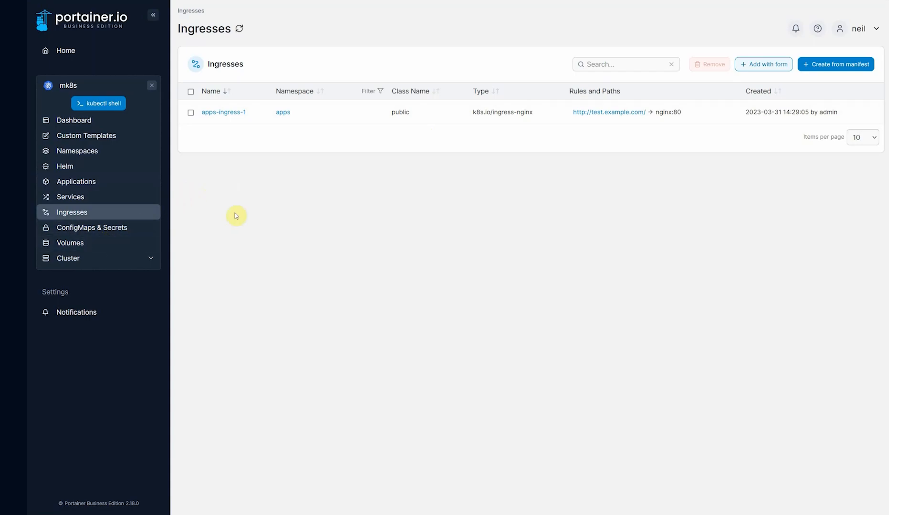
left_click(98, 103)
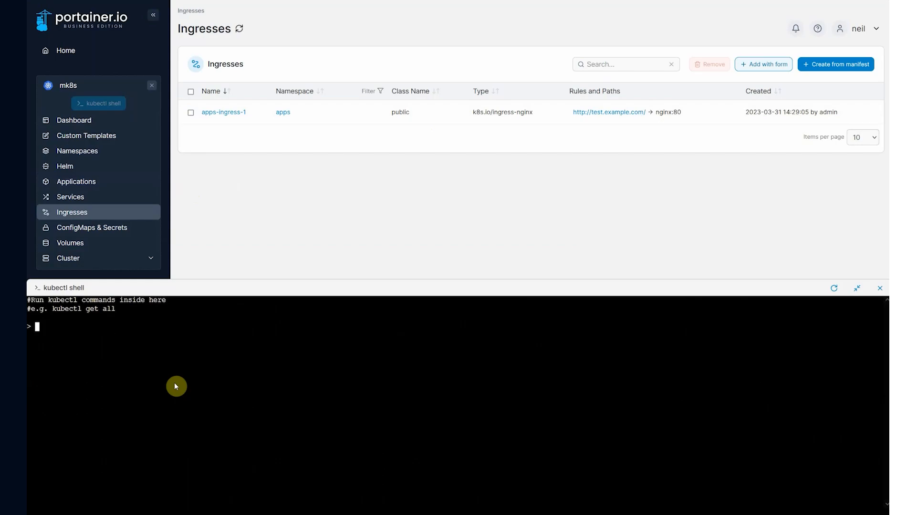
type("kubectl get nodes")
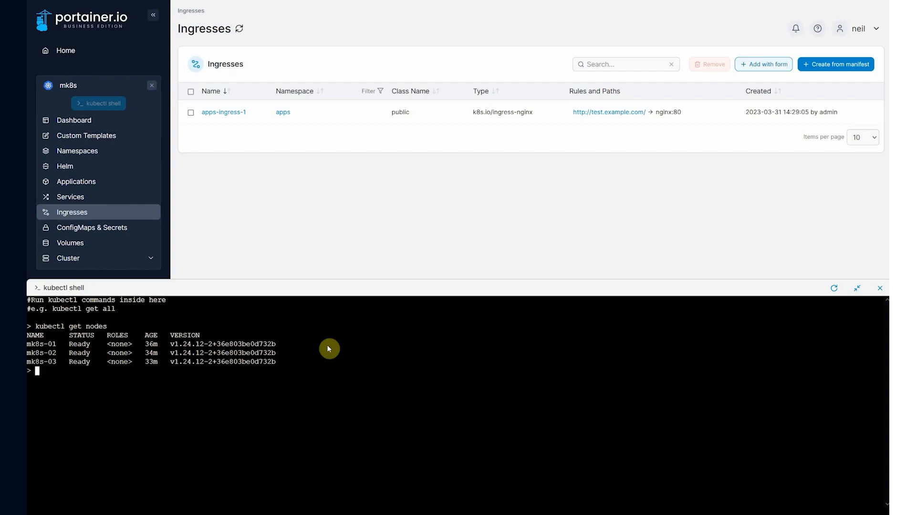
left_click(879, 288)
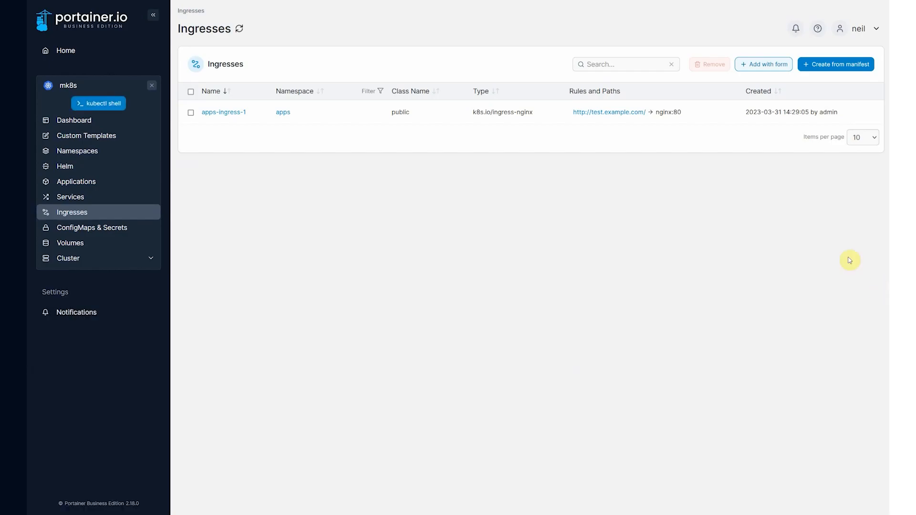
Return to Home listing mk8s as Up and Connected with 3 nodes.
left_click(65, 50)
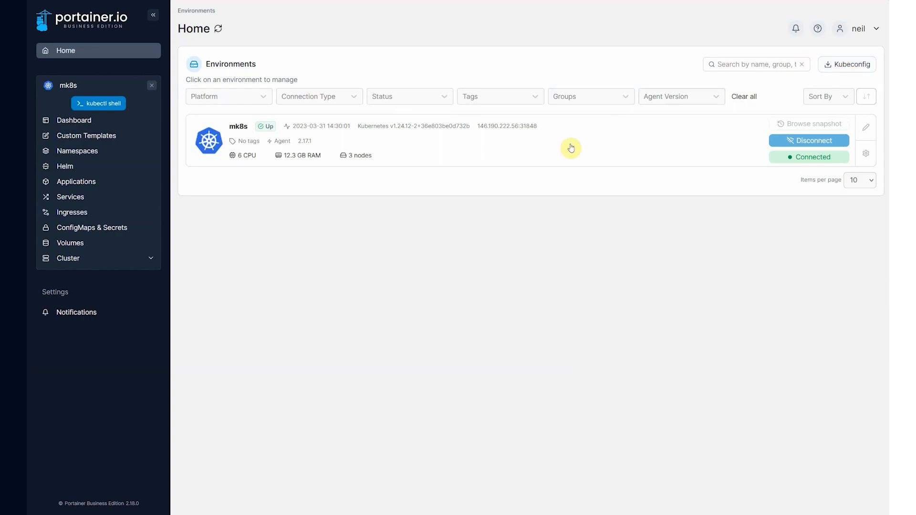
mouse_move(211, 181)
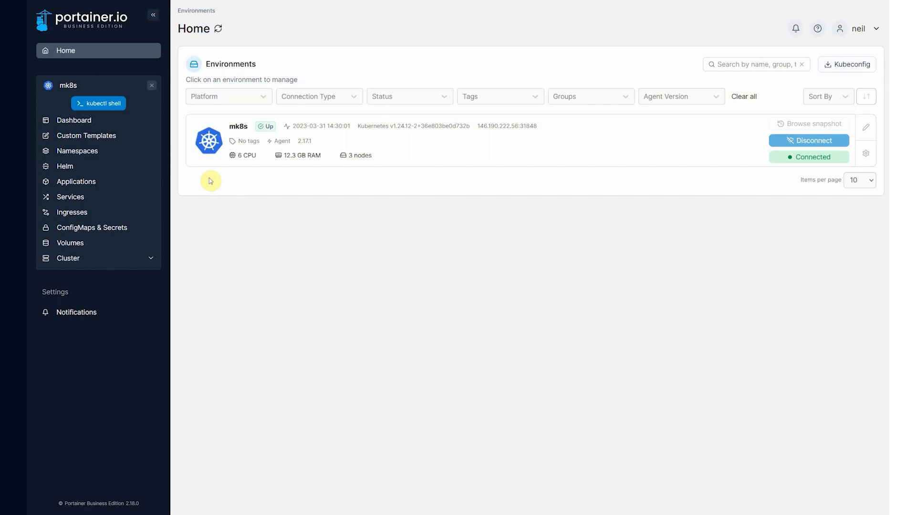
Show the live memory and CPU stats for node mk8s-01.
left_click(68, 258)
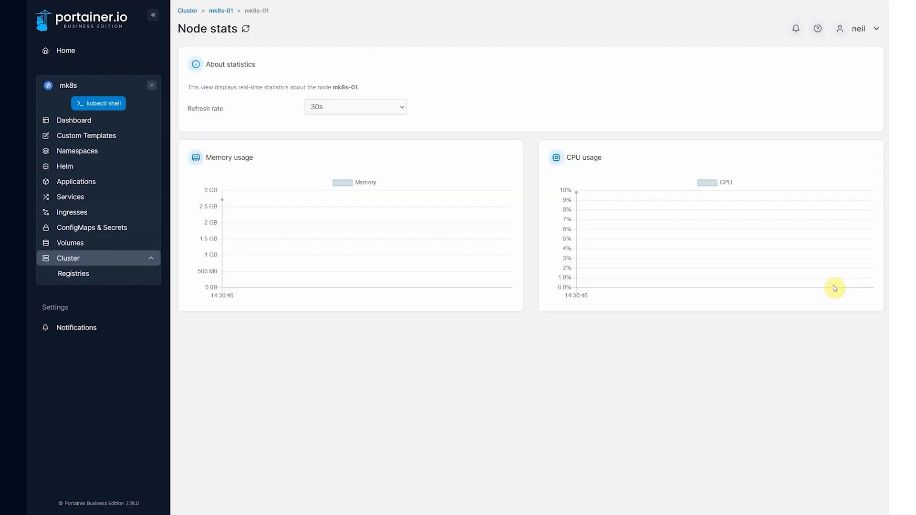
mouse_move(437, 235)
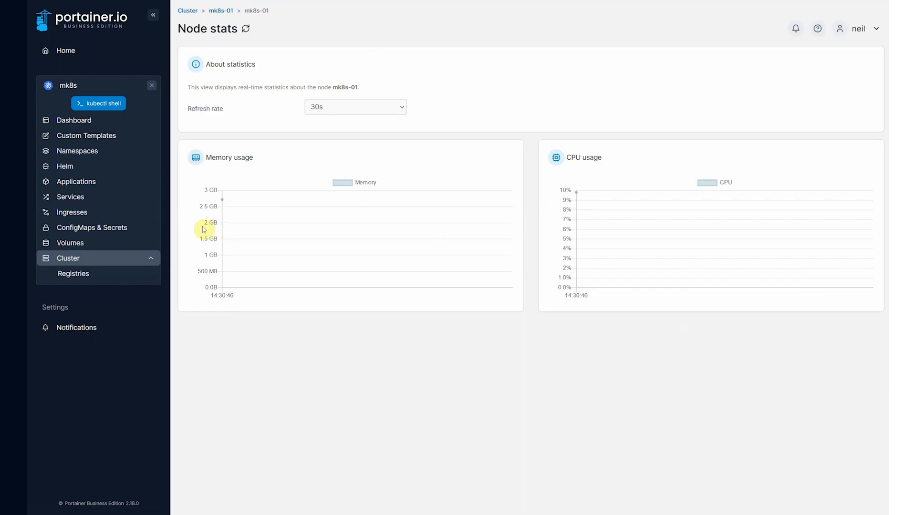
mouse_move(181, 246)
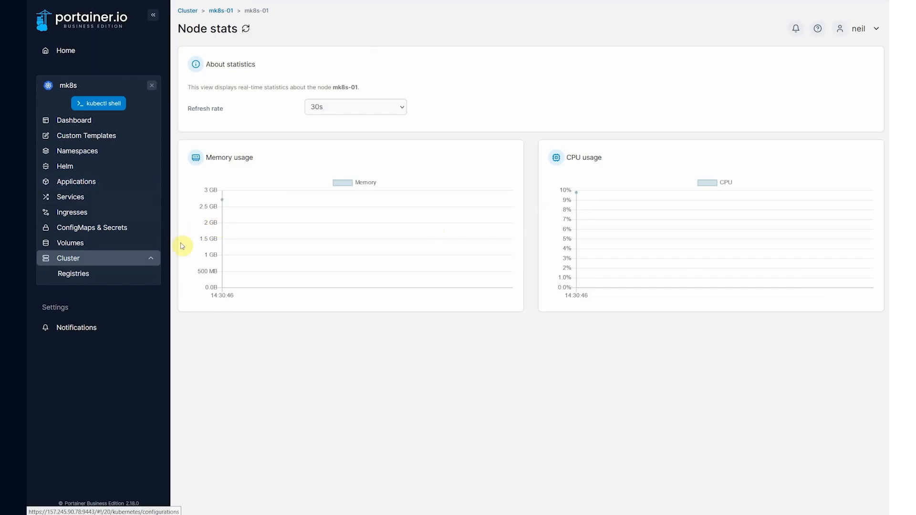